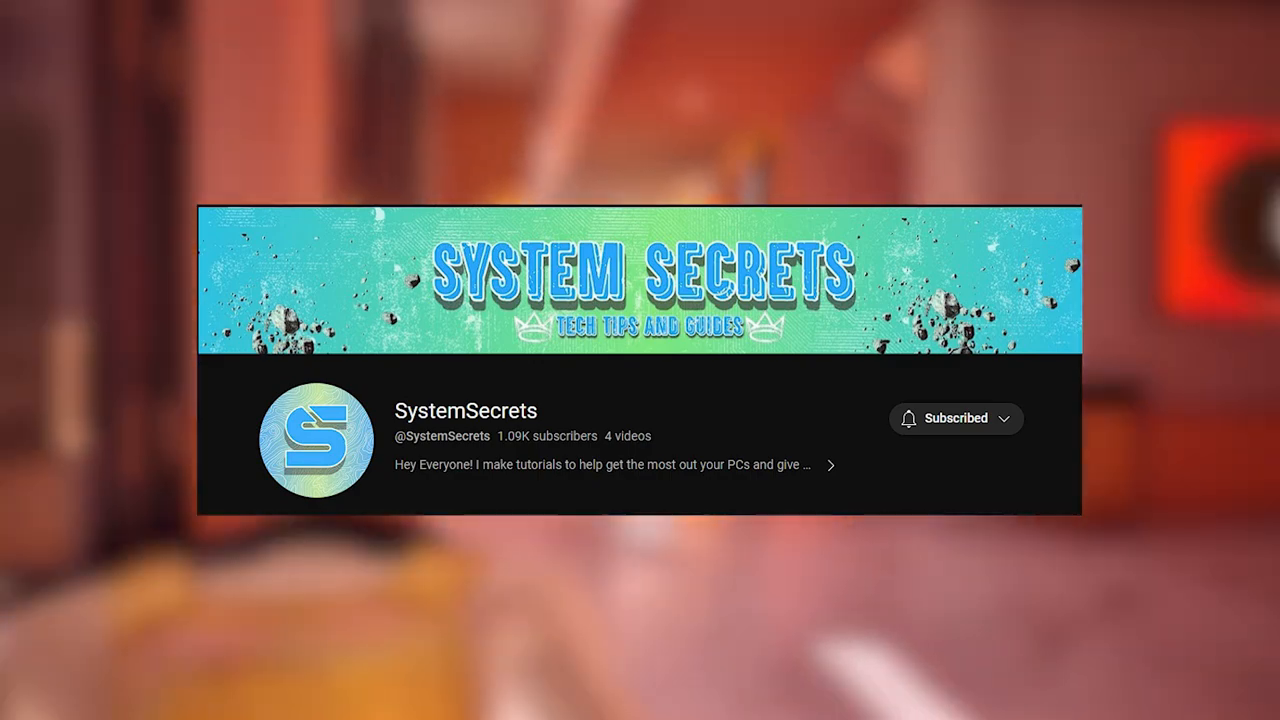
Under System devices, disable the Composite Bus Enumerator and confirm
left_click(16, 704)
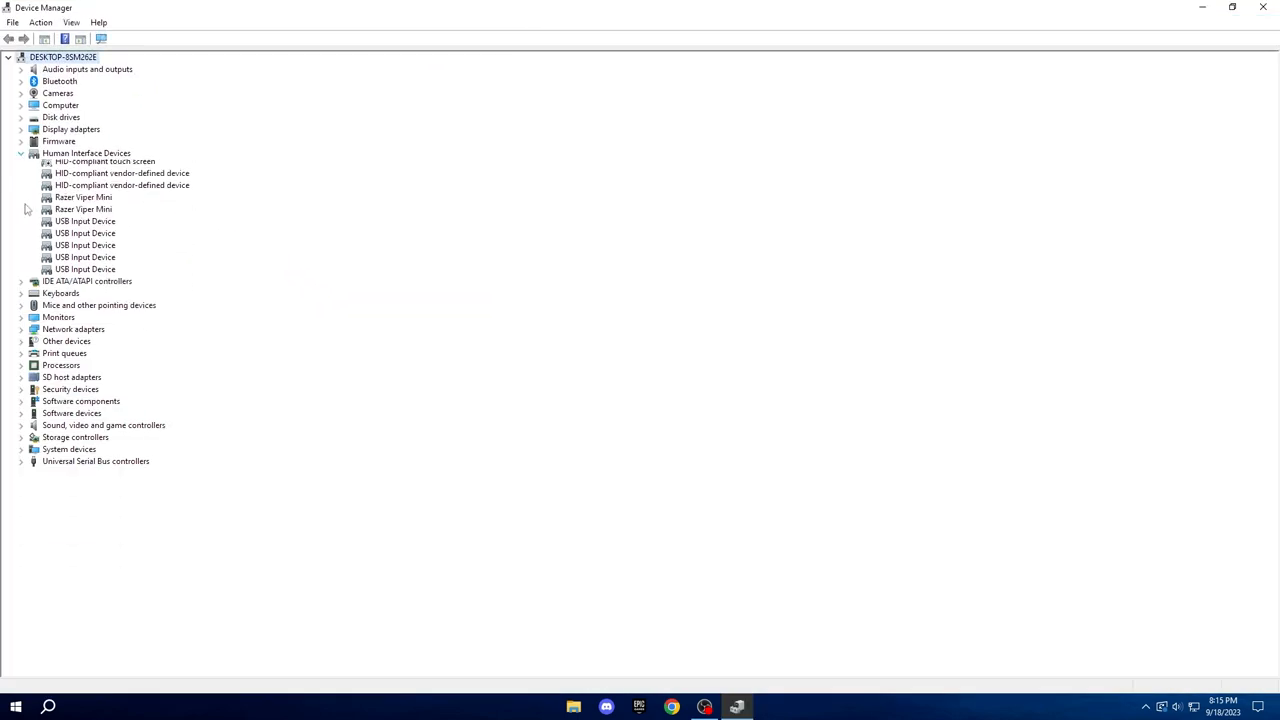
left_click(20, 152)
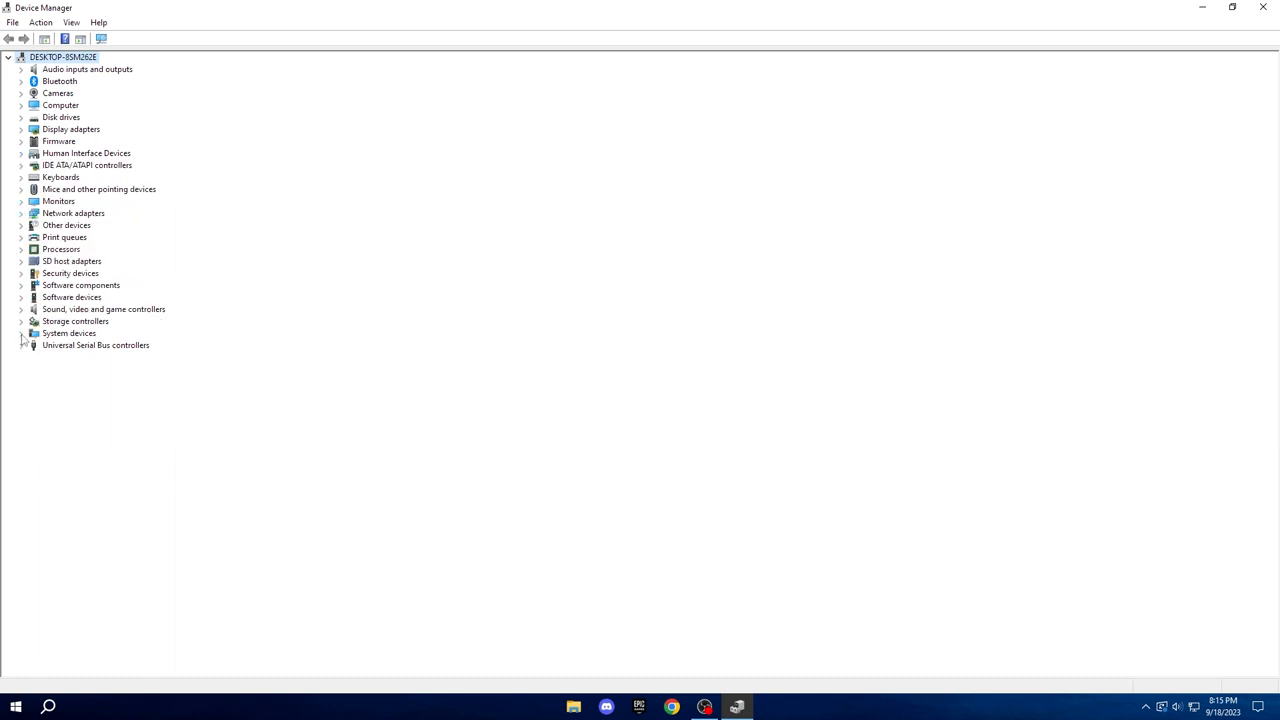
left_click(22, 332)
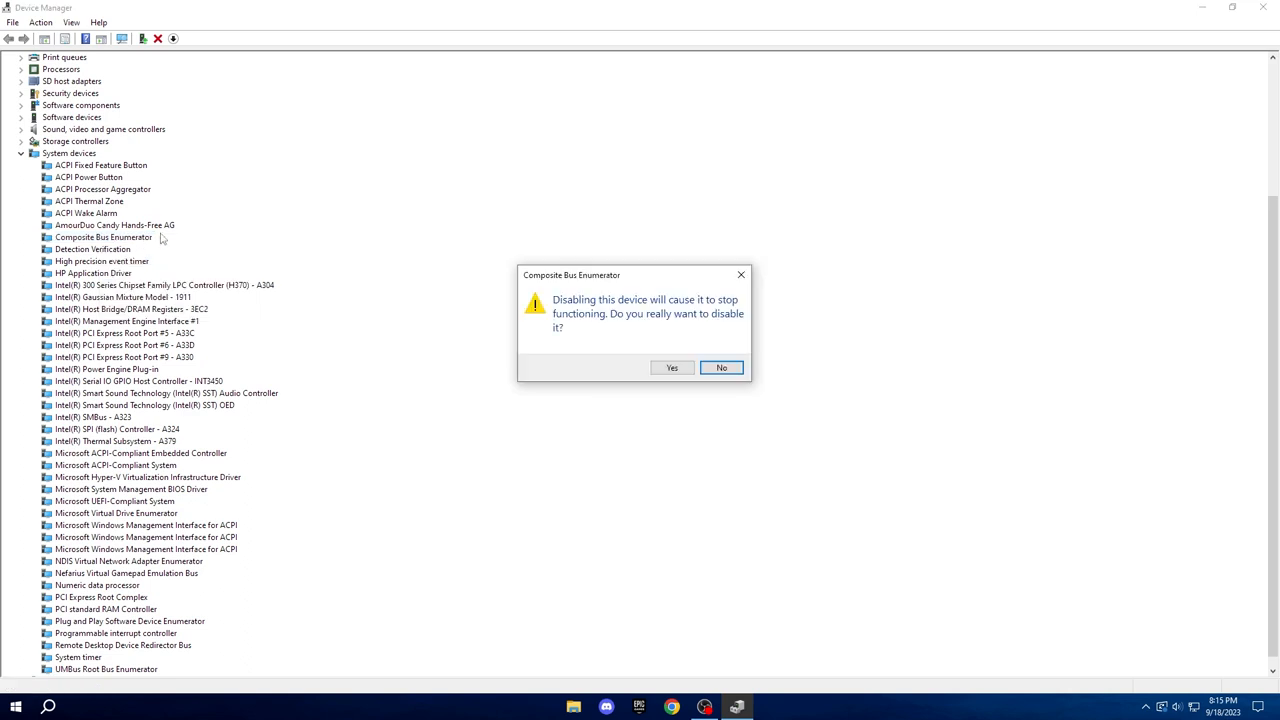
left_click(720, 368)
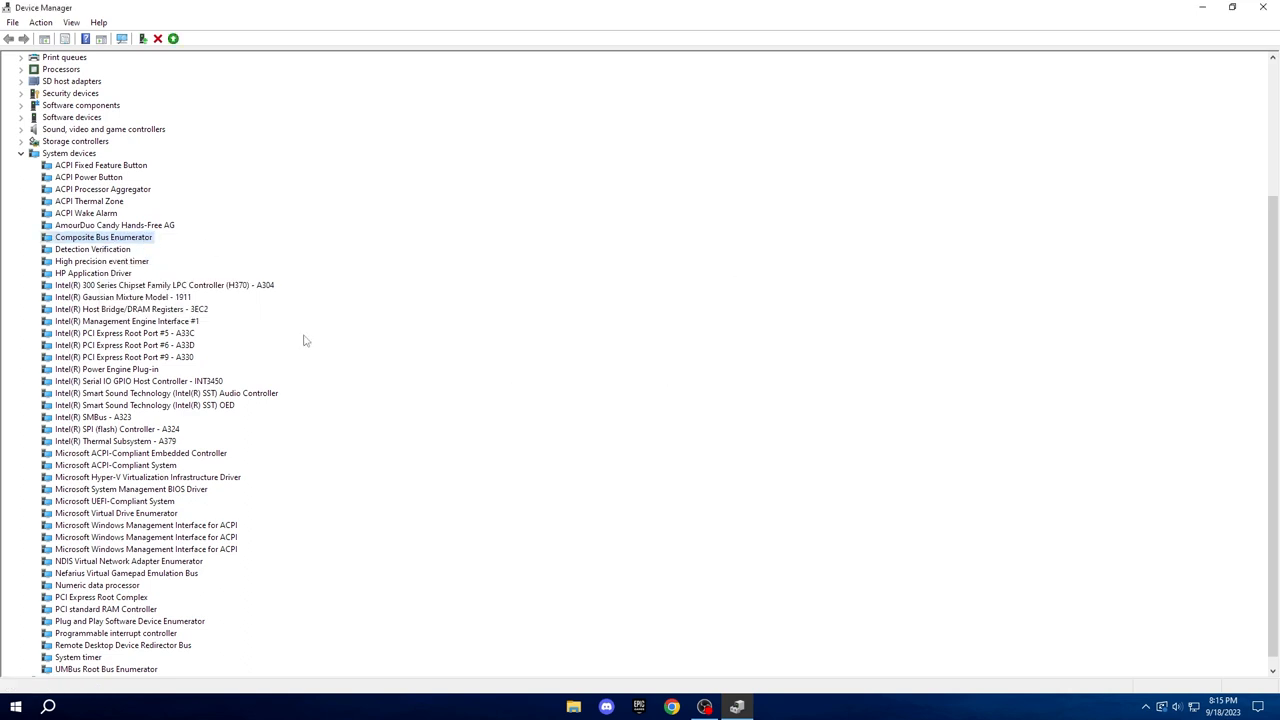
right_click(104, 236)
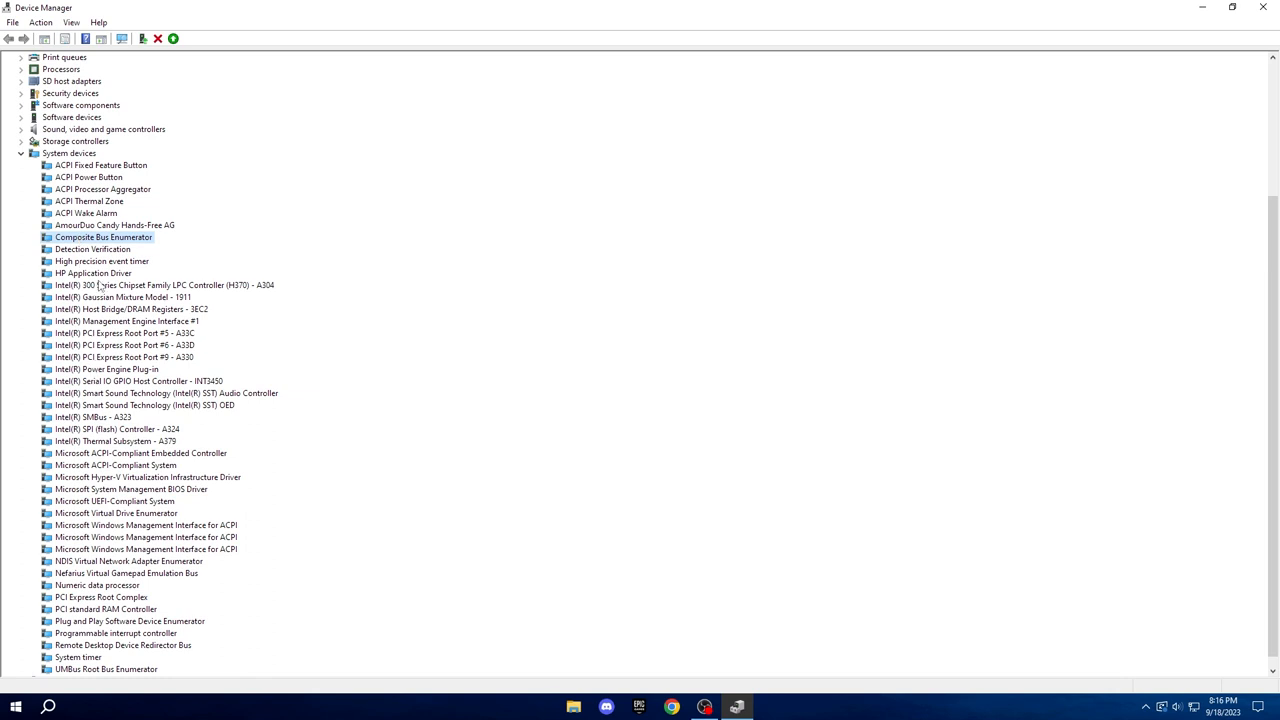
mouse_move(112, 268)
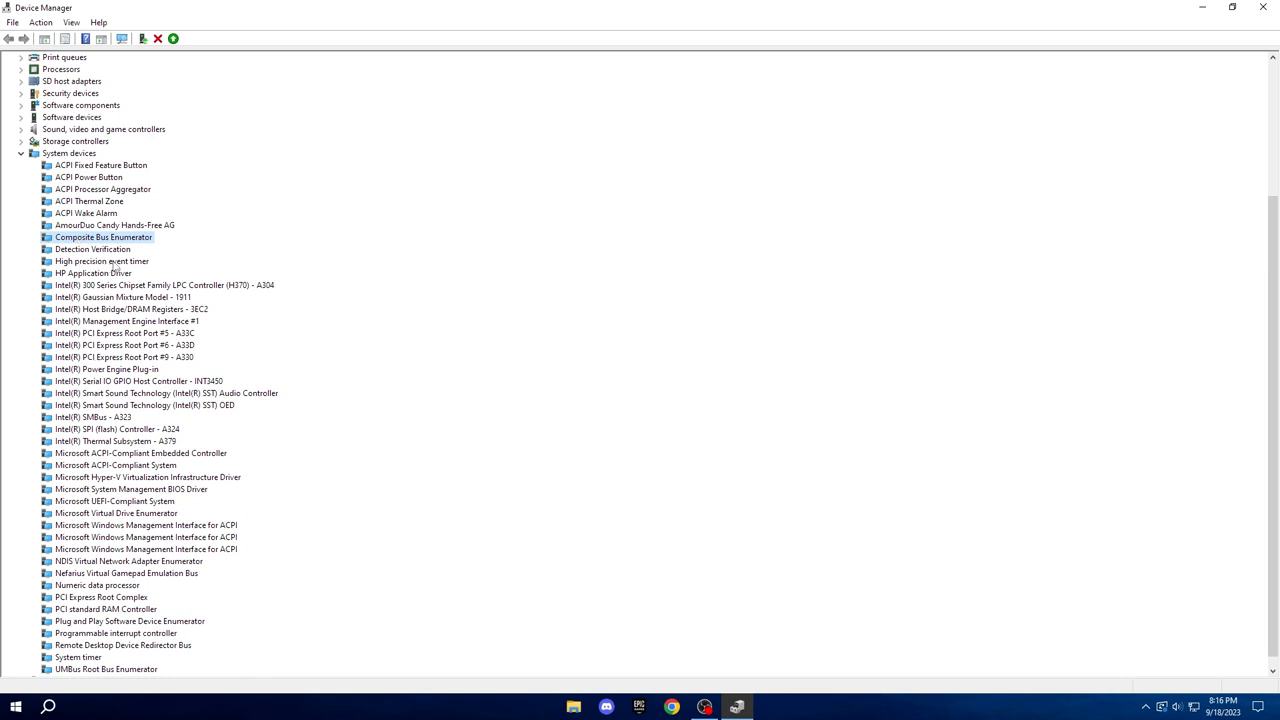
Disable the High precision event timer as well
left_click(100, 260)
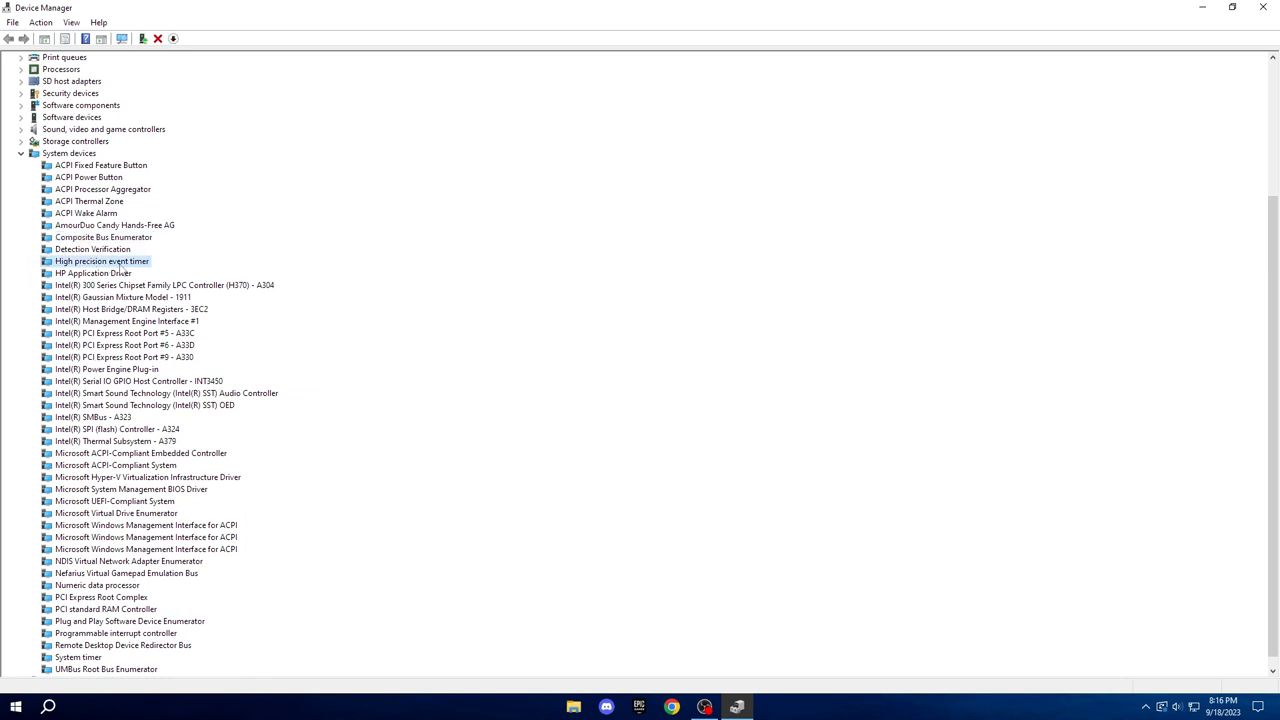
right_click(100, 260)
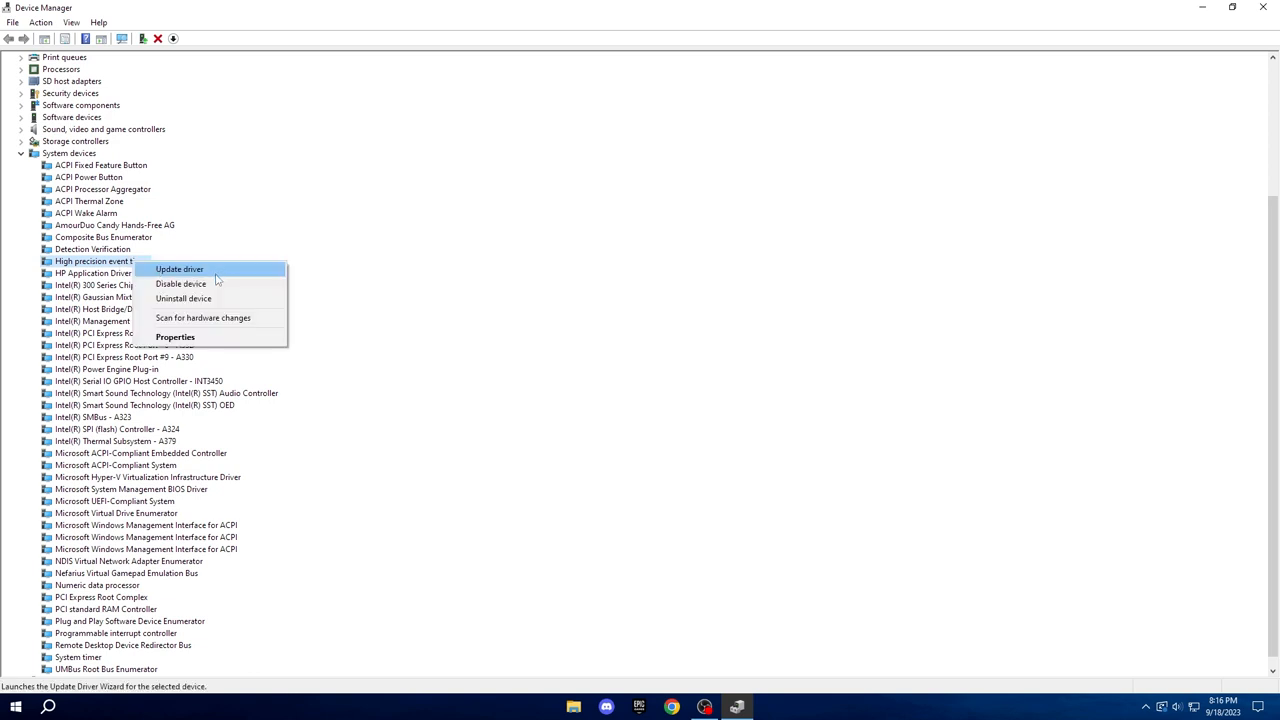
left_click(180, 284)
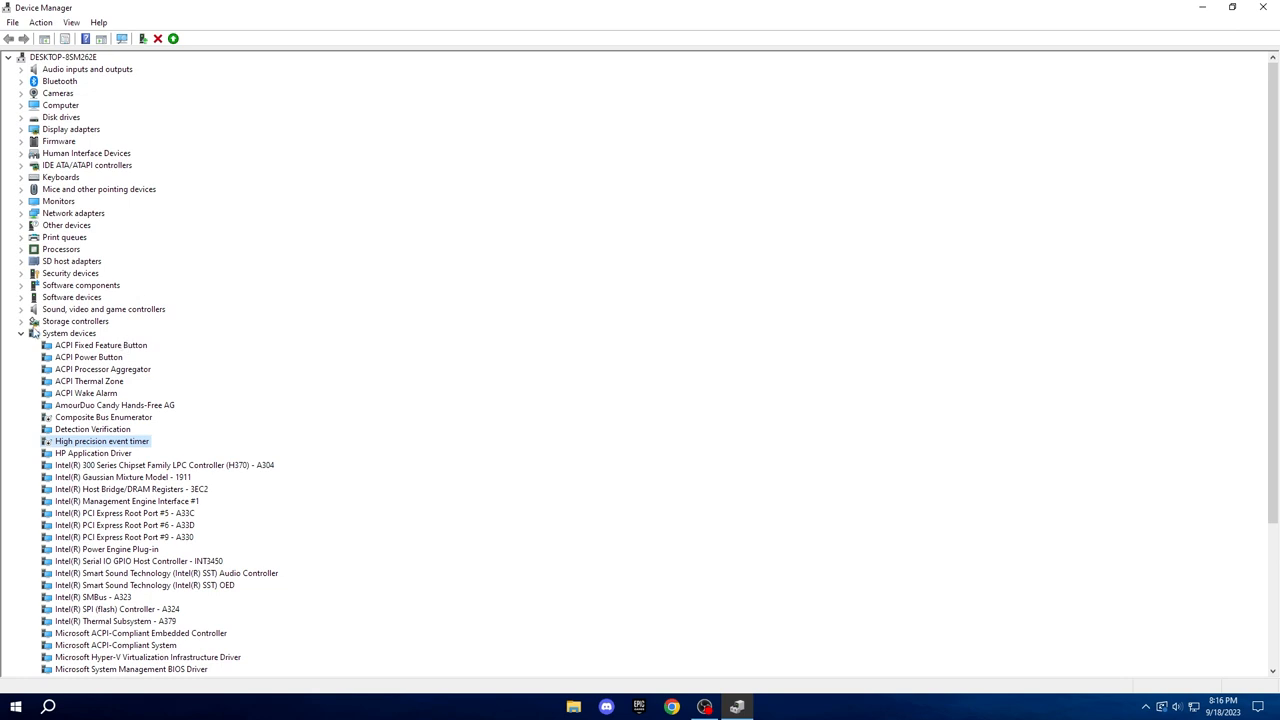
scroll("down", 3)
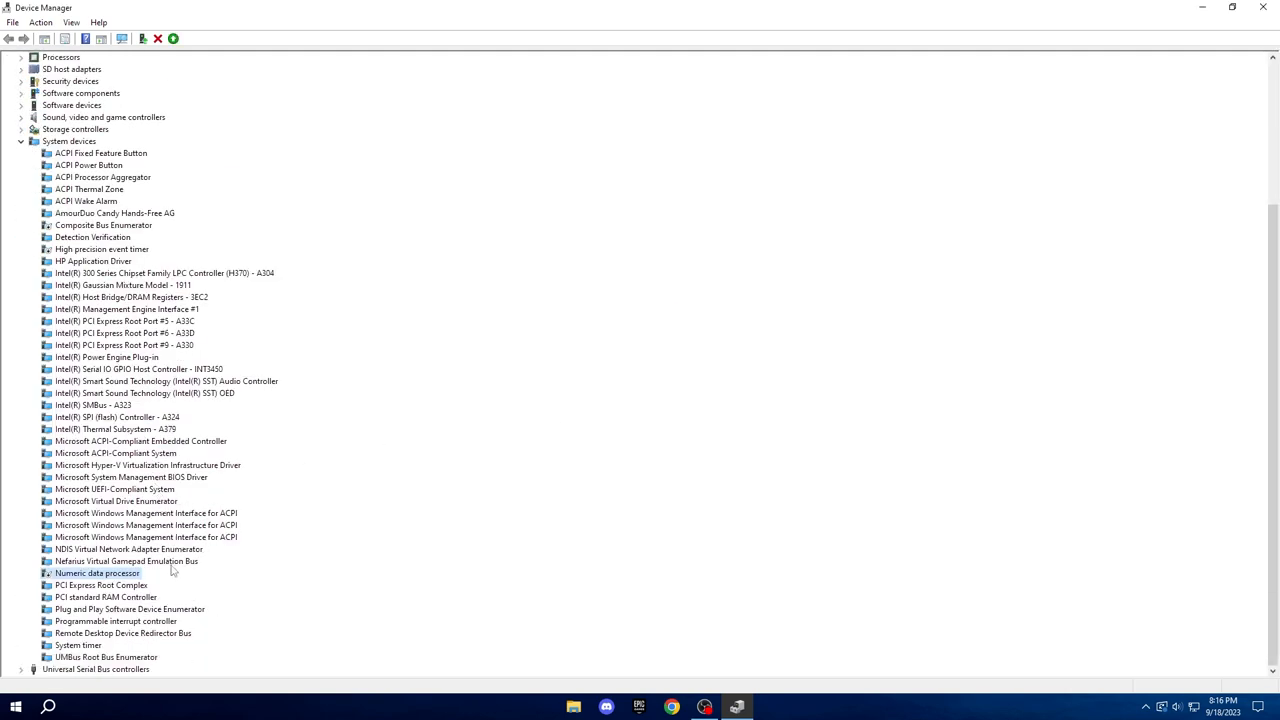
mouse_move(148, 408)
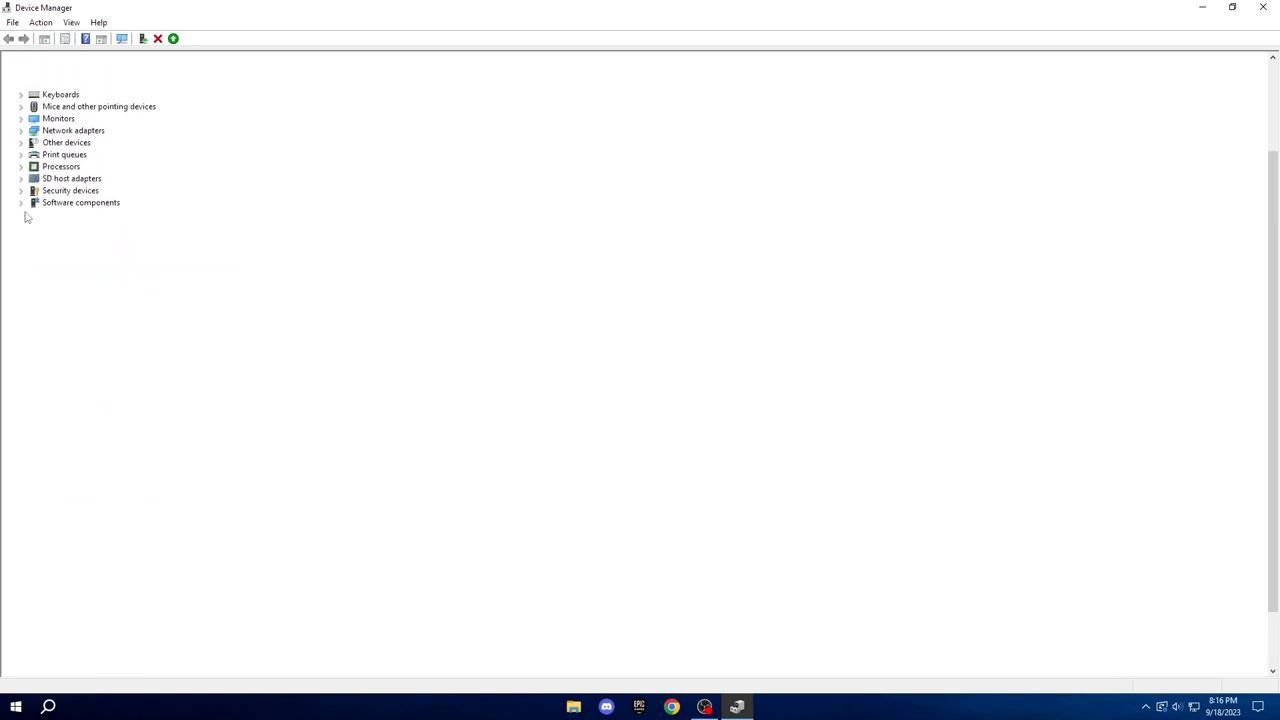
Stop Windows from turning off the Realtek PCIe GbE Family Controller to save power
left_click(20, 212)
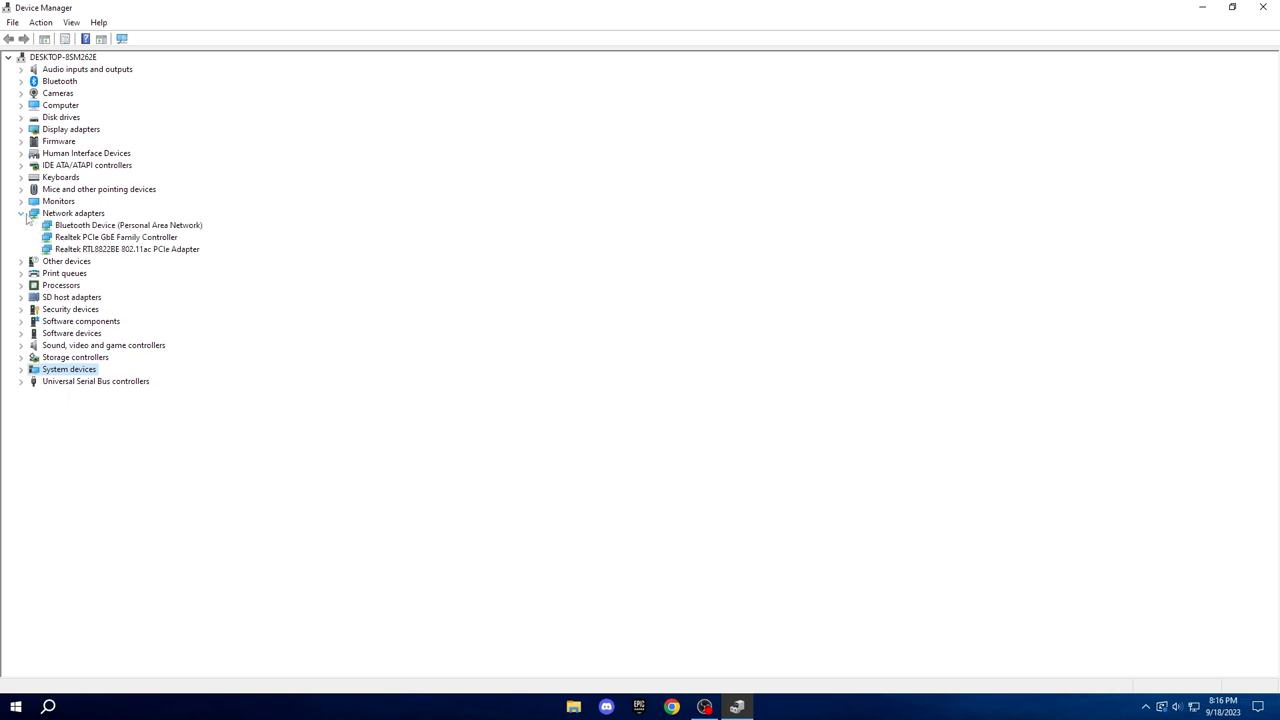
left_click(116, 236)
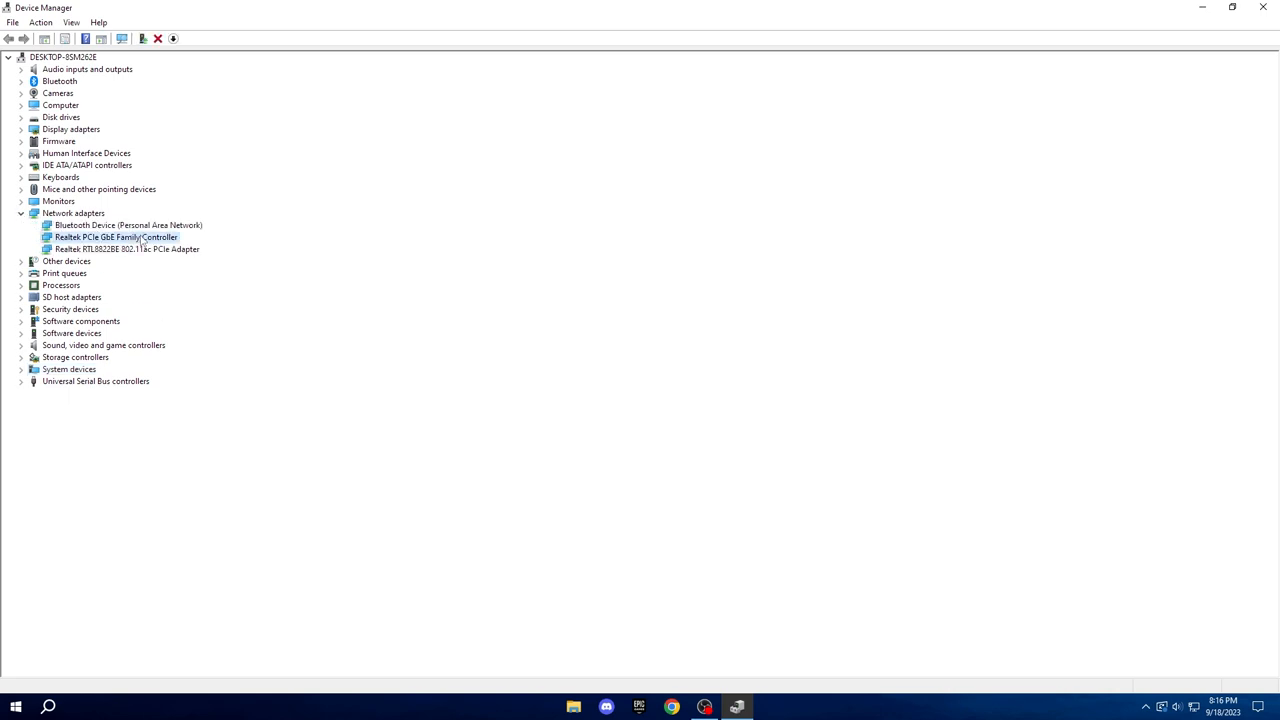
double_click(116, 236)
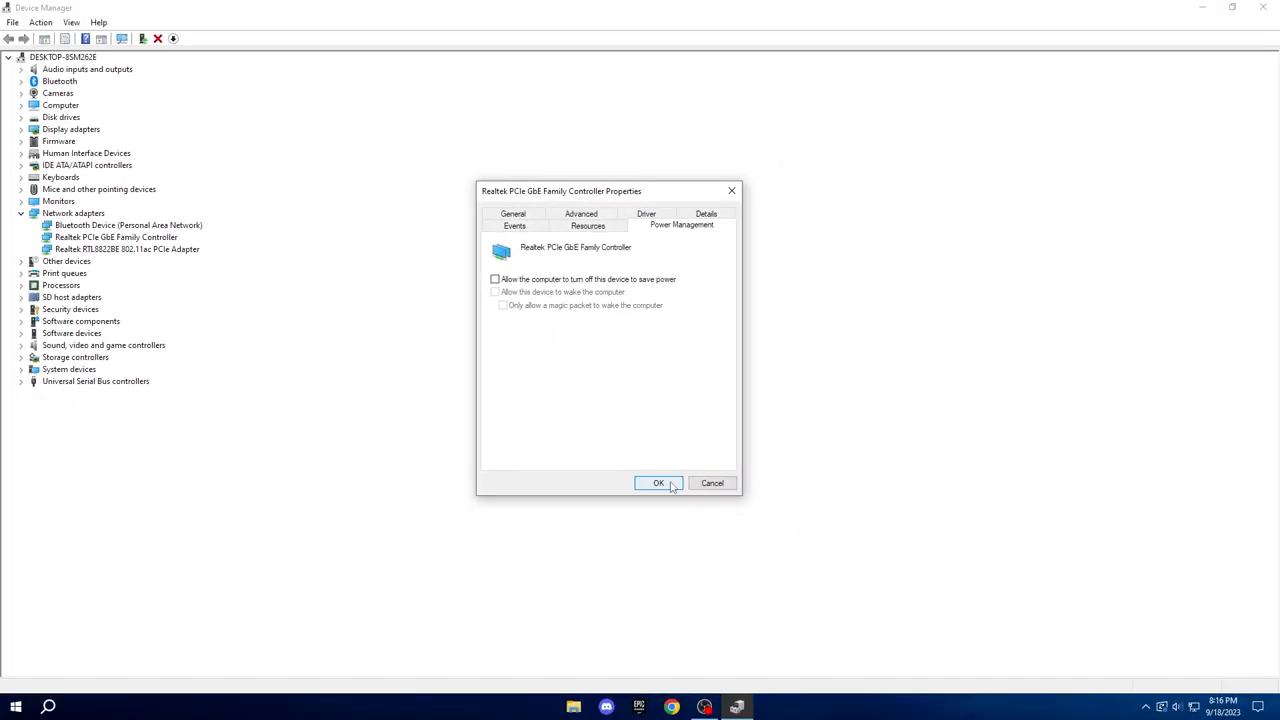
left_click(658, 482)
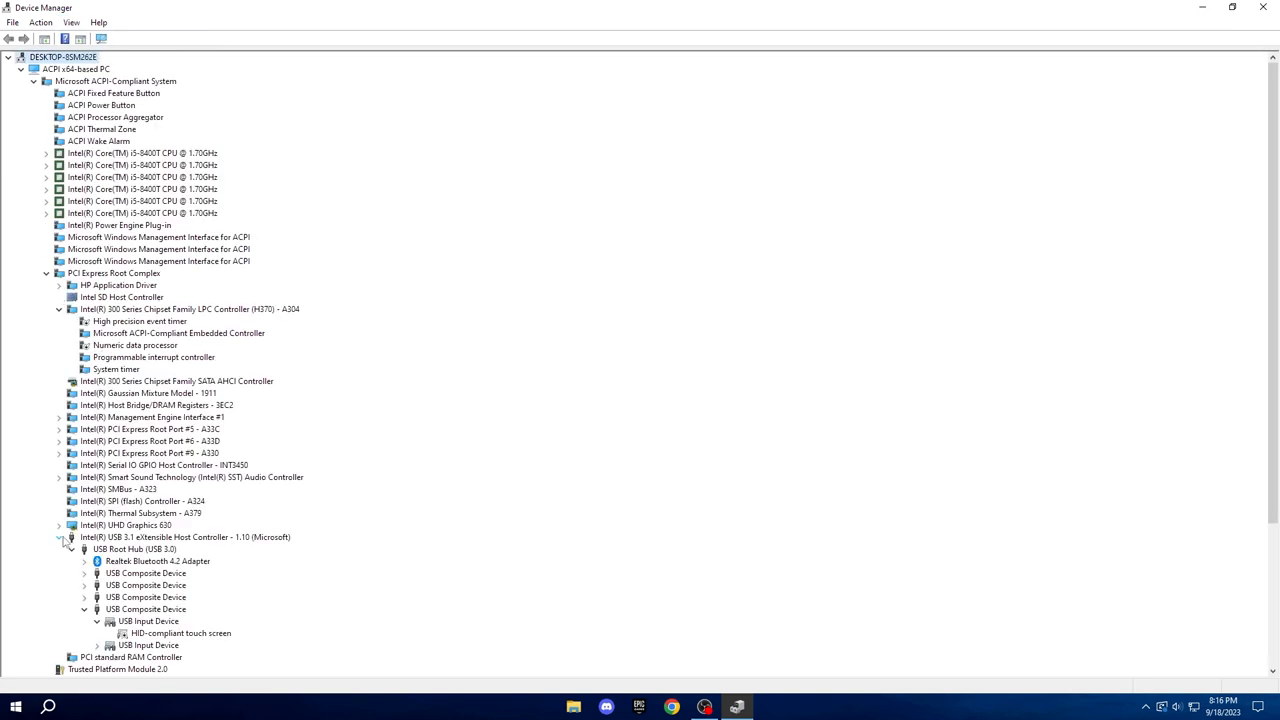
Select the USB Root Hub (USB 3.0) under the Intel USB 3.1 host controller
left_click(184, 536)
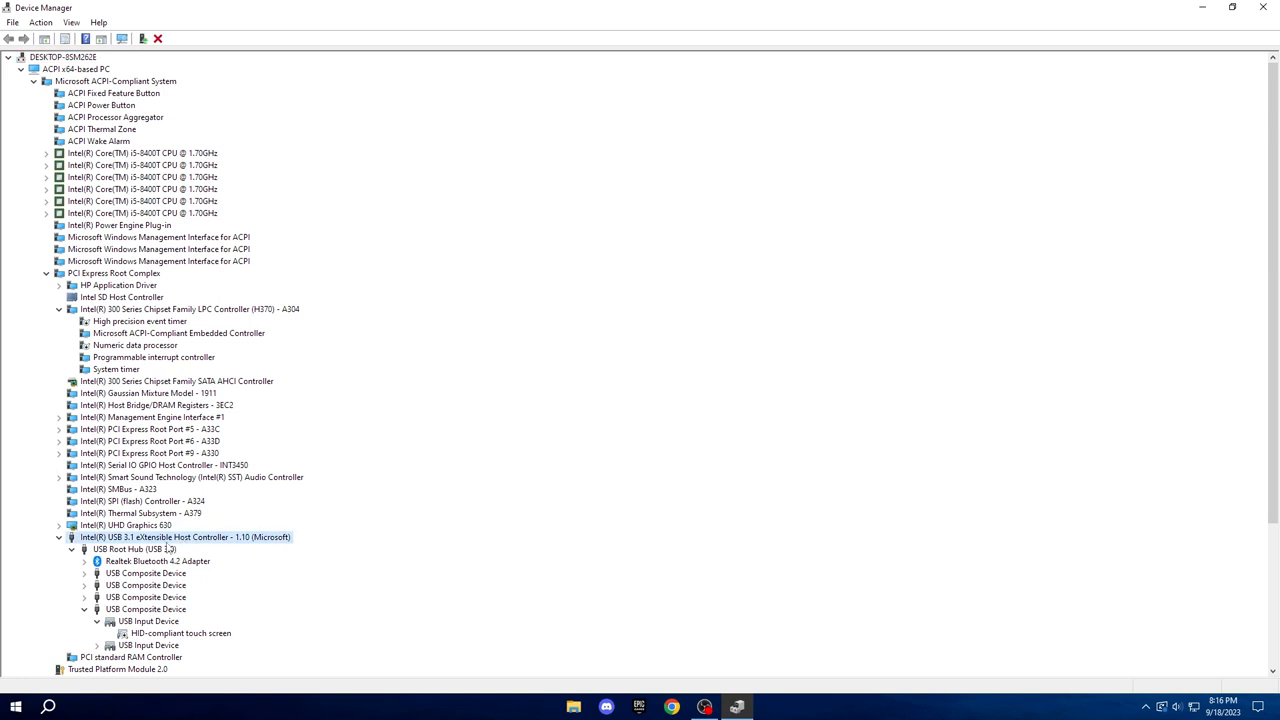
mouse_move(164, 540)
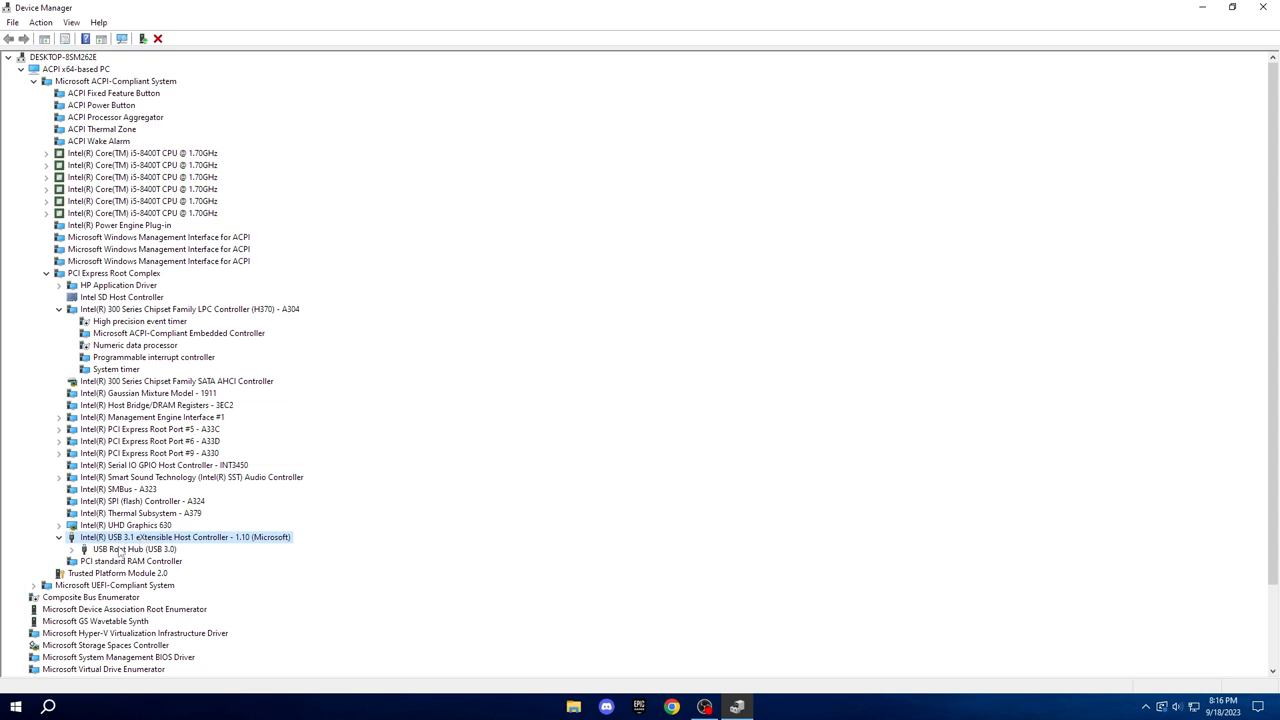
left_click(132, 548)
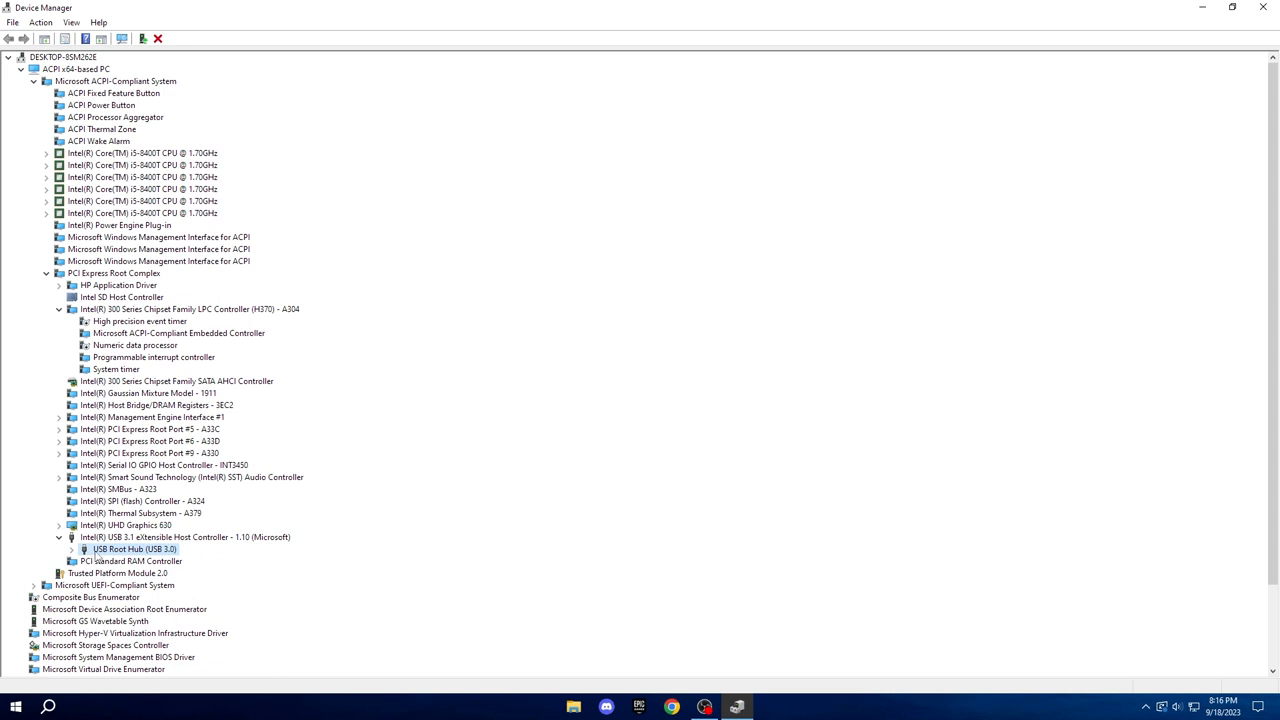
mouse_move(96, 552)
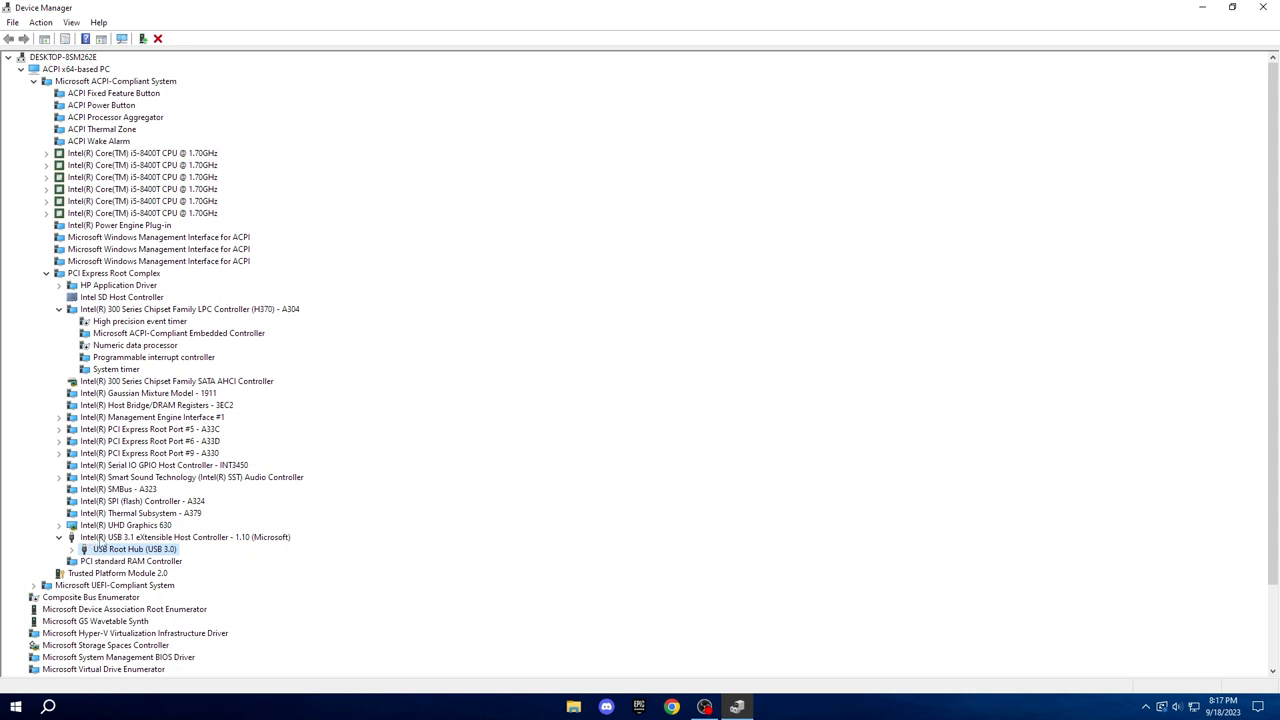
mouse_move(118, 560)
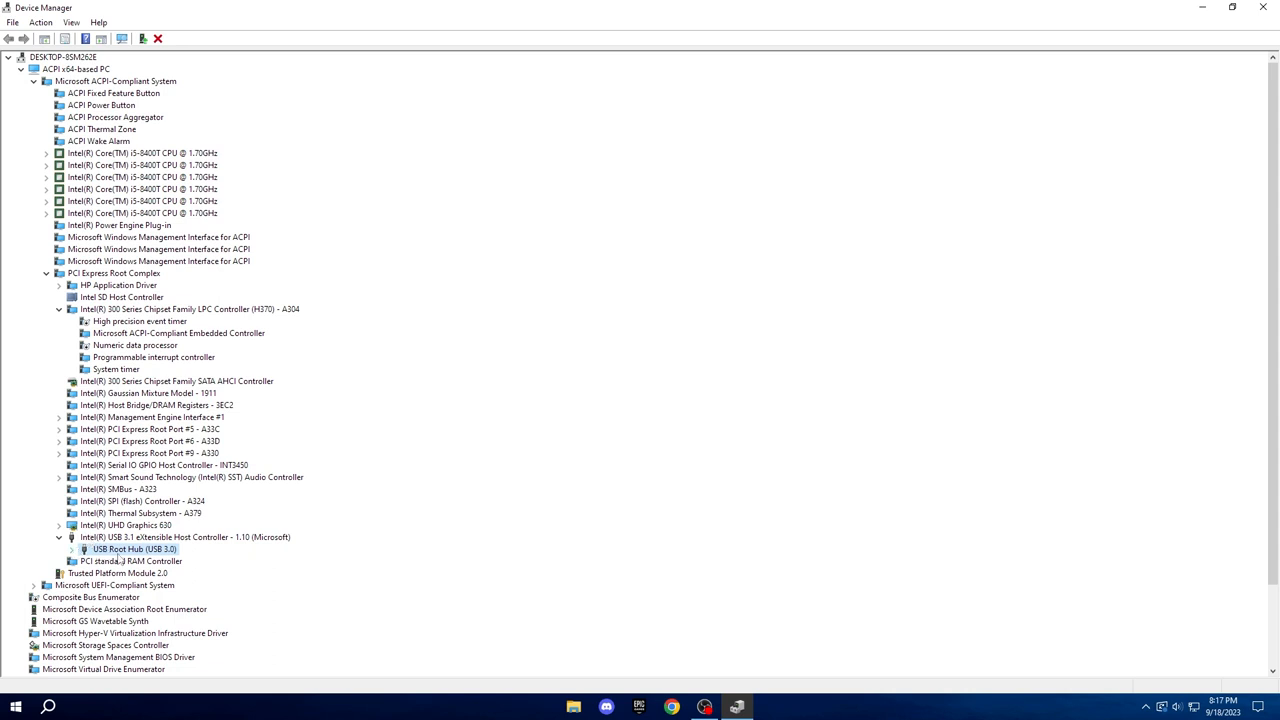
Turn off power saving for the USB Root Hub in its Power Management settings
right_click(132, 548)
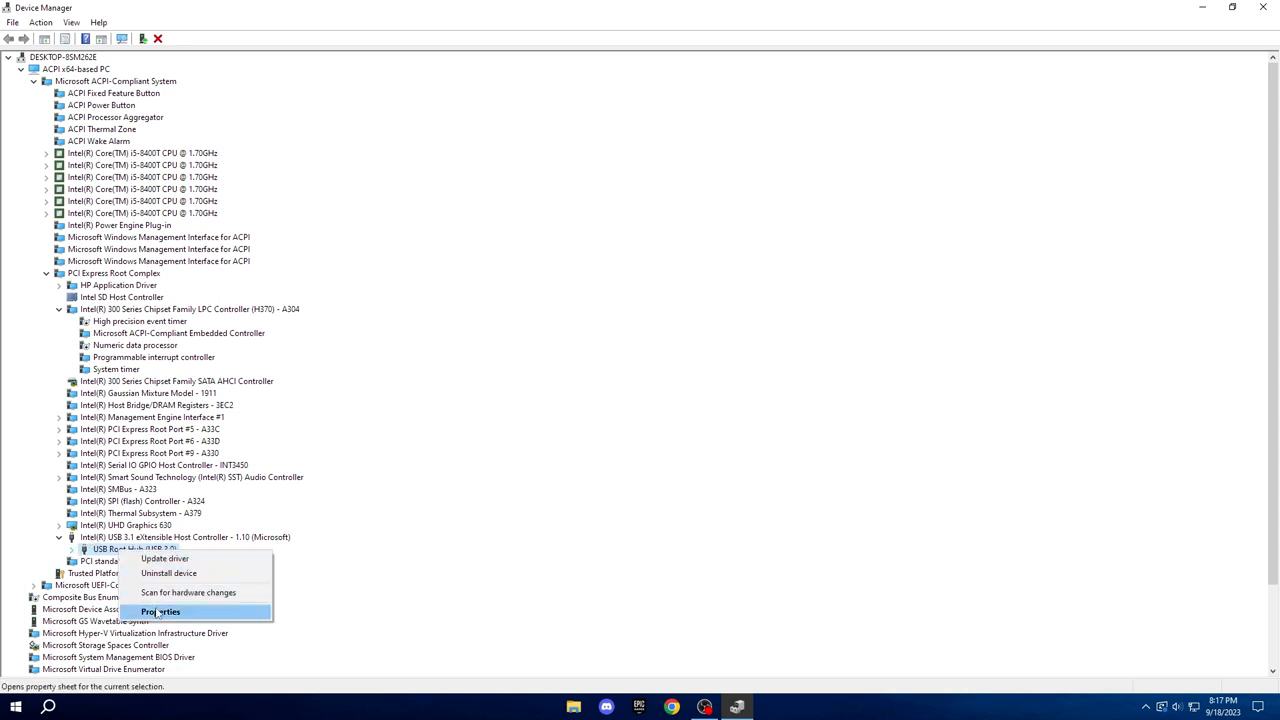
left_click(160, 612)
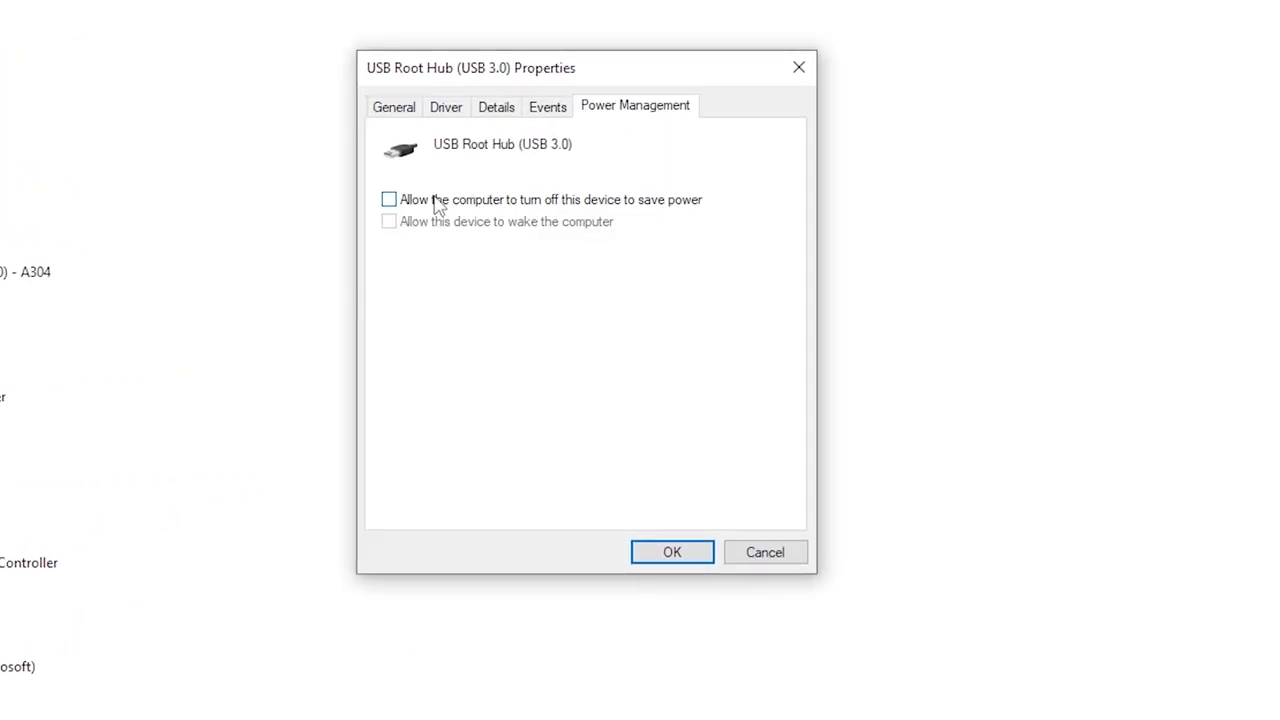
left_click(388, 200)
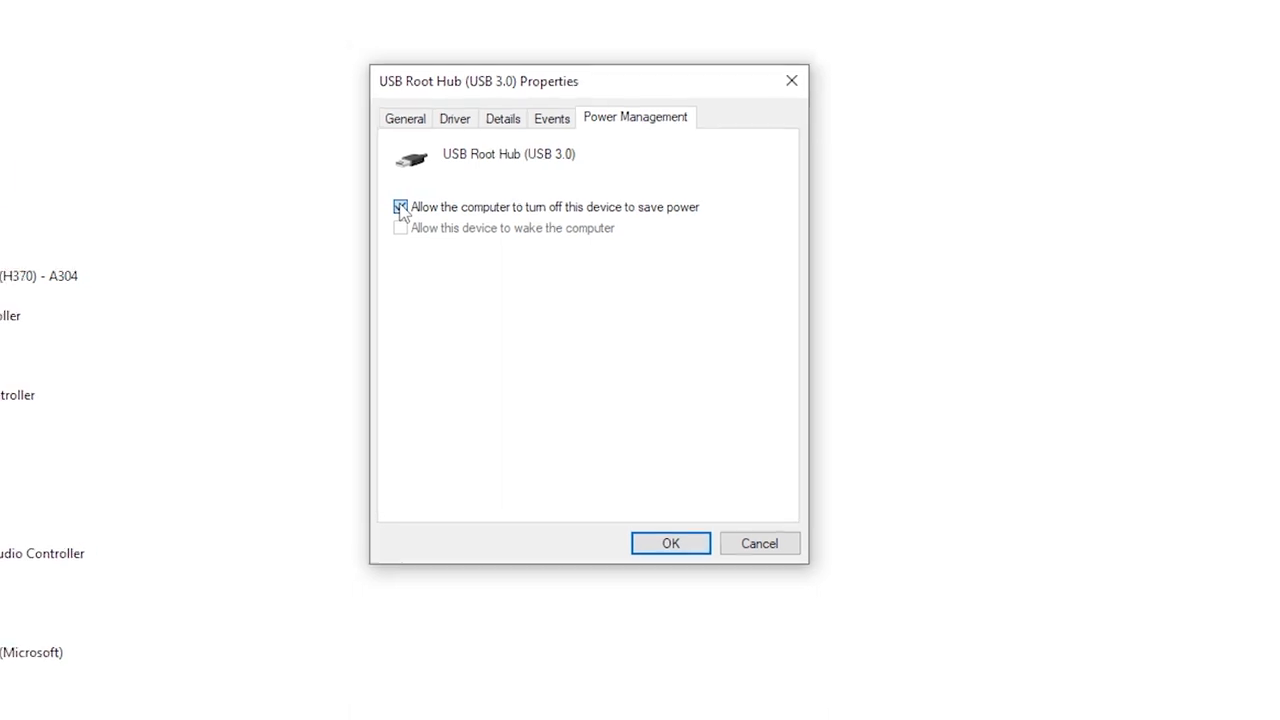
left_click(400, 206)
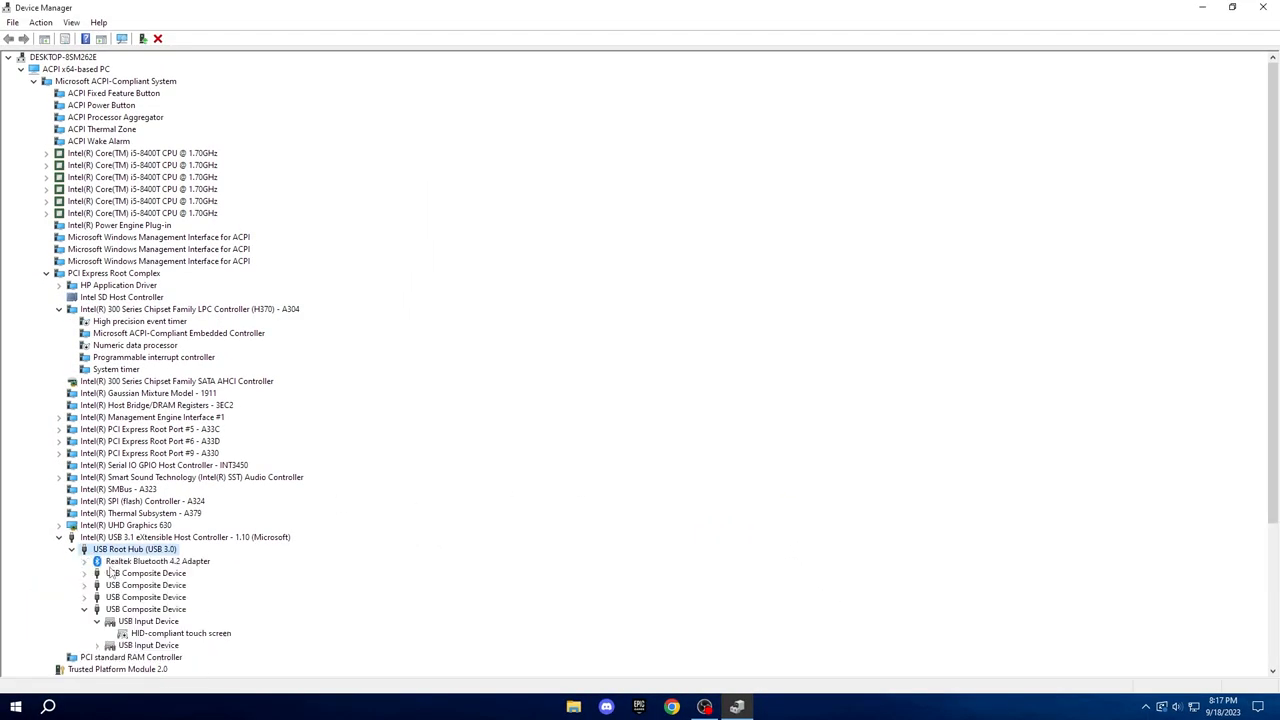
Turn off power saving for the Razer Viper Mini and the USB Input Device
right_click(144, 596)
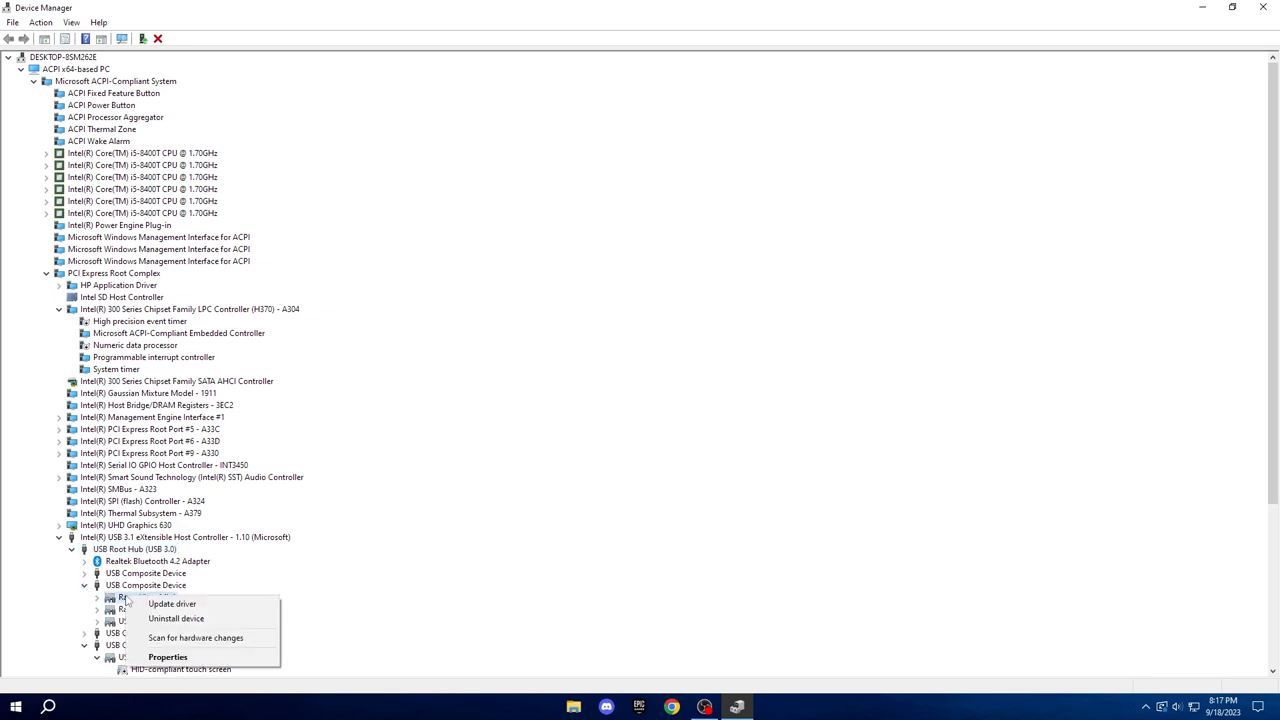
left_click(168, 656)
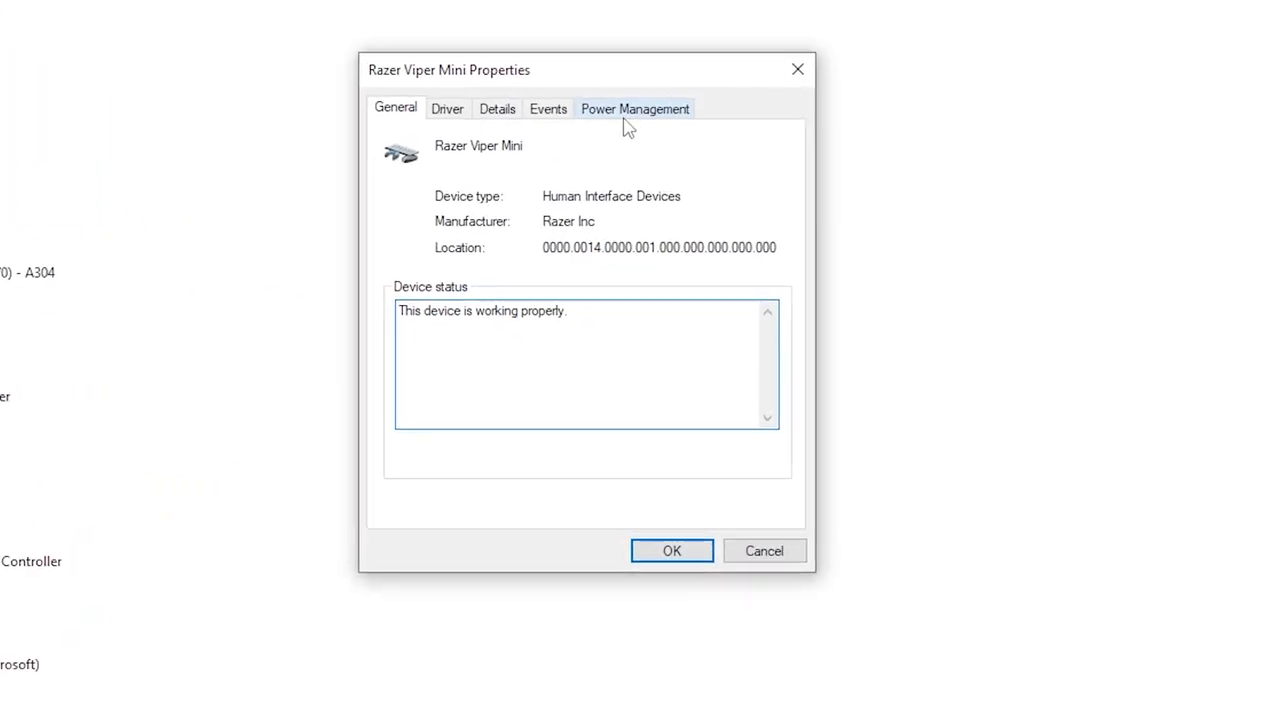
left_click(636, 108)
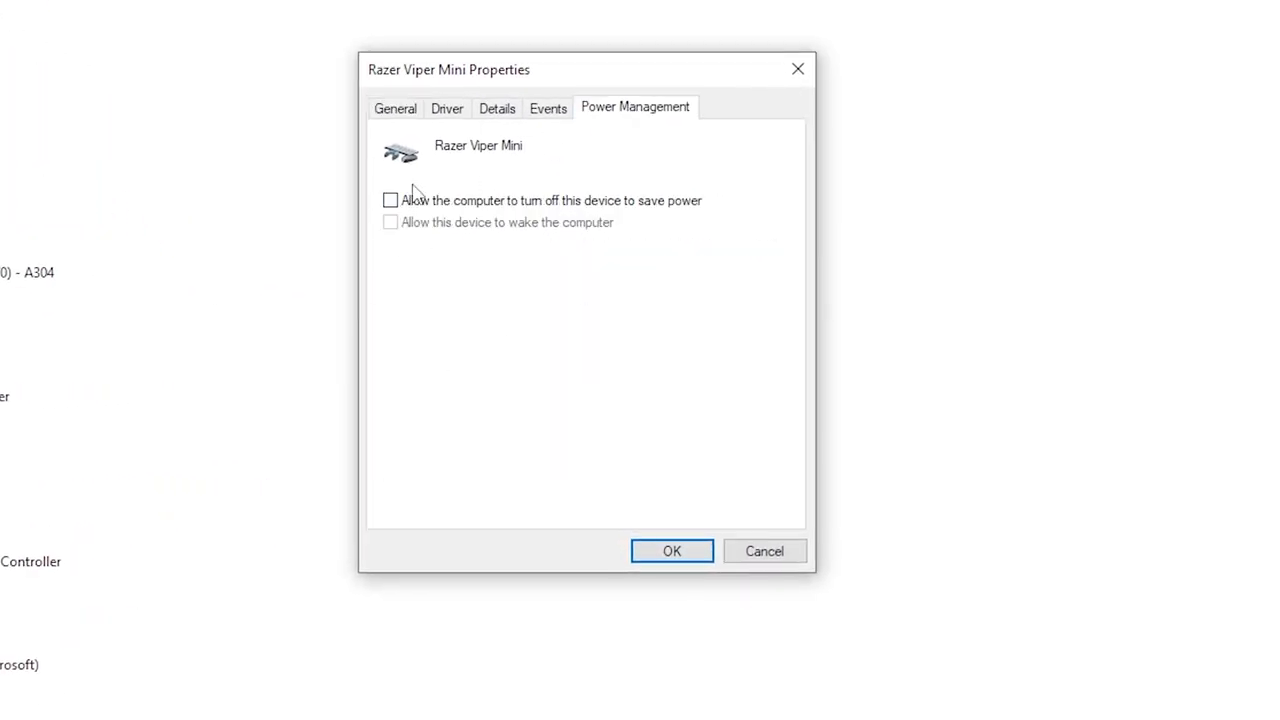
left_click(672, 552)
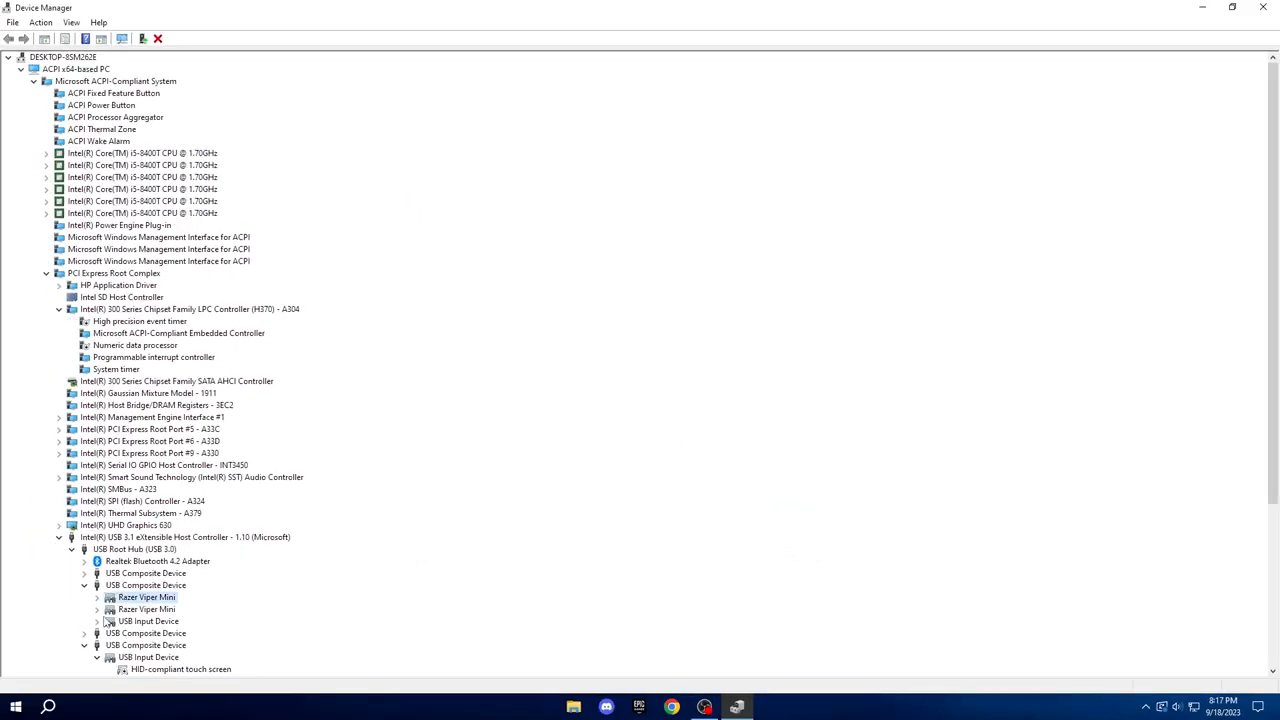
left_click(96, 620)
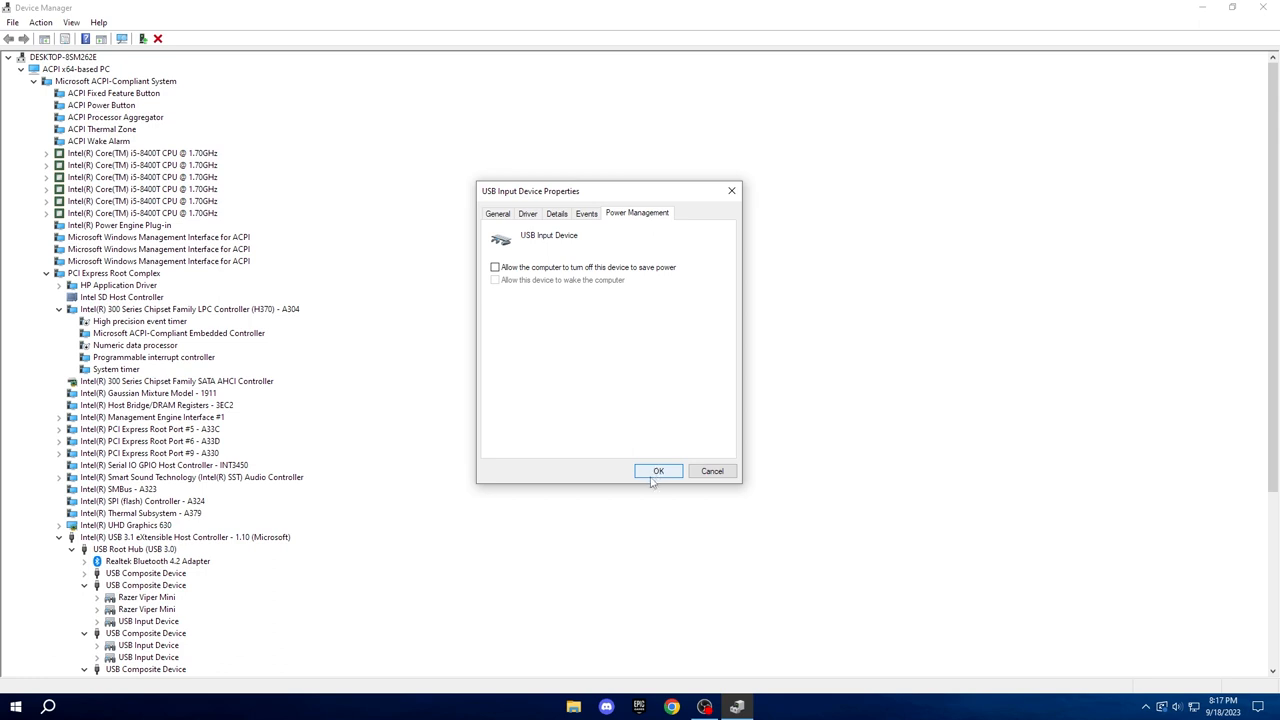
left_click(658, 472)
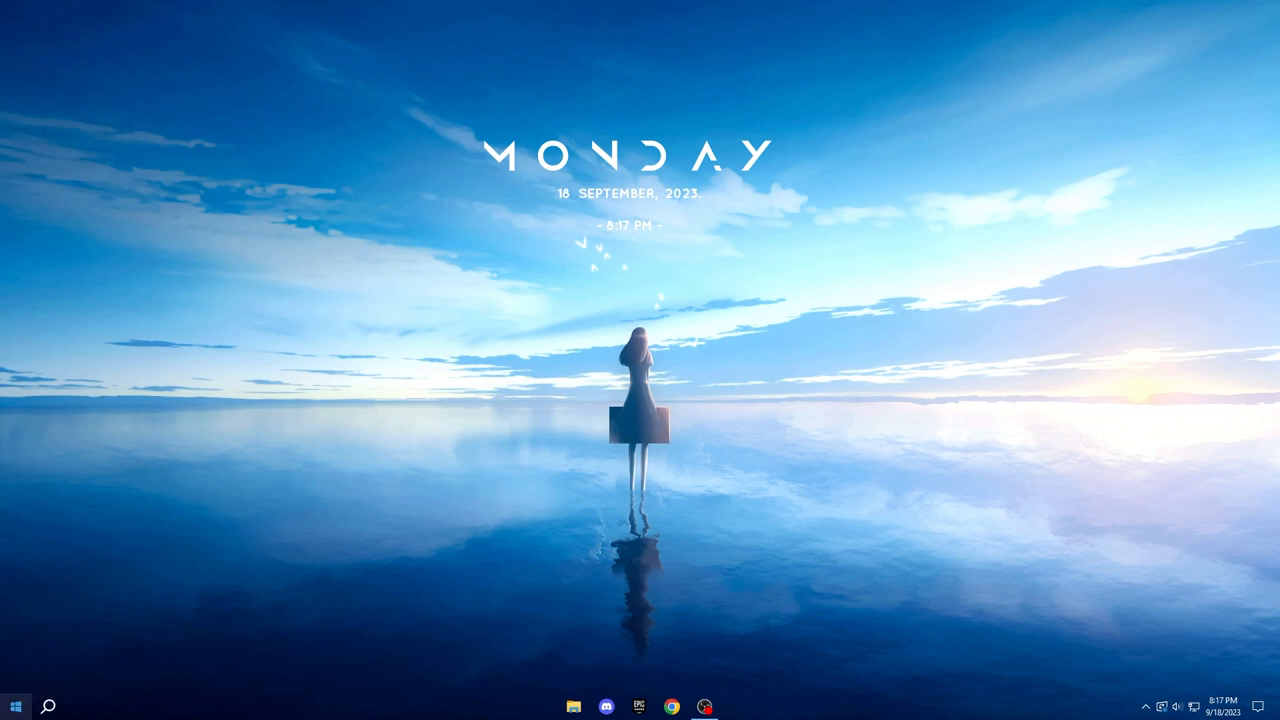
Search 'msconfig' from Start to launch System Configuration
left_click(48, 706)
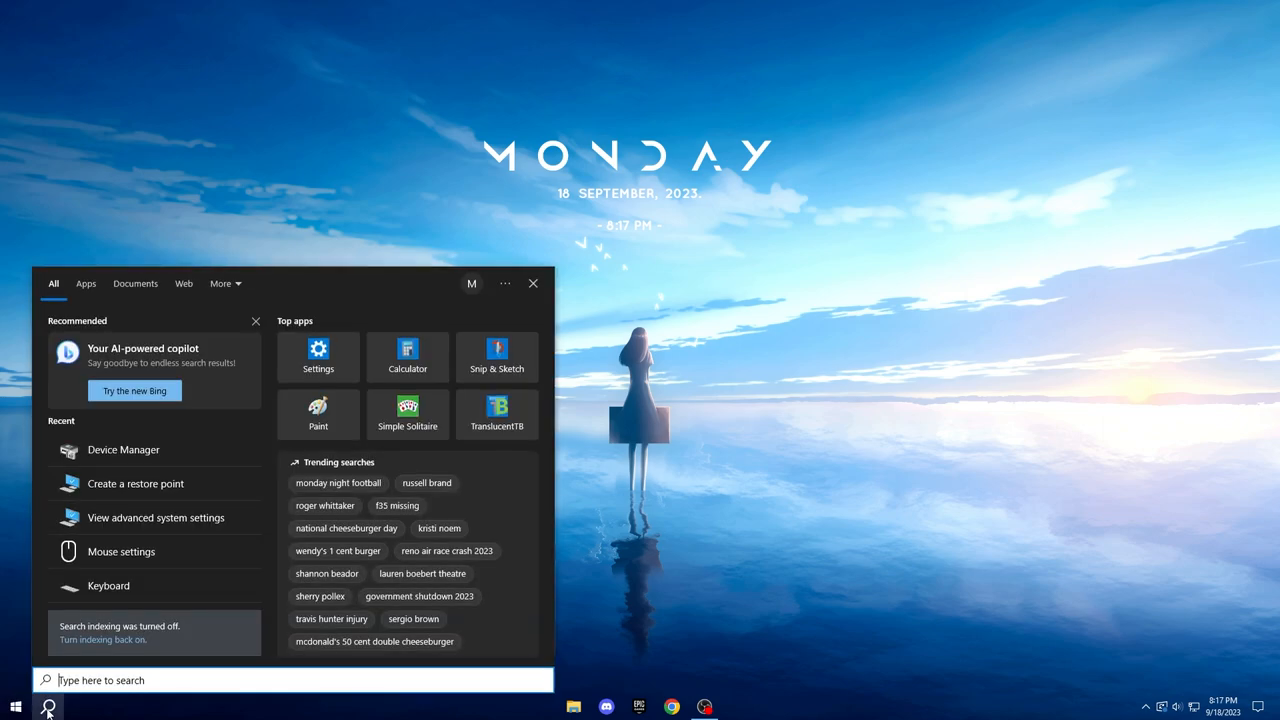
type("msco")
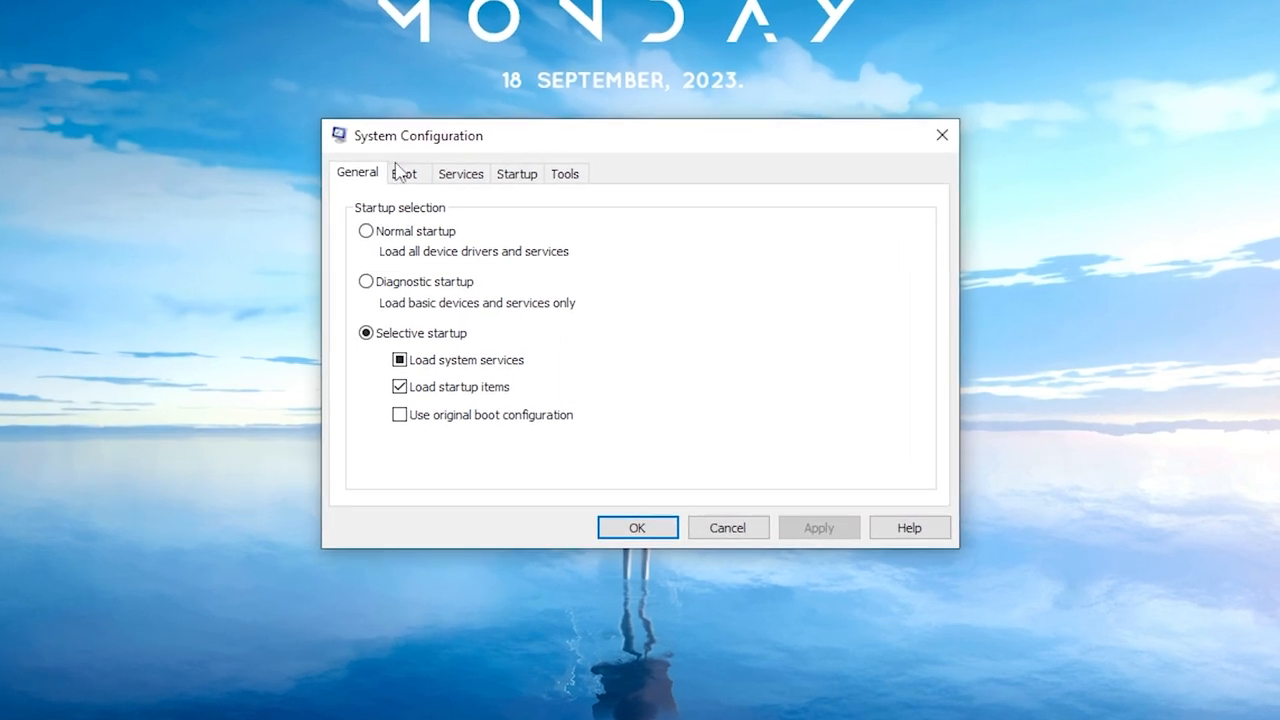
In Boot advanced options, set the number of processors to 6 and confirm
left_click(404, 172)
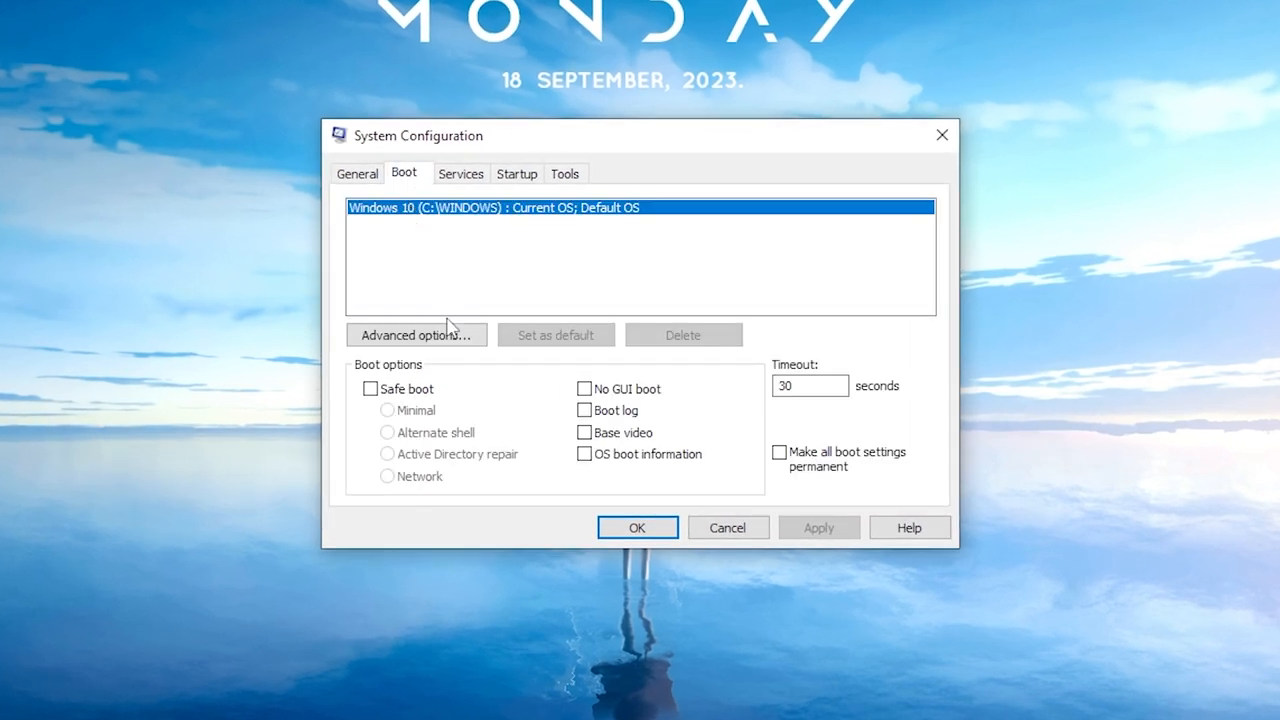
left_click(416, 334)
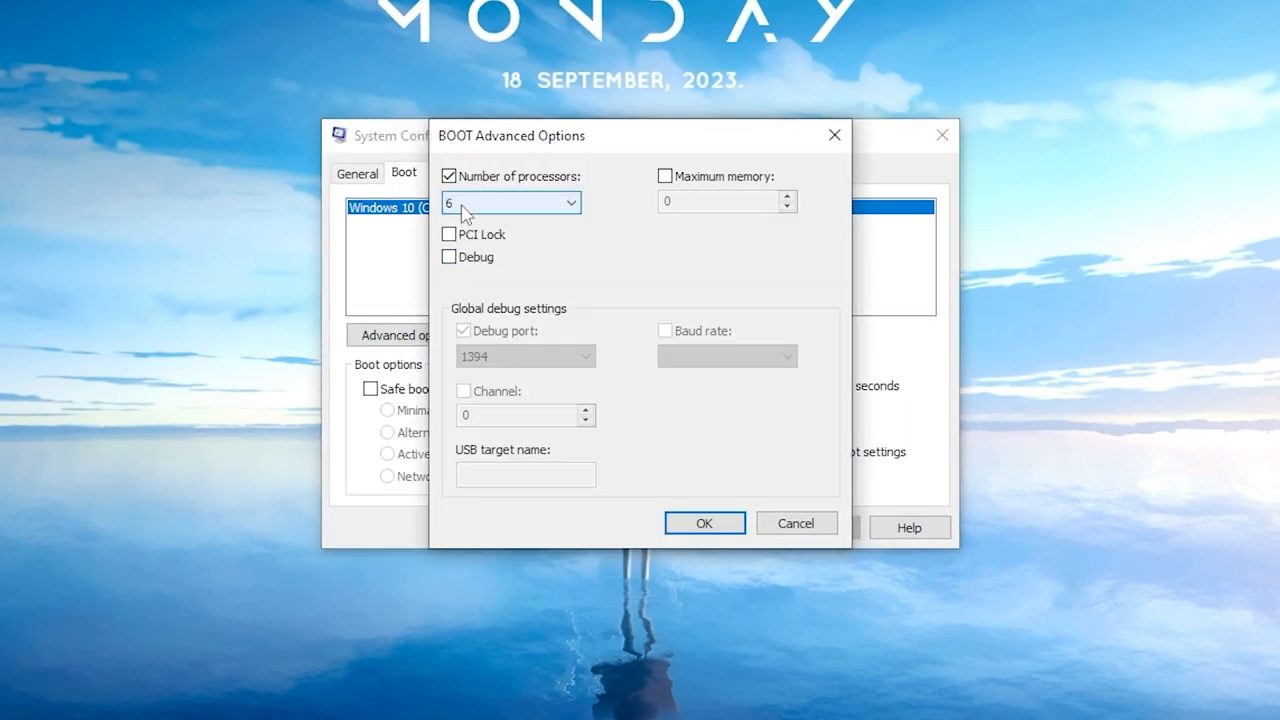
left_click(448, 176)
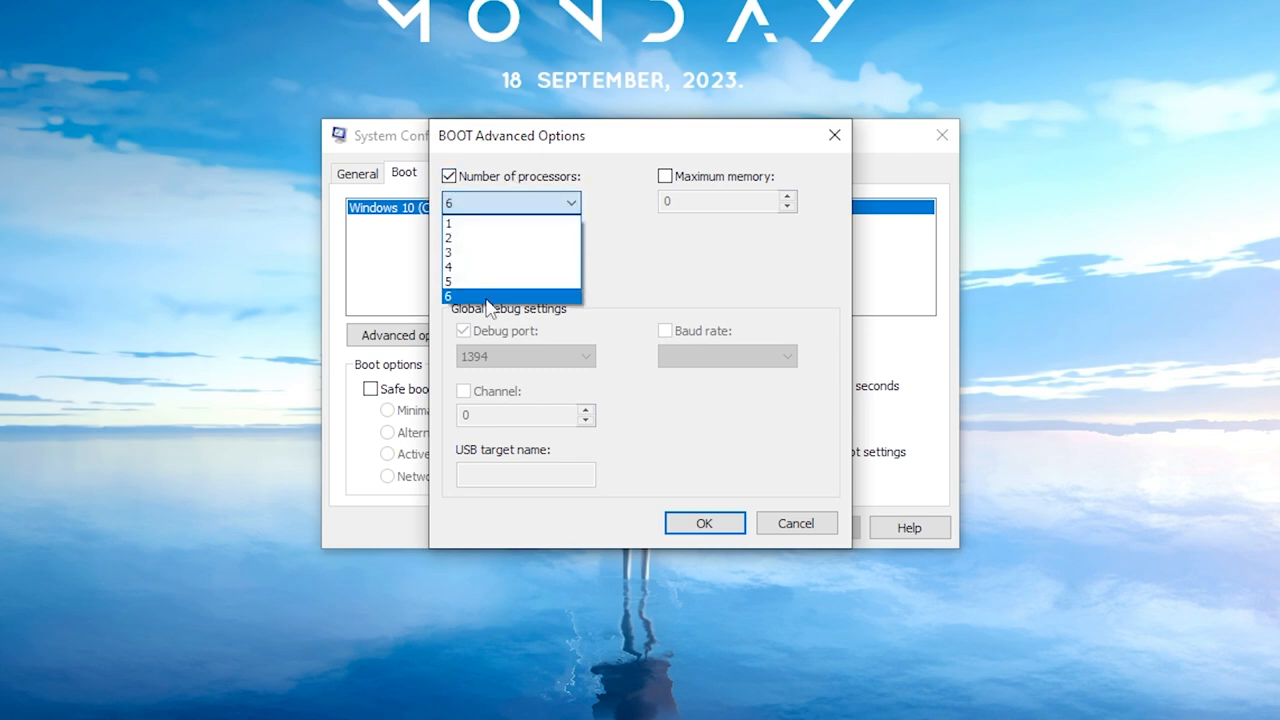
left_click(448, 296)
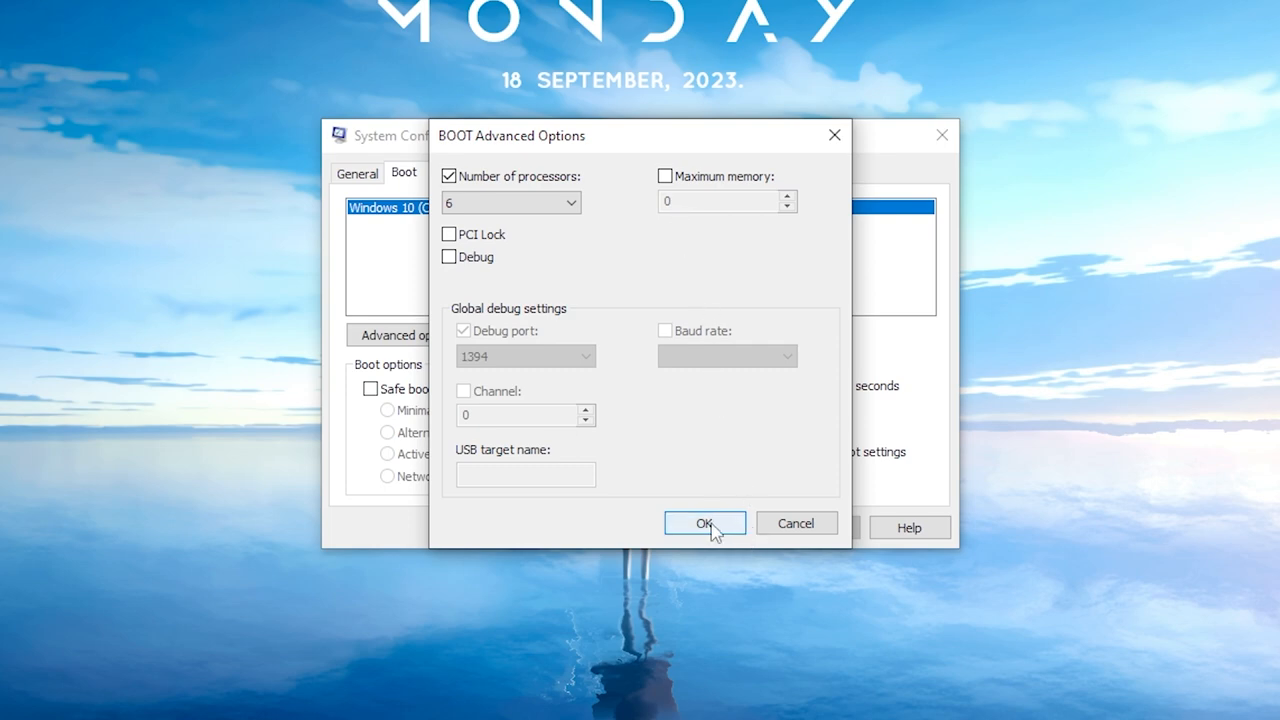
mouse_move(688, 530)
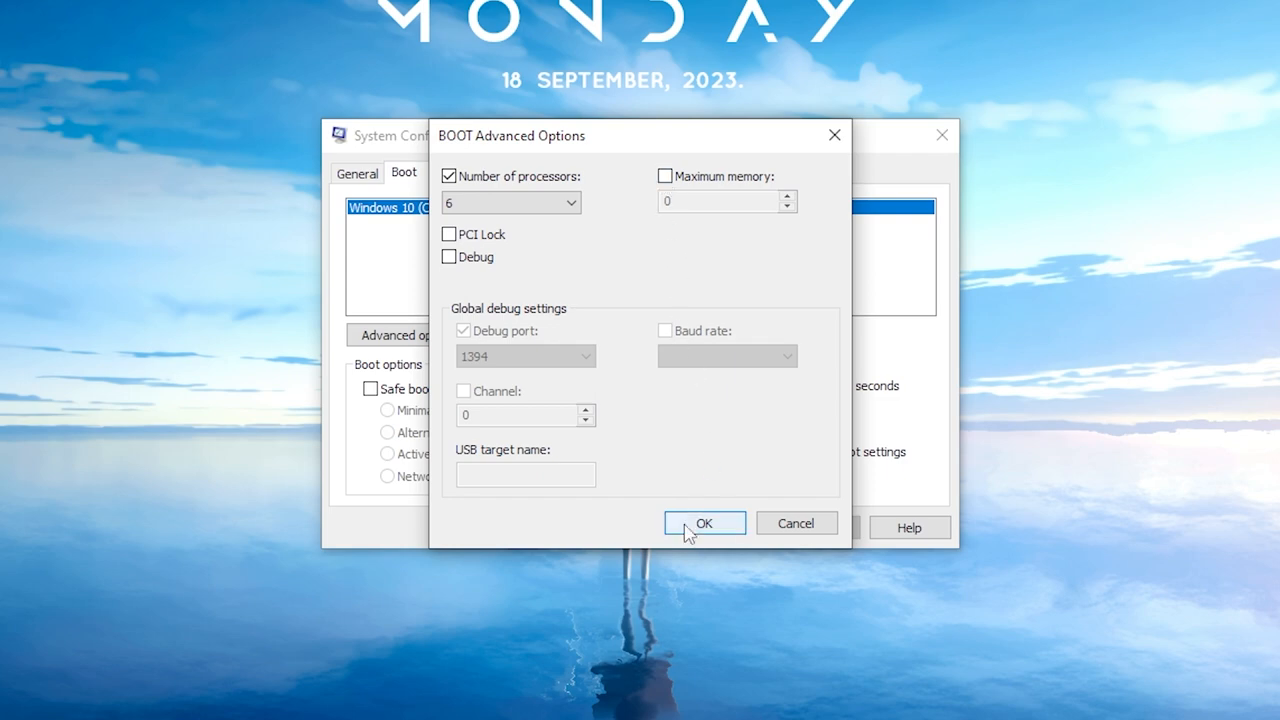
left_click(704, 524)
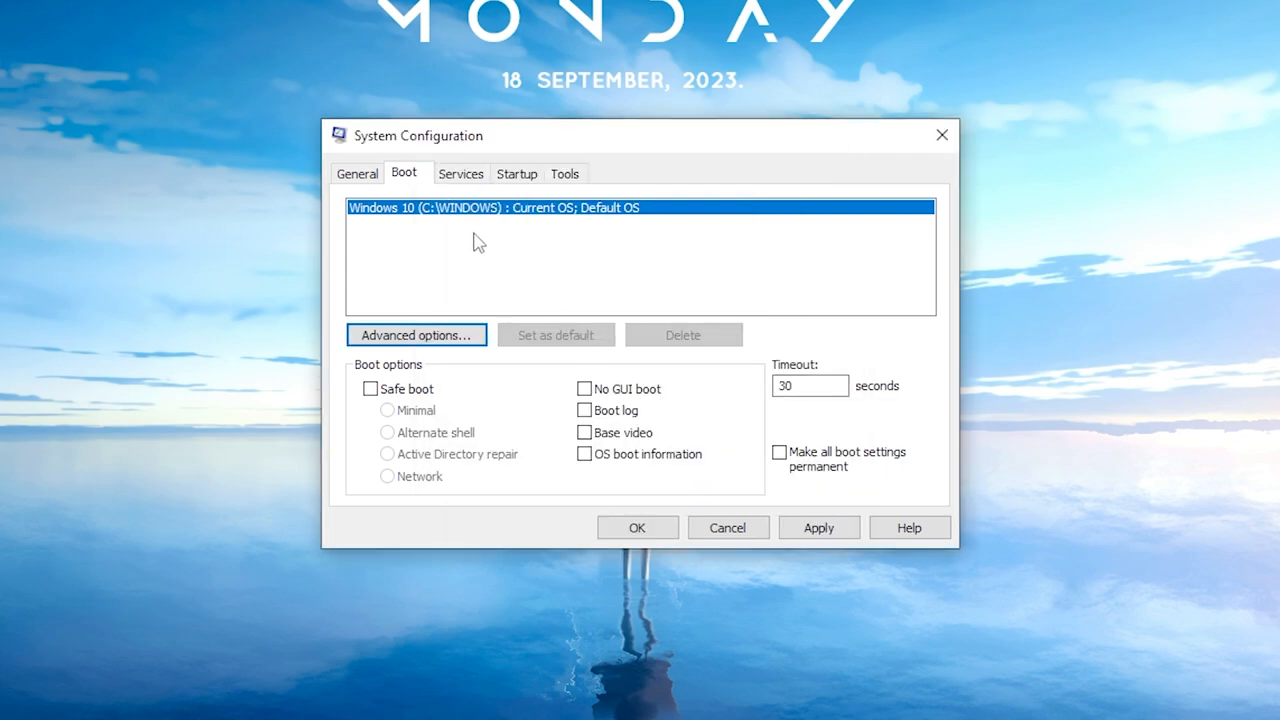
left_click(460, 172)
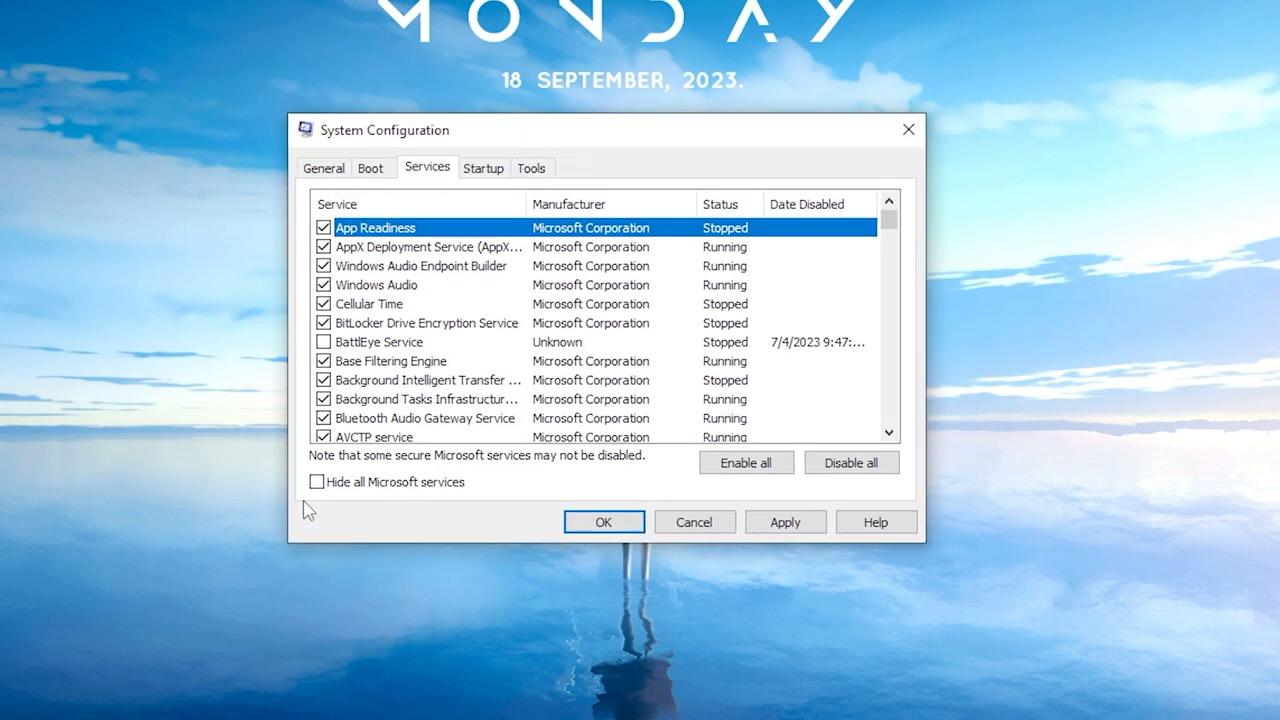
mouse_move(356, 478)
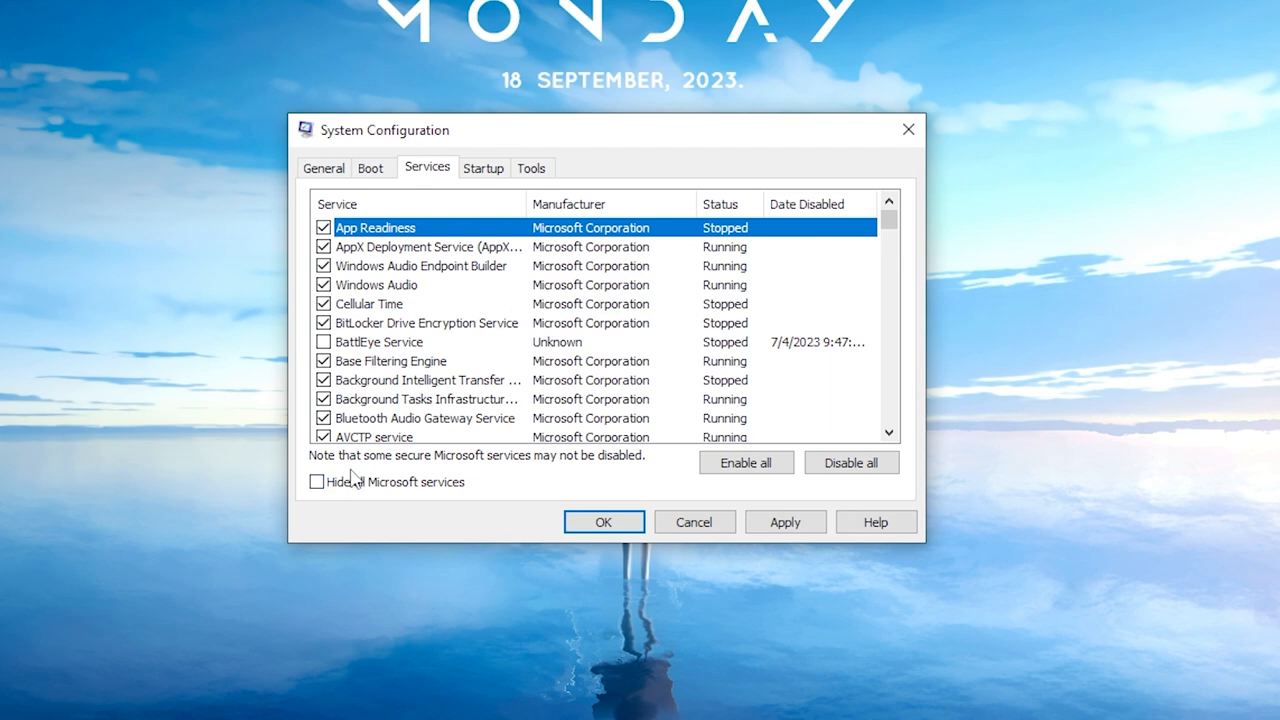
Hide all Microsoft services and review the remaining third-party services
left_click(318, 482)
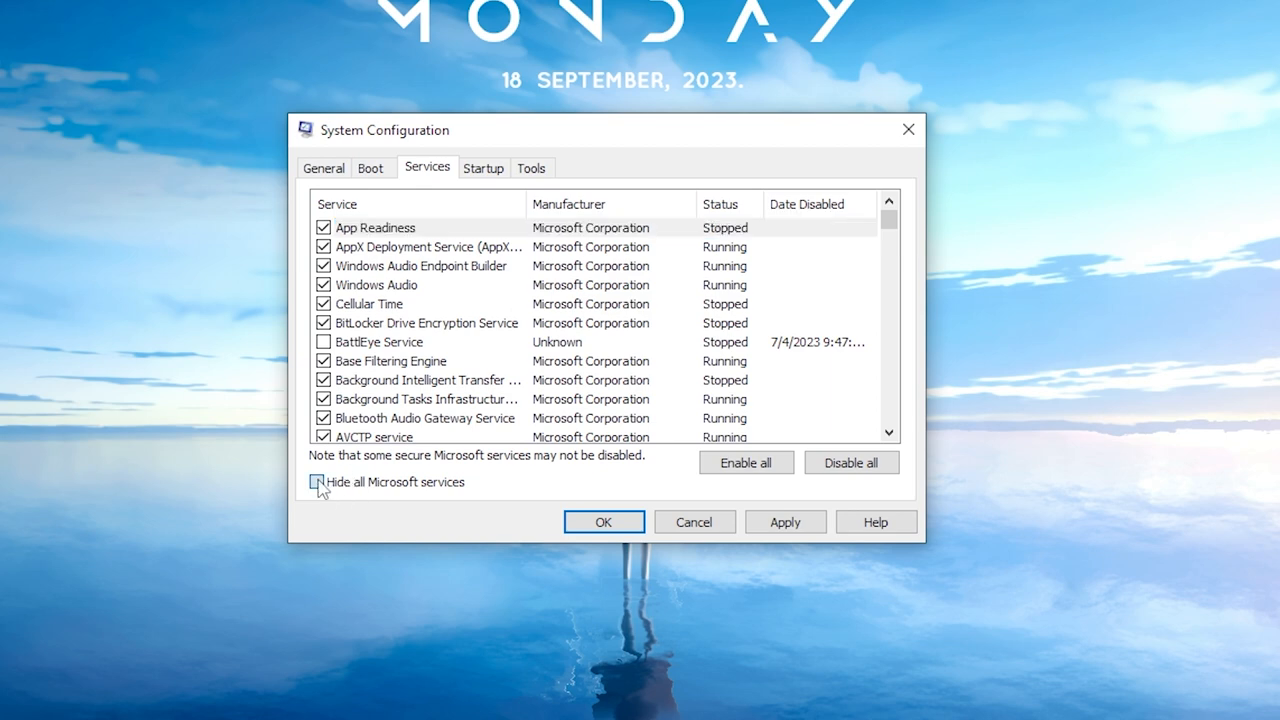
left_click(320, 482)
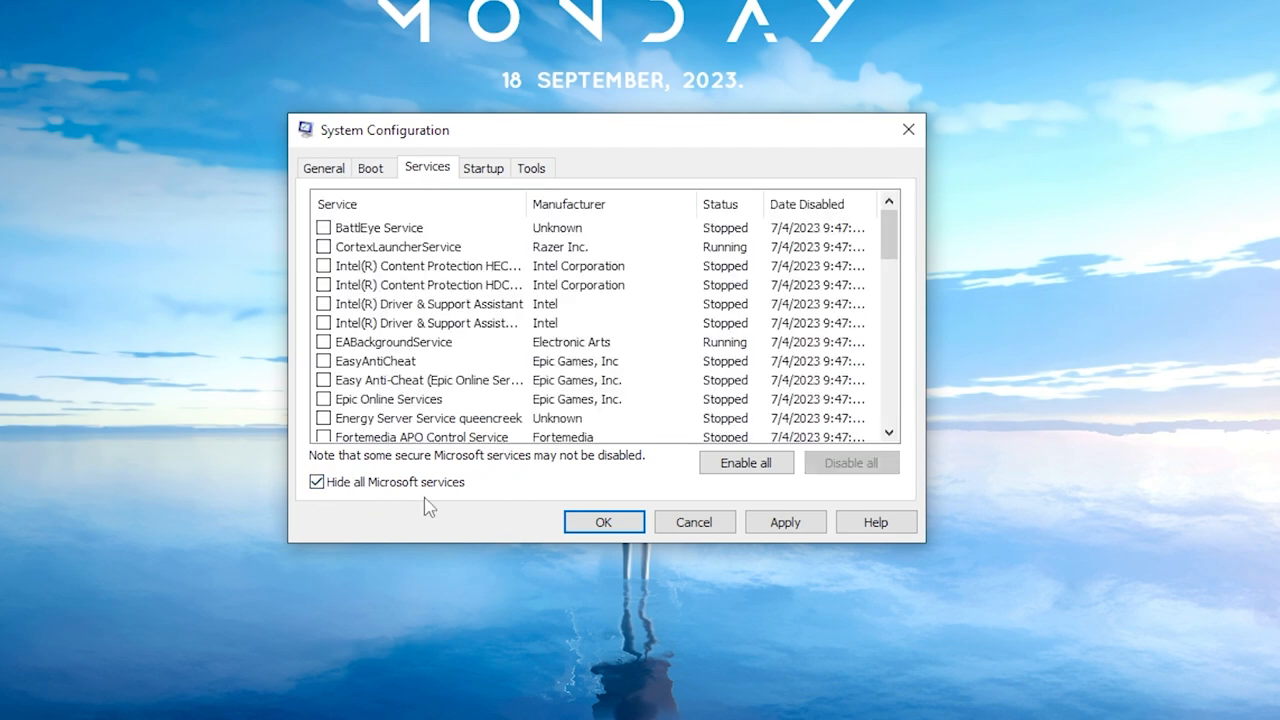
scroll("down", 3)
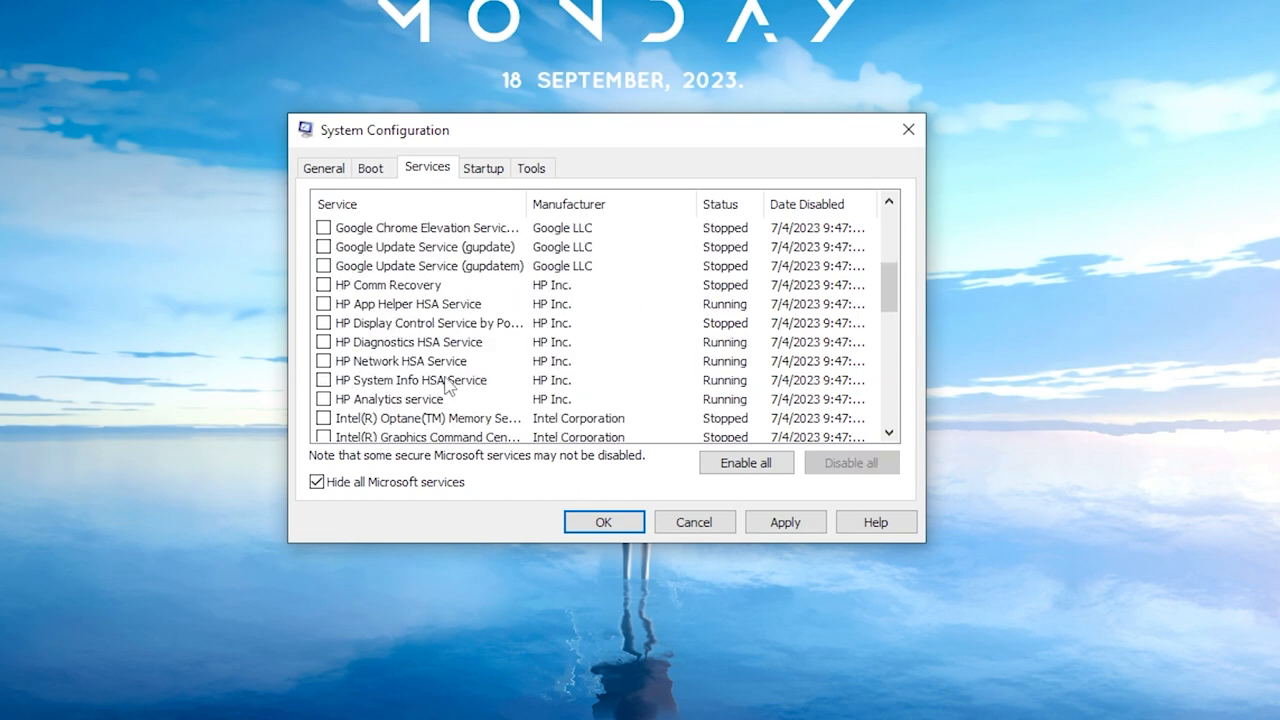
mouse_move(330, 232)
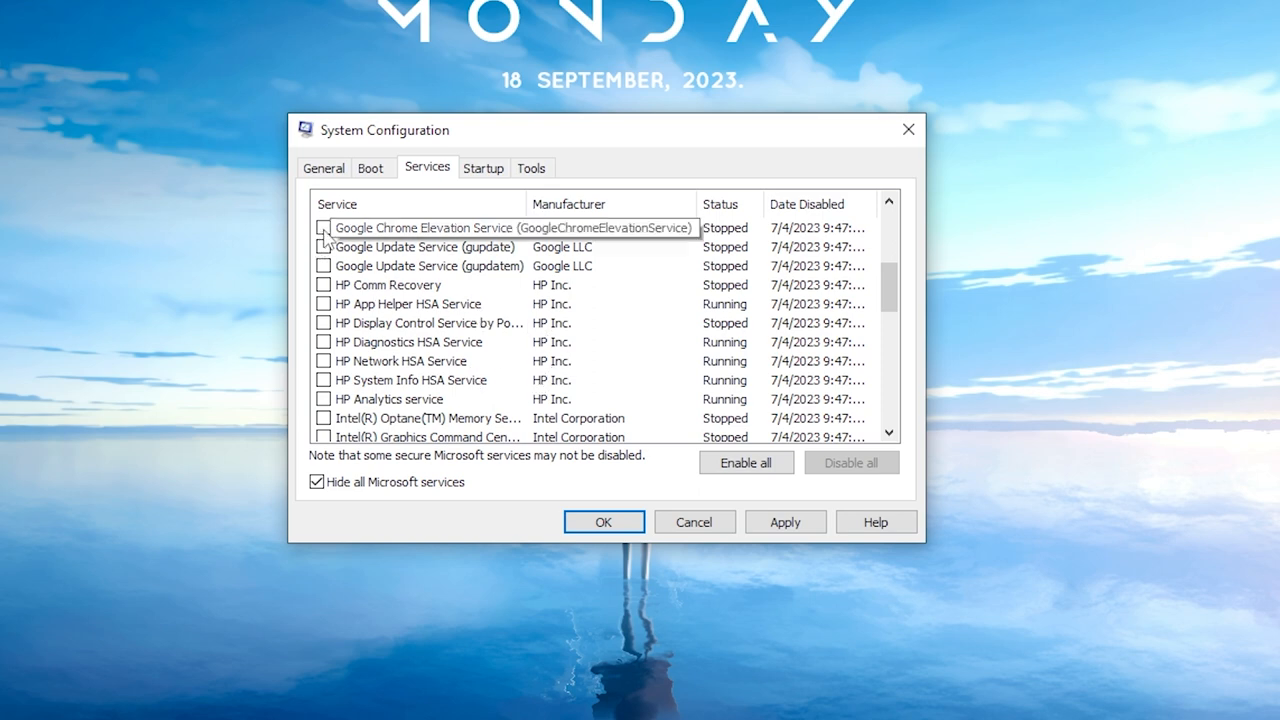
left_click(324, 228)
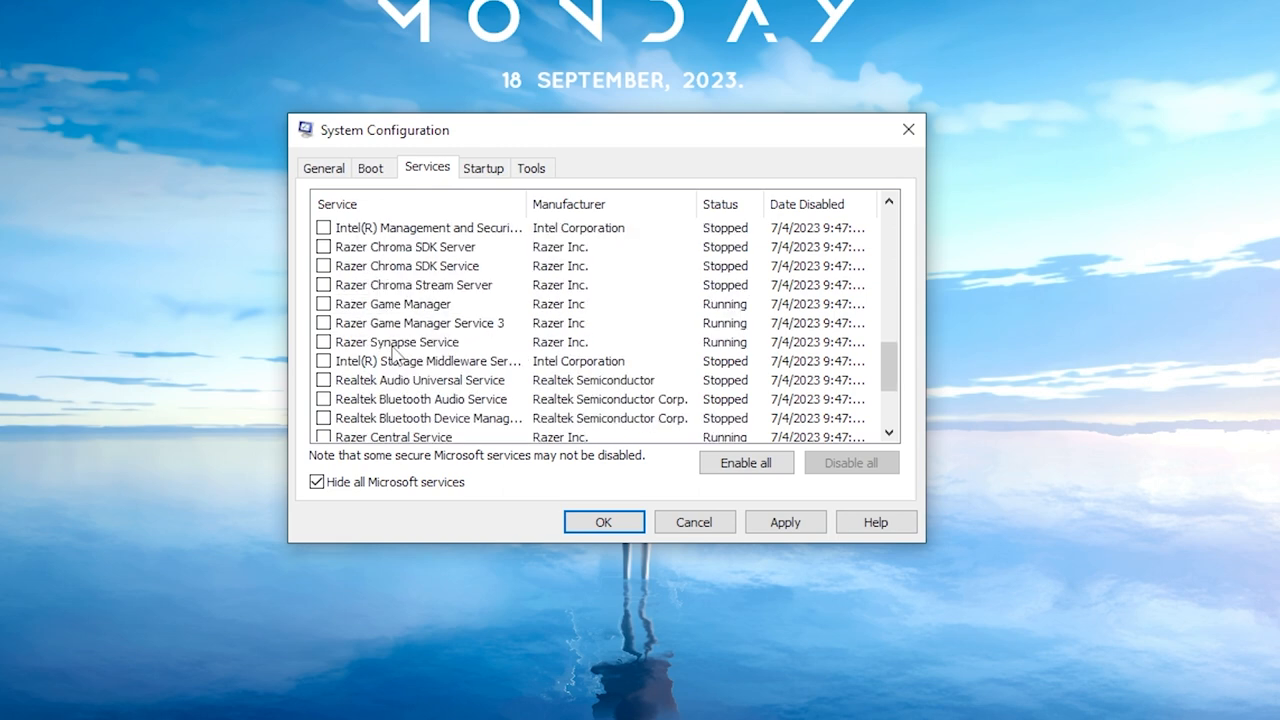
scroll("down", 3)
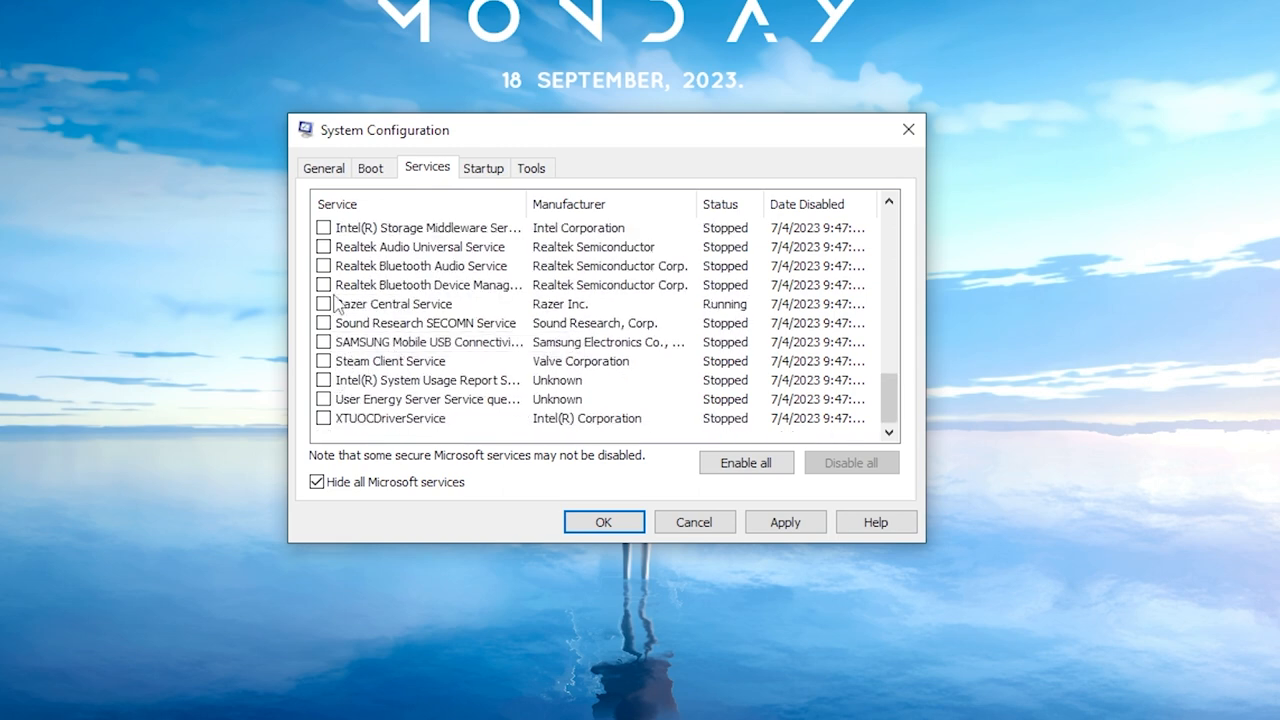
mouse_move(436, 374)
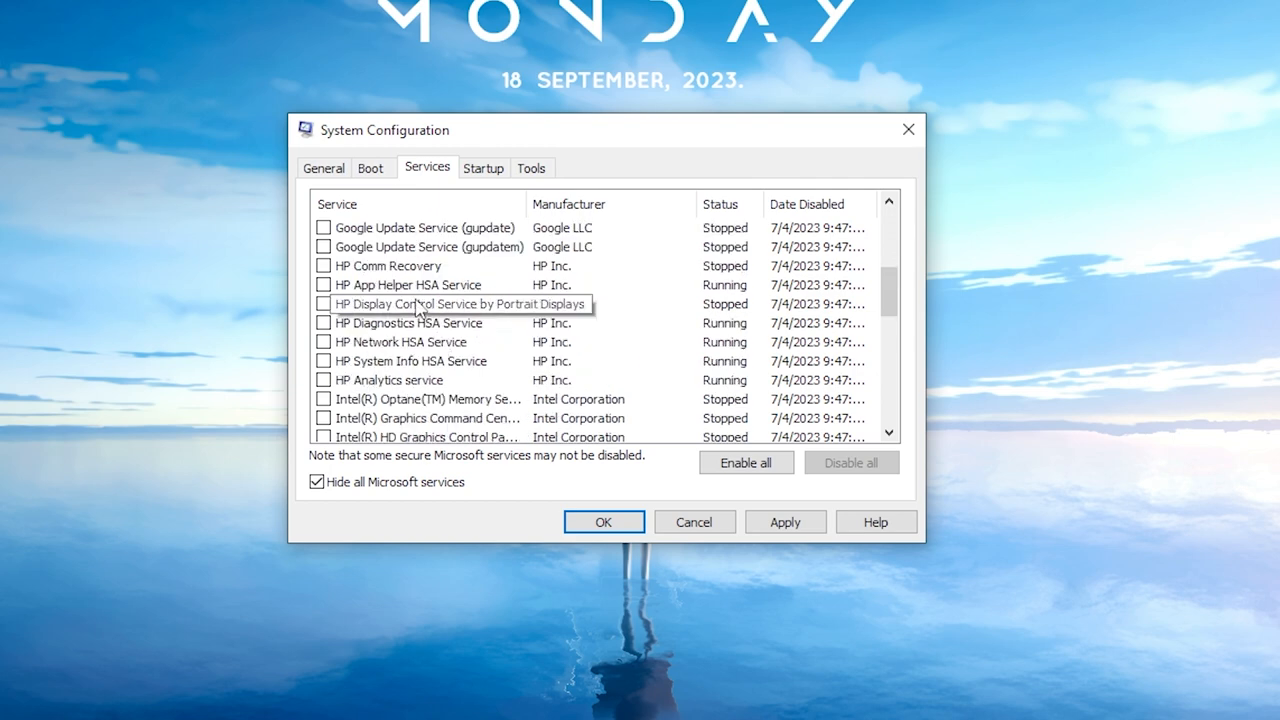
mouse_move(656, 384)
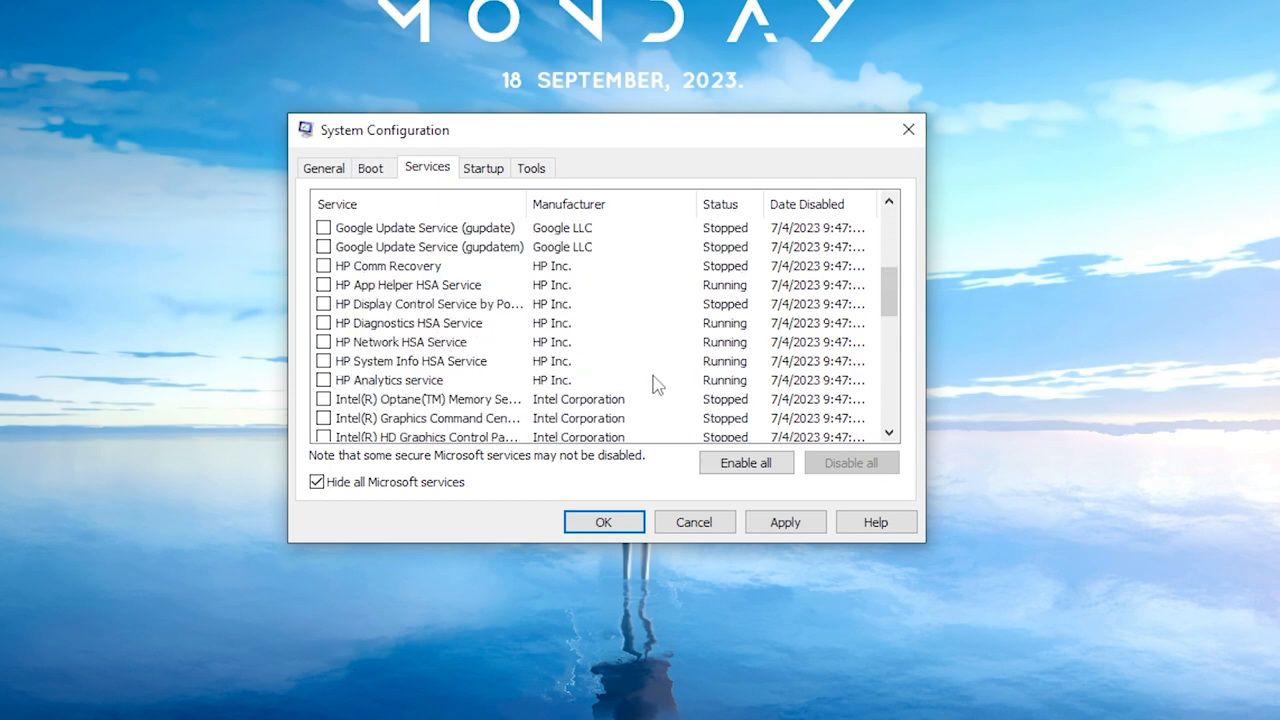
mouse_move(512, 232)
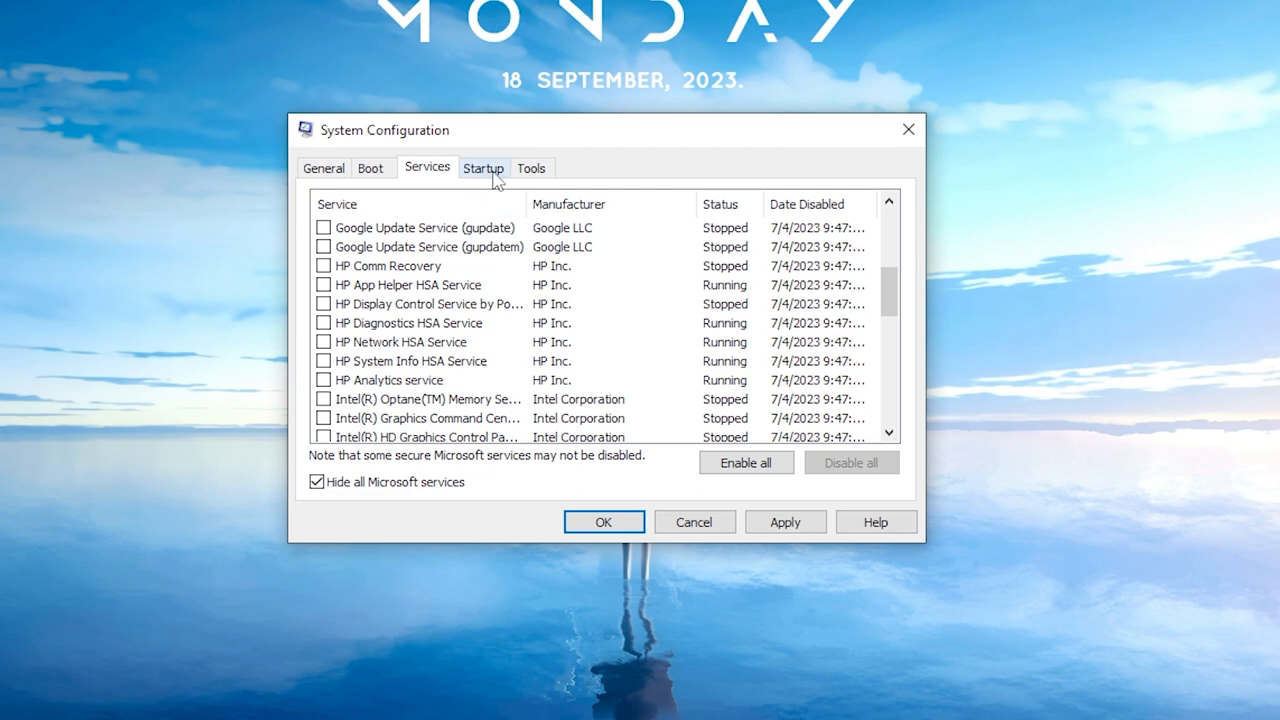
From the Startup tab, launch Task Manager's startup apps list
left_click(484, 168)
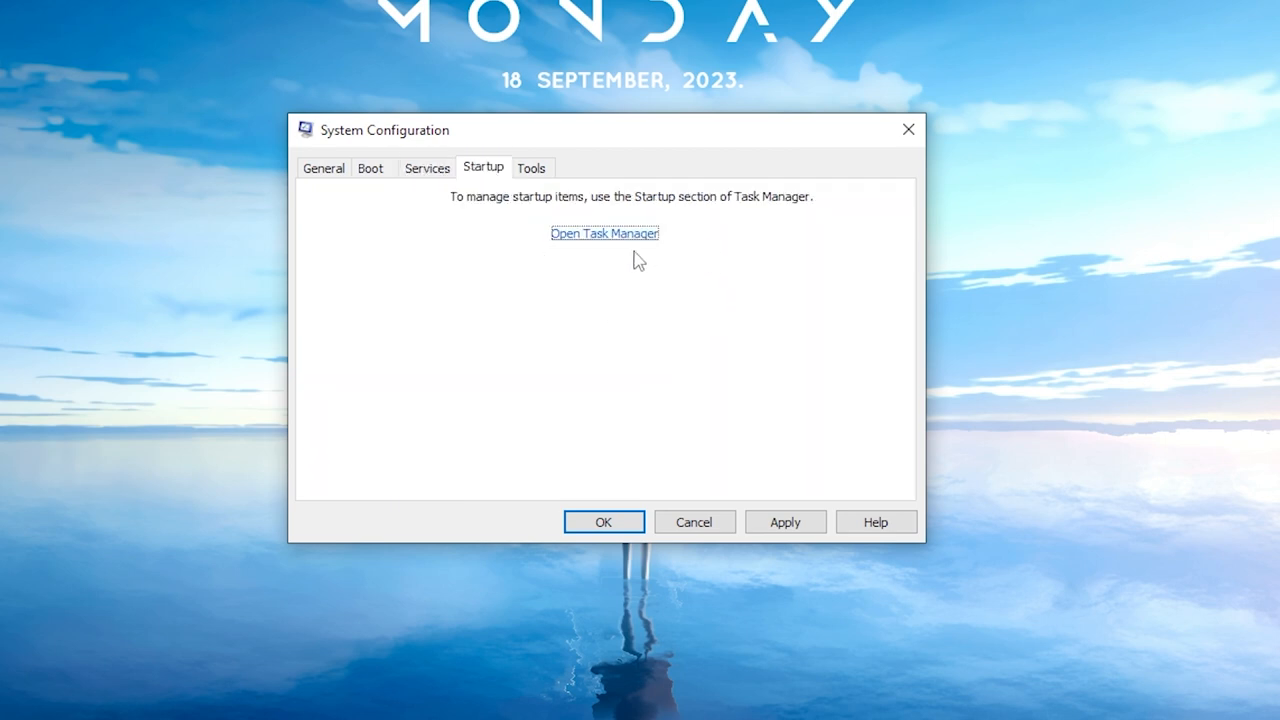
left_click(604, 232)
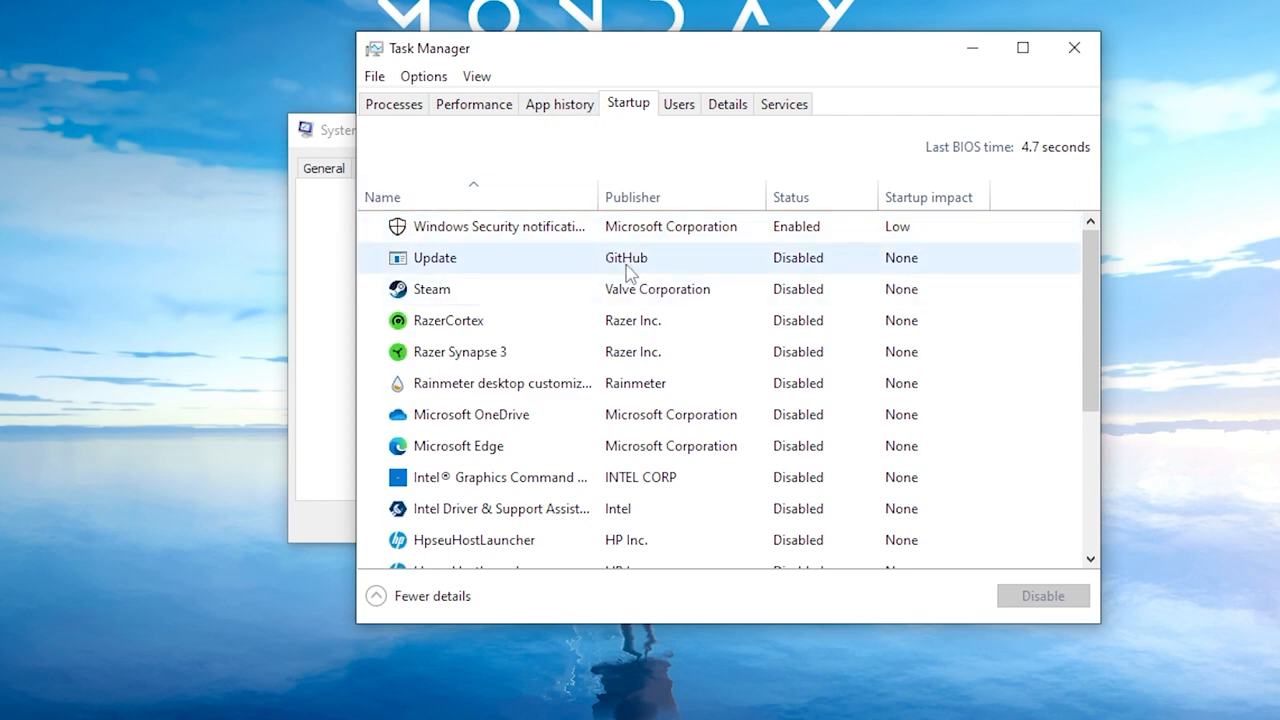
Review the startup apps list to the end, leaving the Steam entry unchanged
left_click(632, 196)
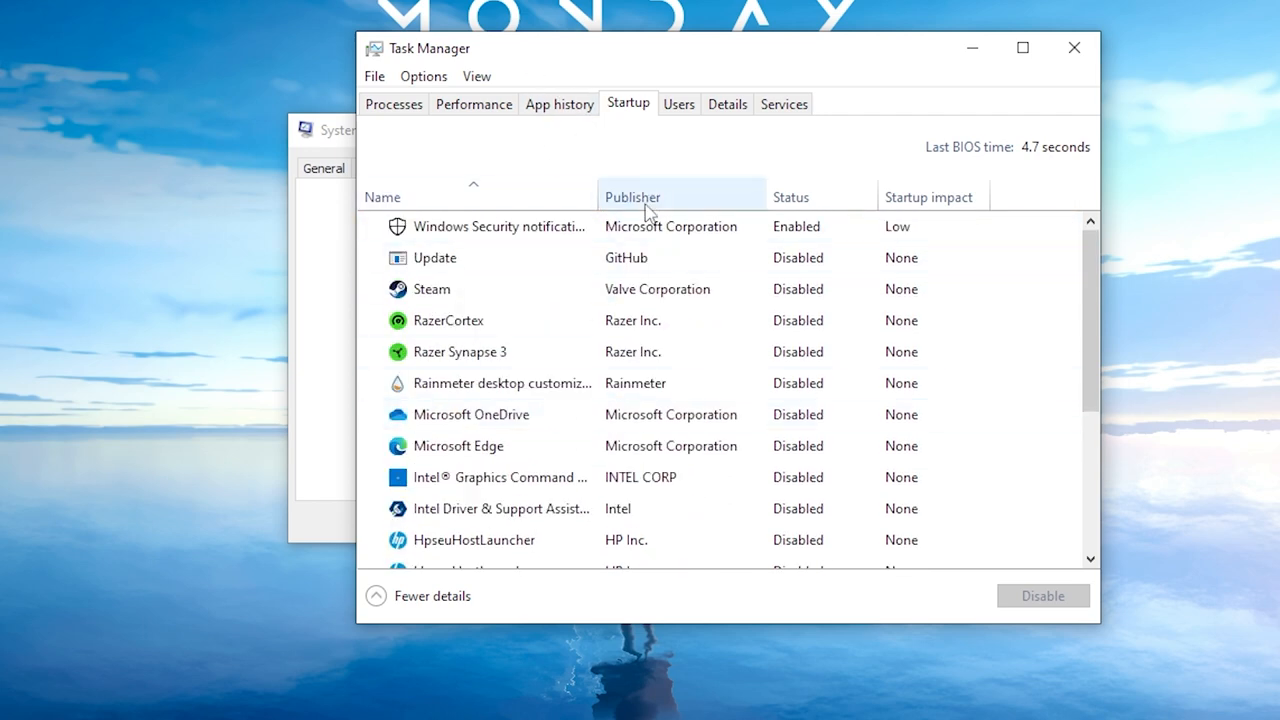
scroll("down", 3)
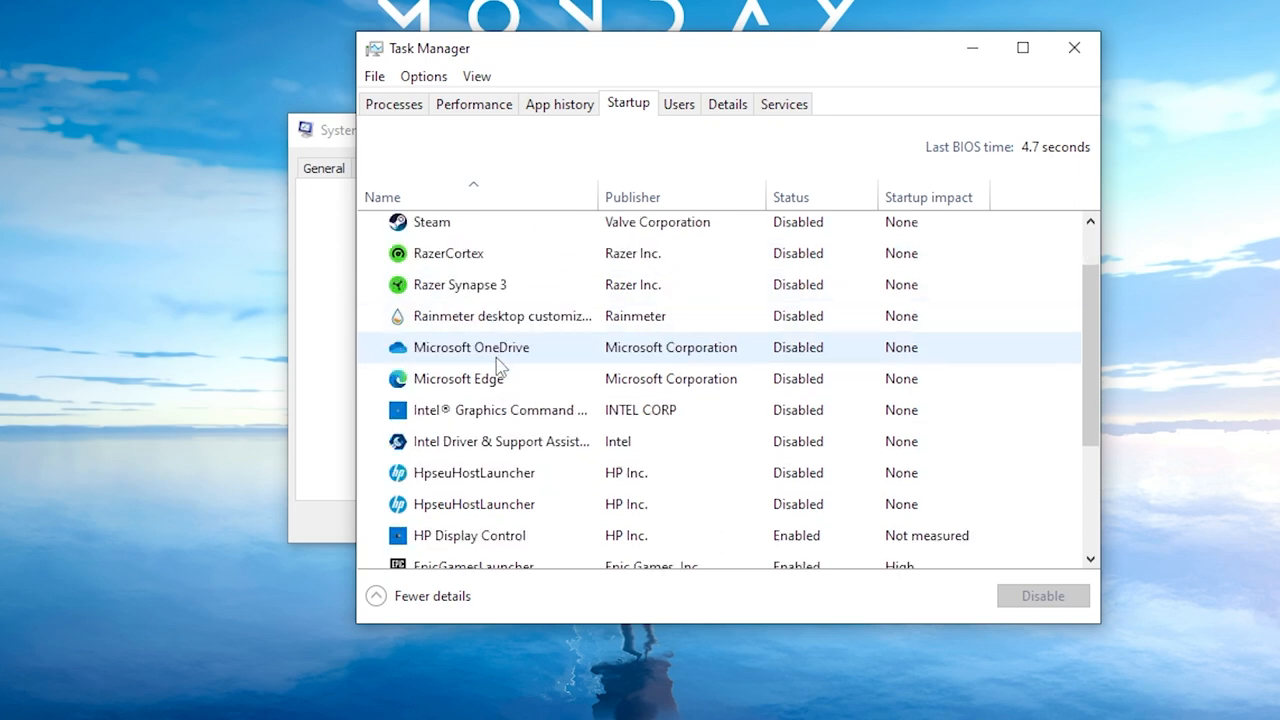
scroll("down", 3)
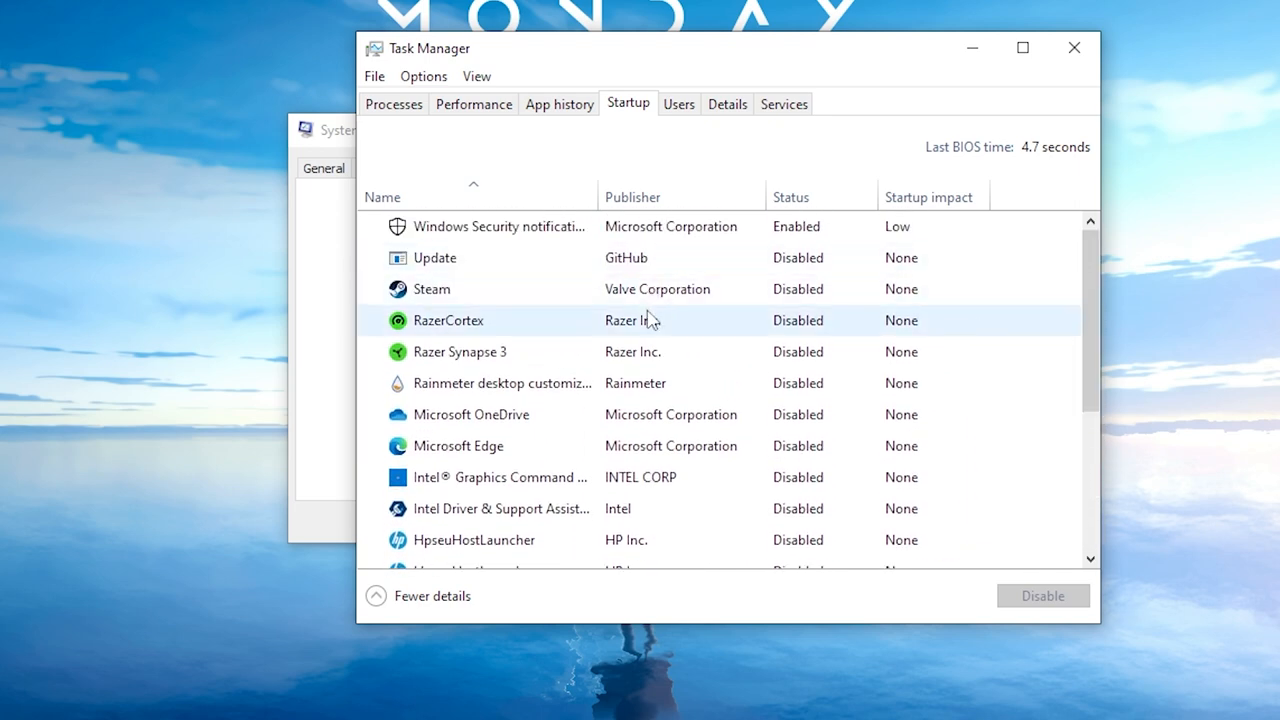
left_click(432, 288)
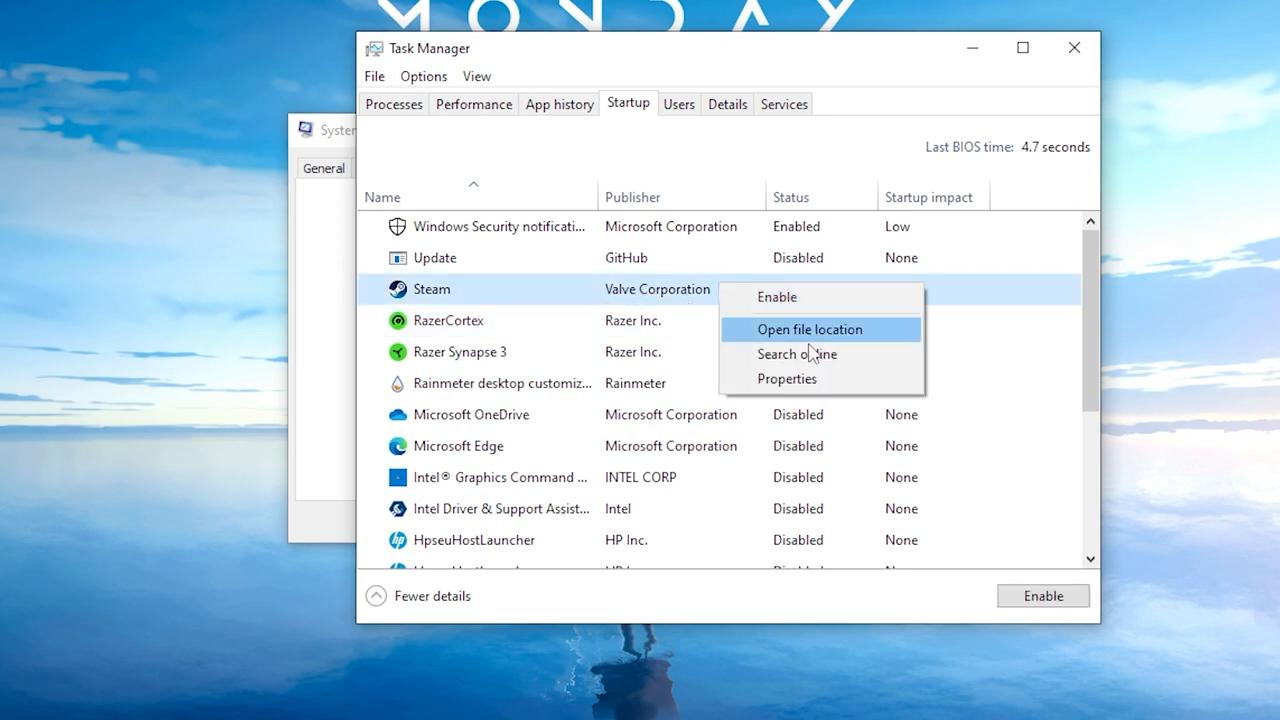
mouse_move(776, 296)
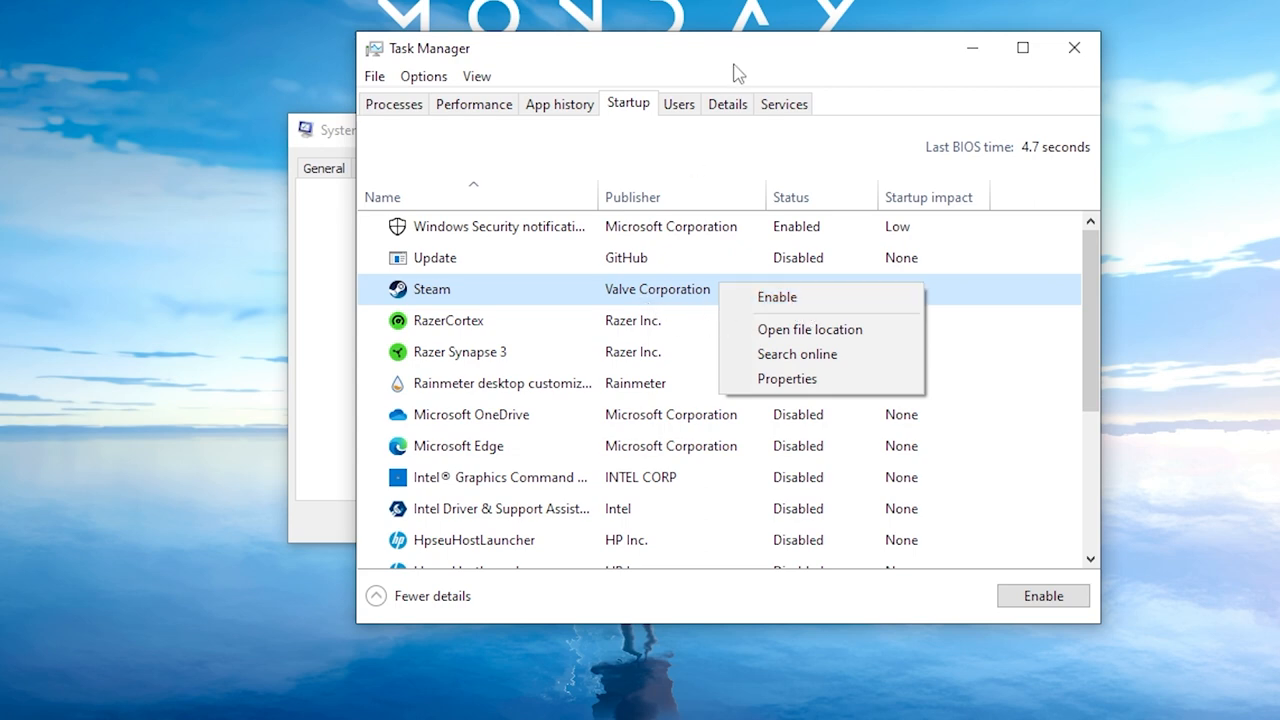
left_click(776, 296)
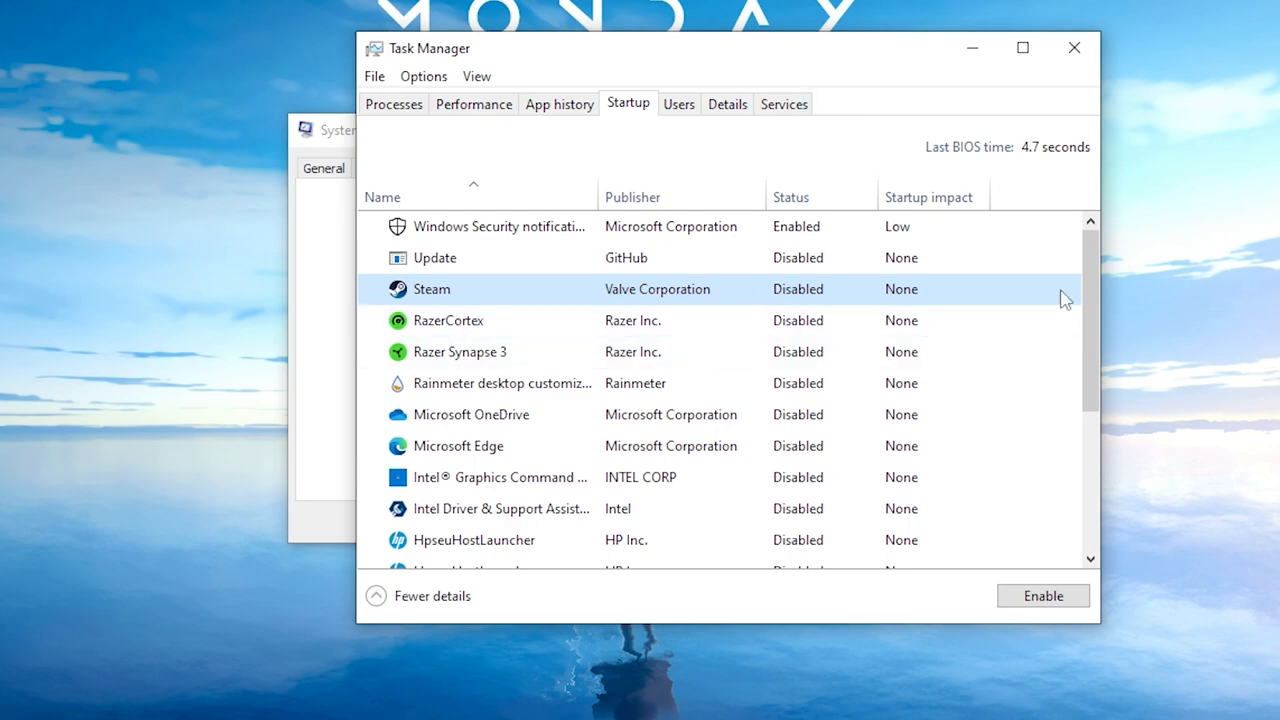
scroll("down", 3)
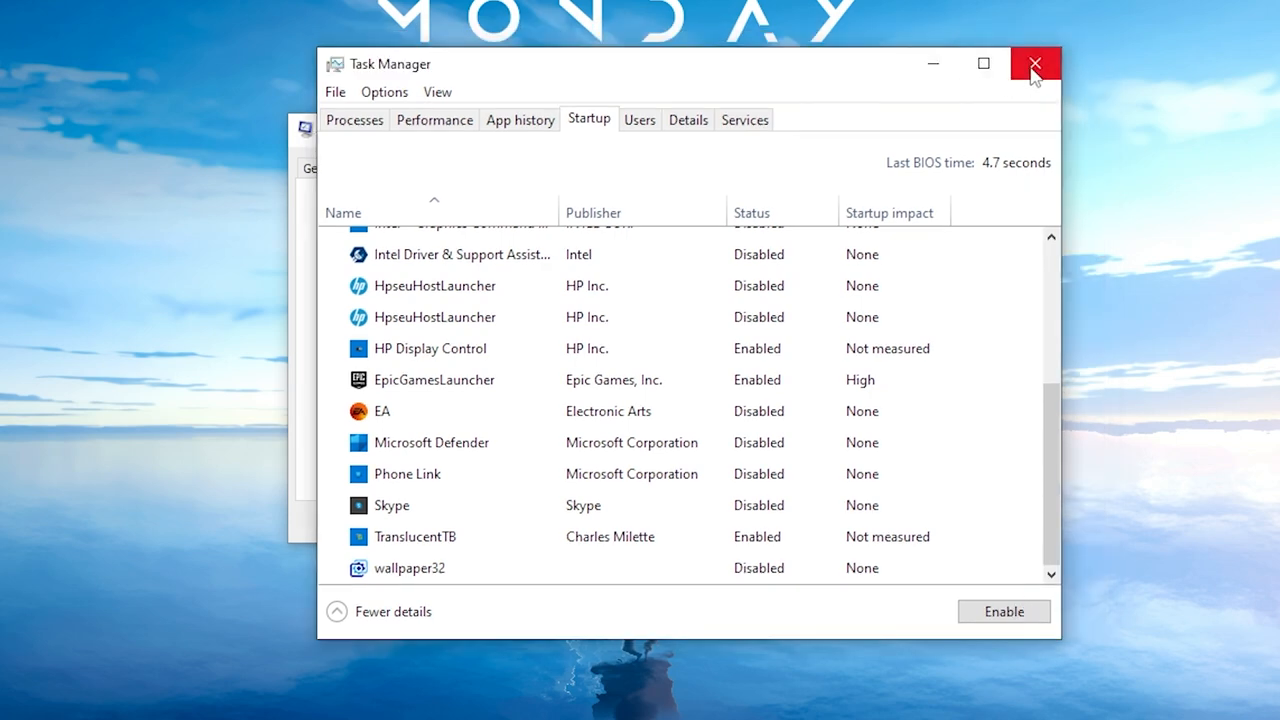
Close Task Manager and apply the System Configuration changes
left_click(1036, 62)
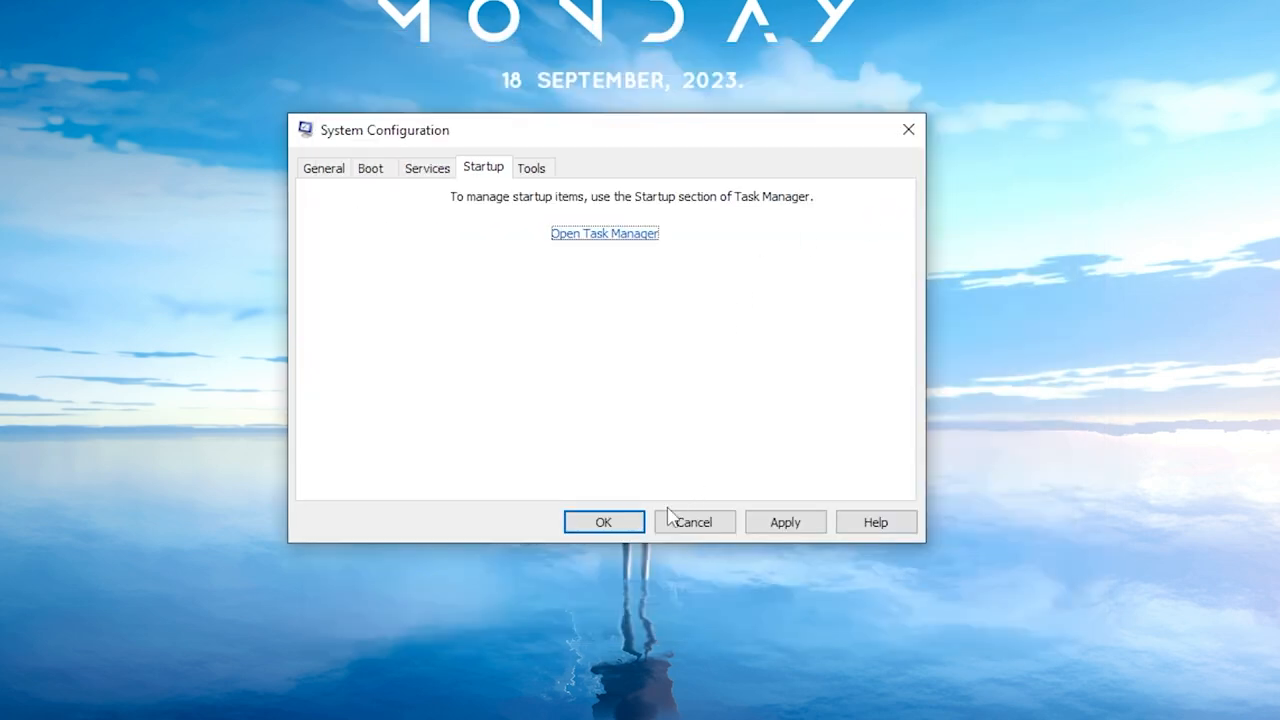
mouse_move(712, 468)
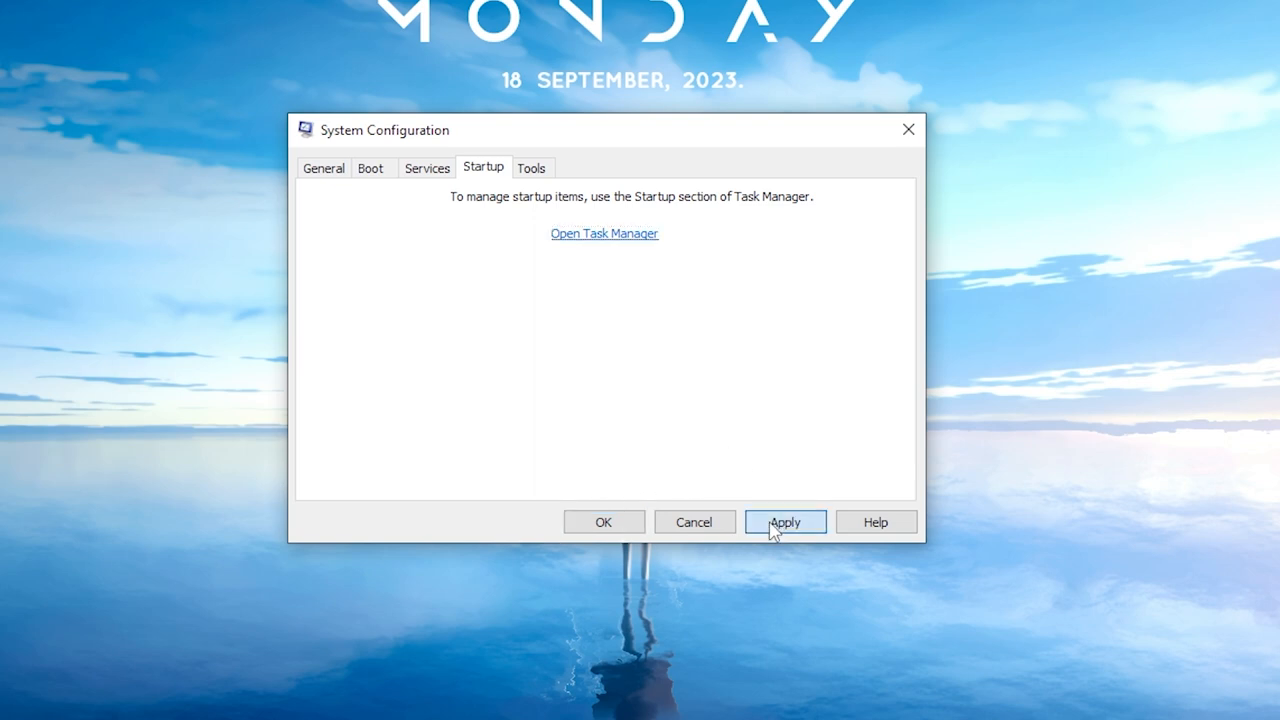
left_click(784, 520)
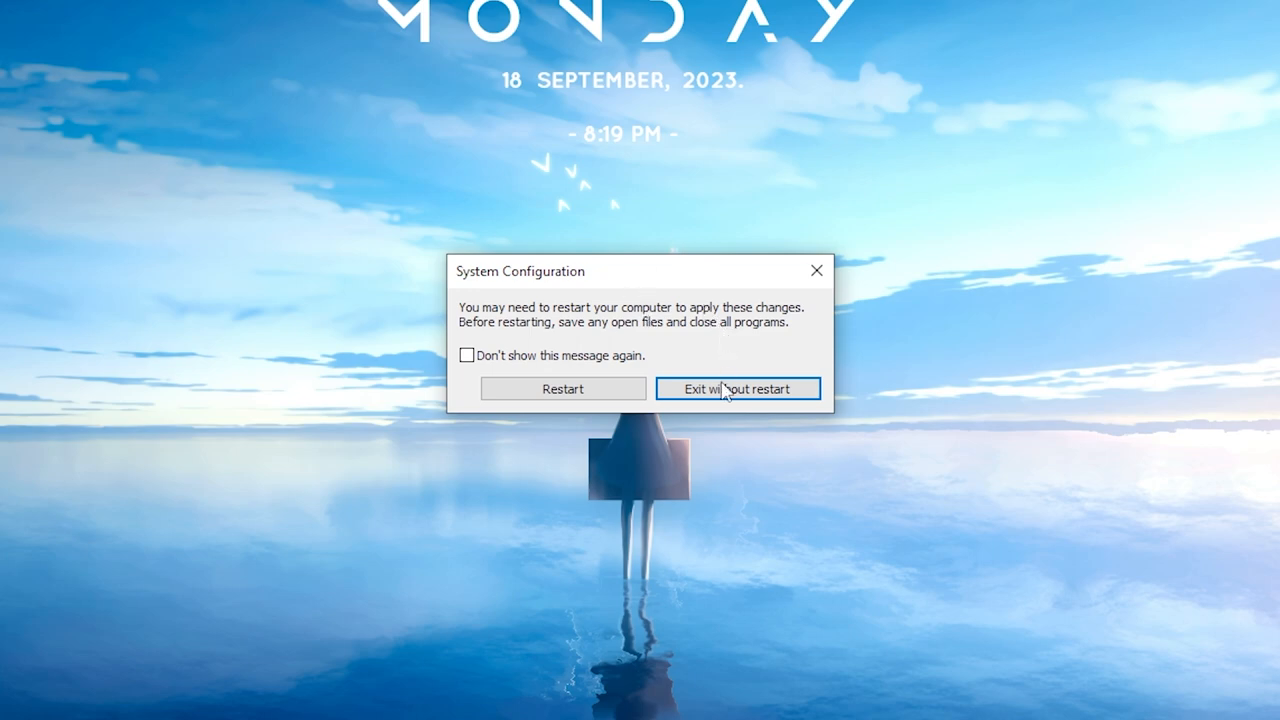
mouse_move(684, 322)
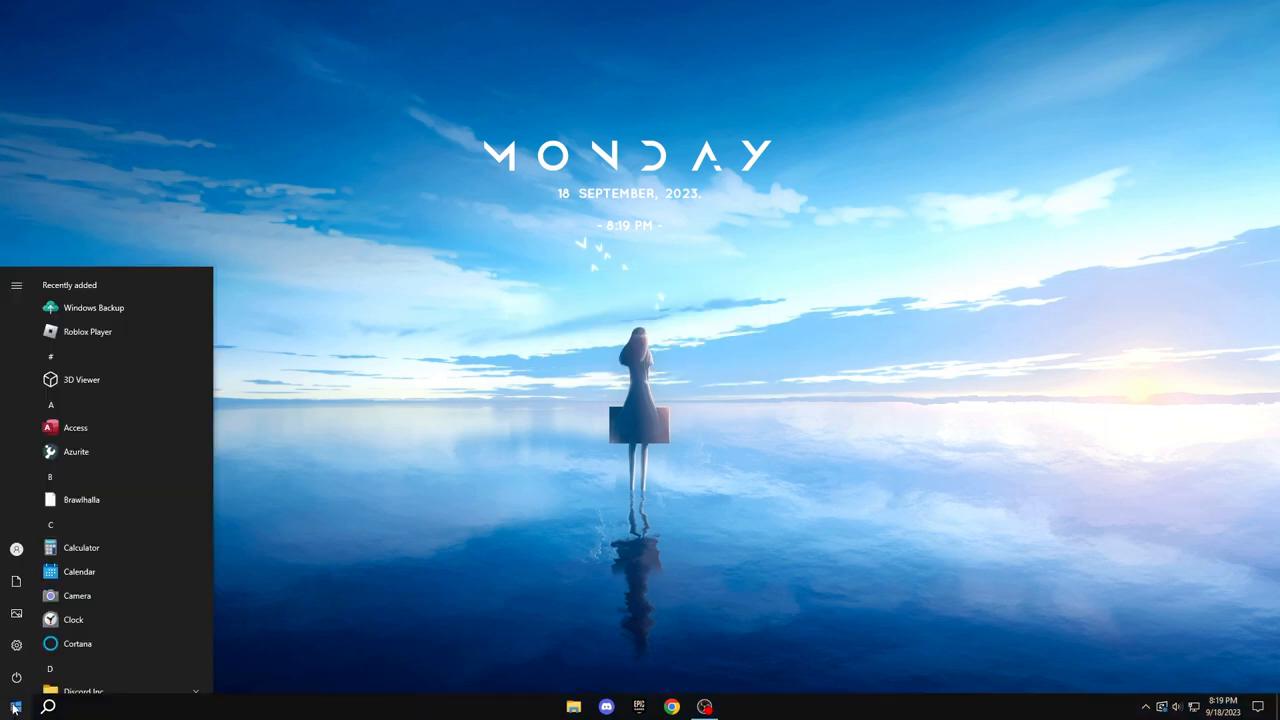
In Keyboard Properties, set repeat delay to Short and repeat rate to Fast, then save
type("keyboard")
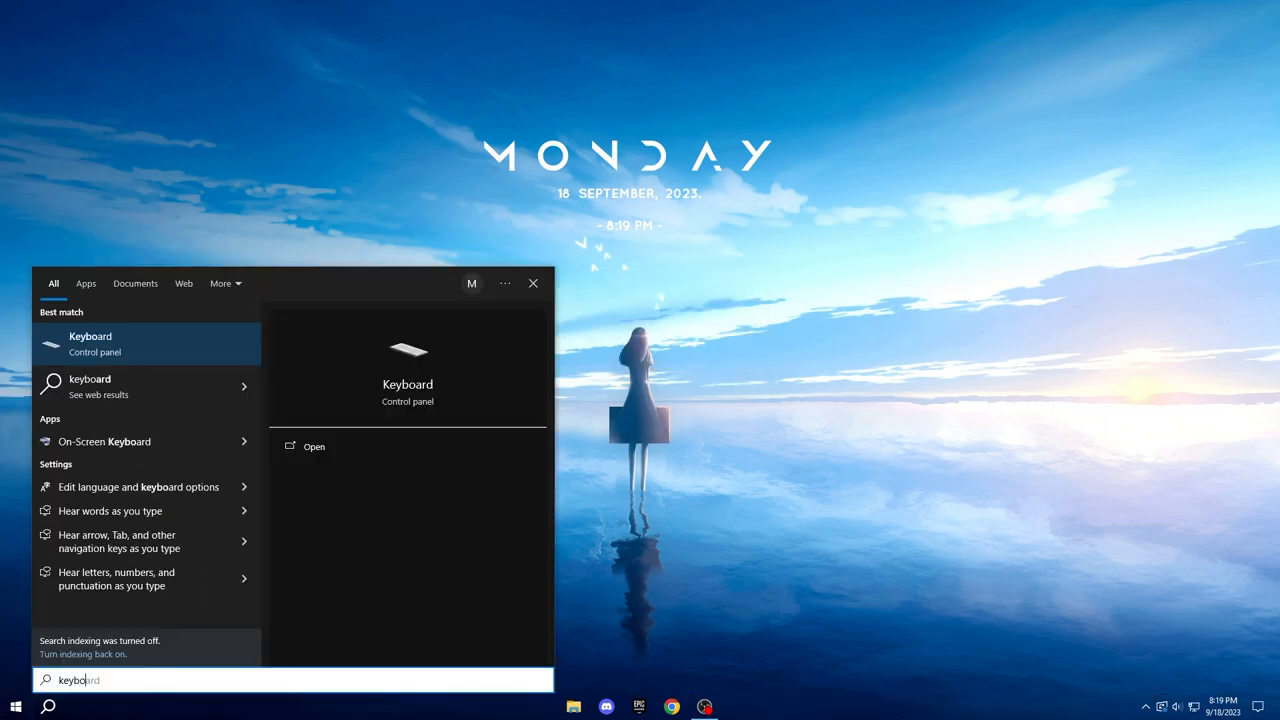
left_click(312, 446)
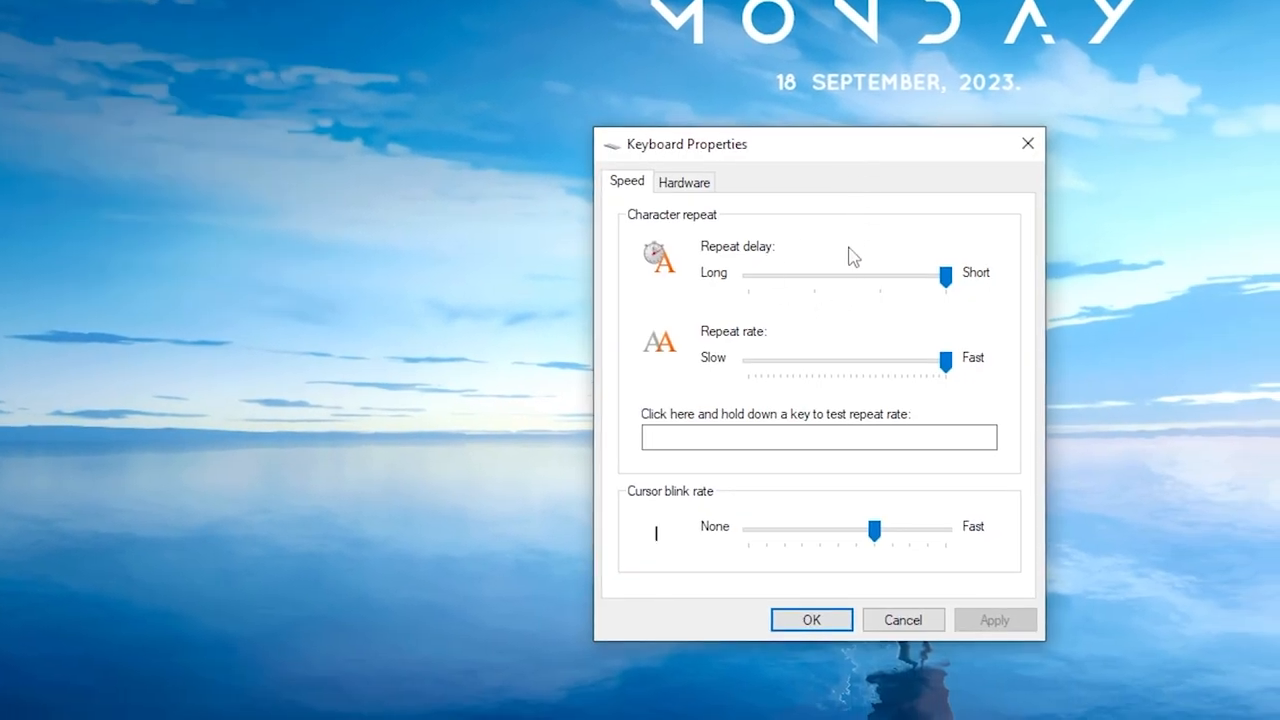
left_click_drag(950, 272, 878, 272)
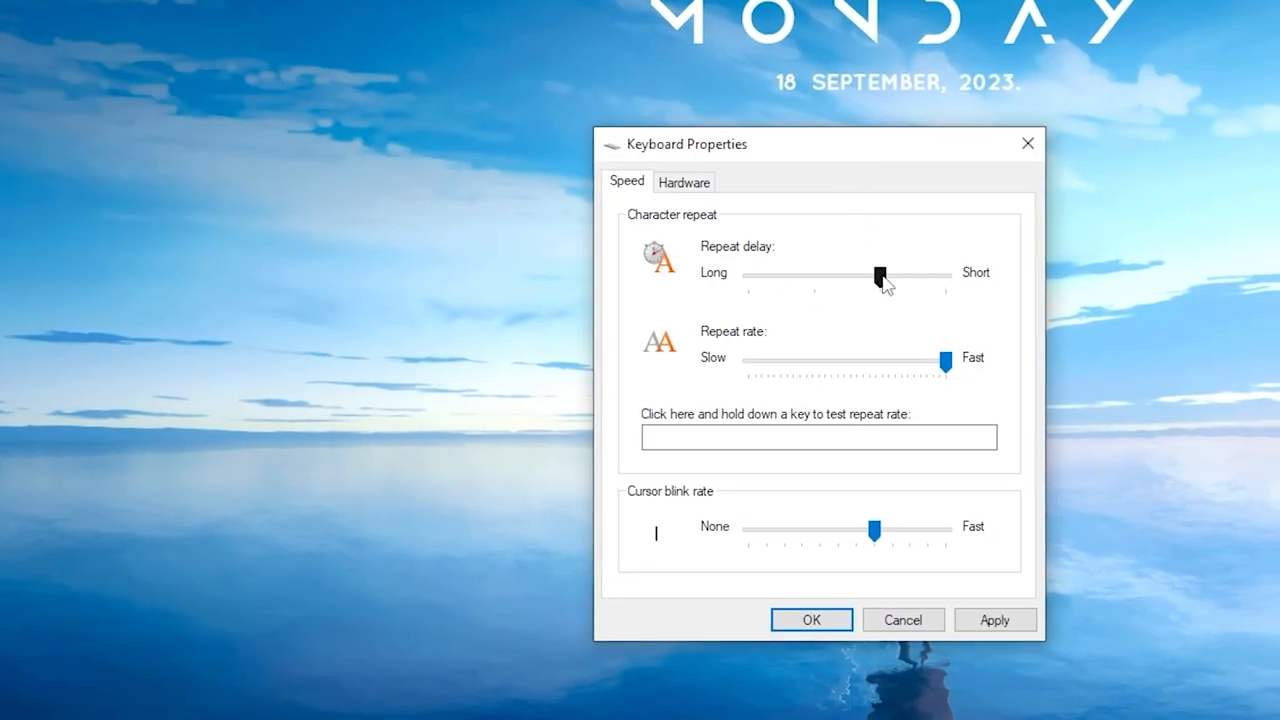
left_click_drag(878, 274, 944, 274)
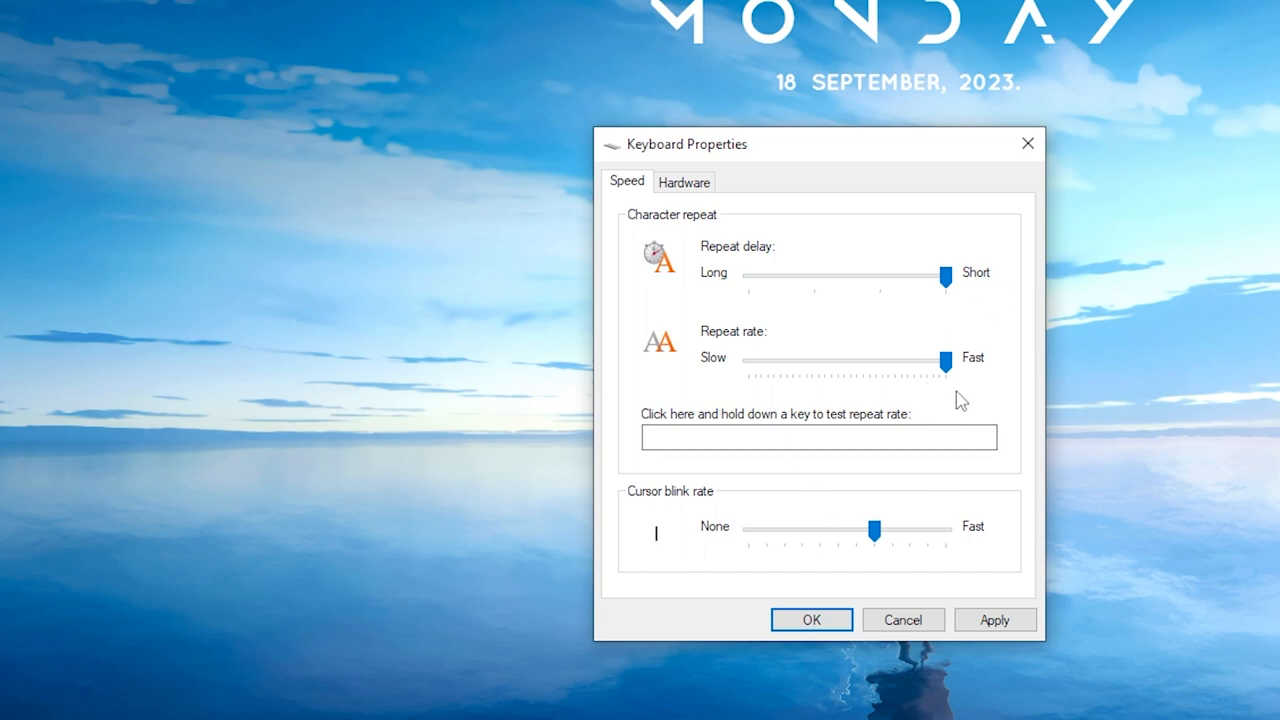
left_click(992, 620)
type("m")
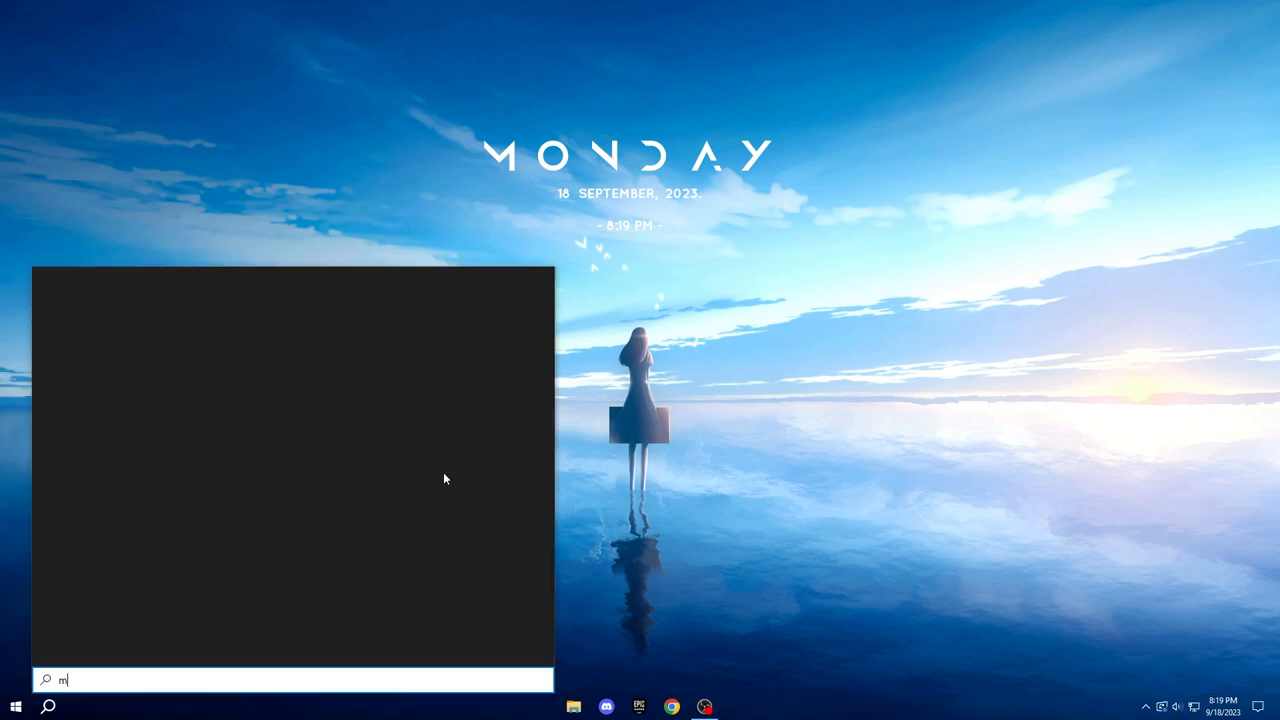
Find 'mouse settings' from Start search and bring up Mouse Properties via Additional mouse options
type("ouse settings")
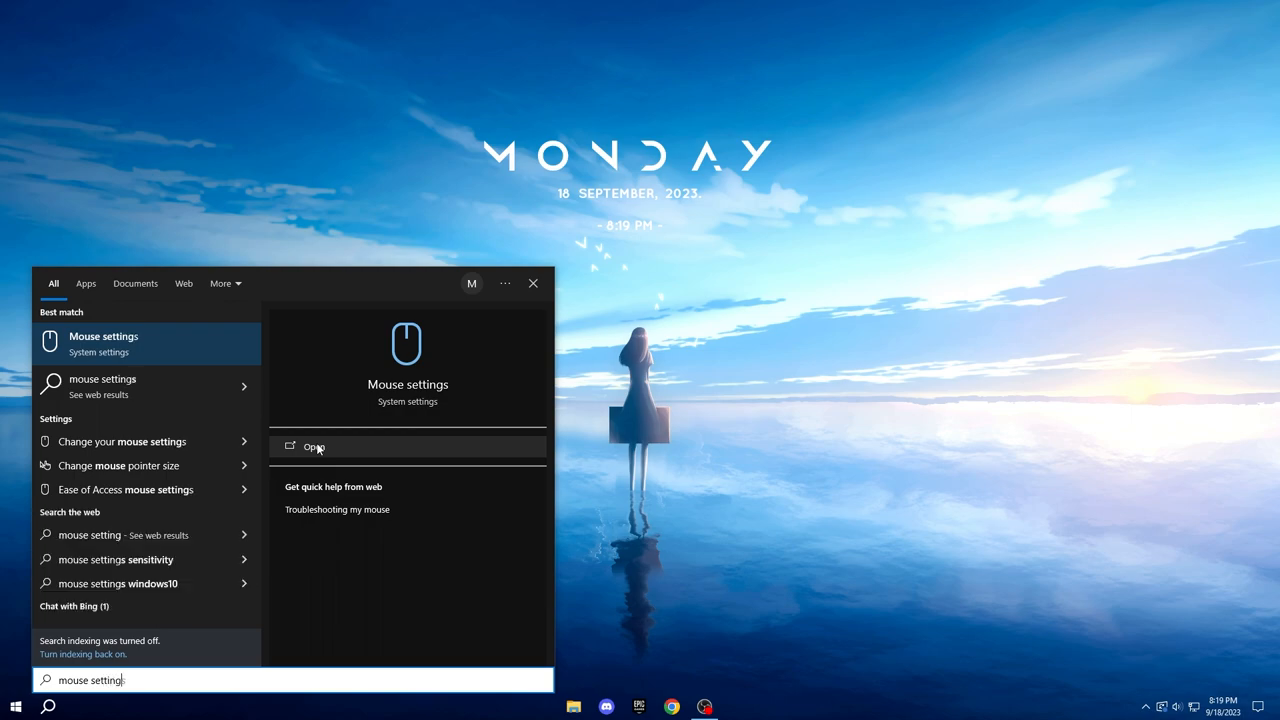
left_click(312, 446)
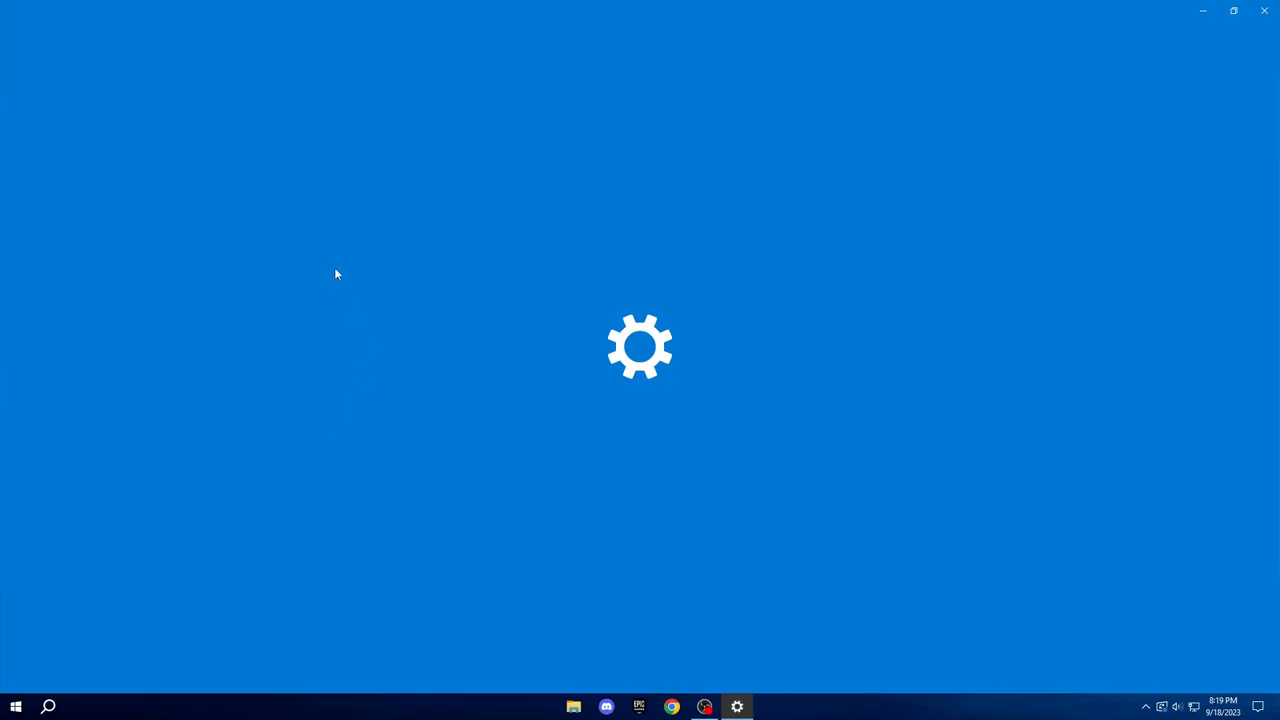
left_click(1156, 118)
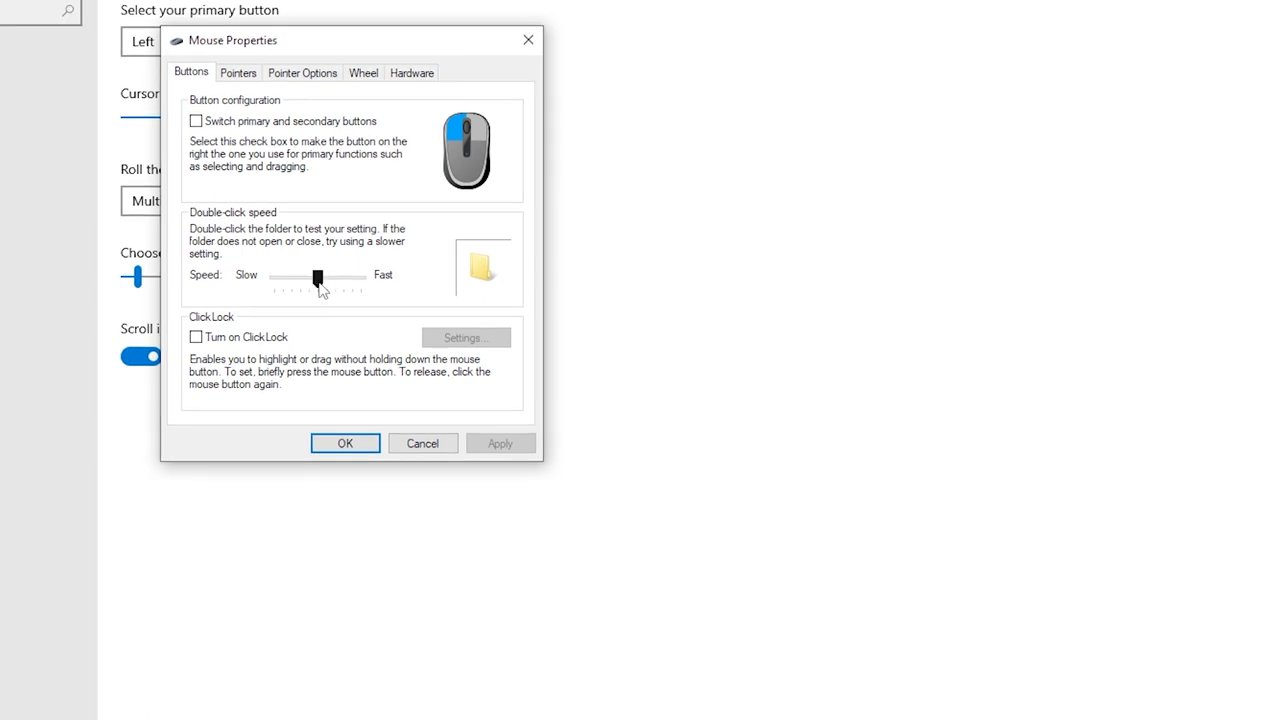
Leave Enhance pointer precision unchecked under Pointer Options, confirm, then search 'adva' for System Properties
left_click(302, 72)
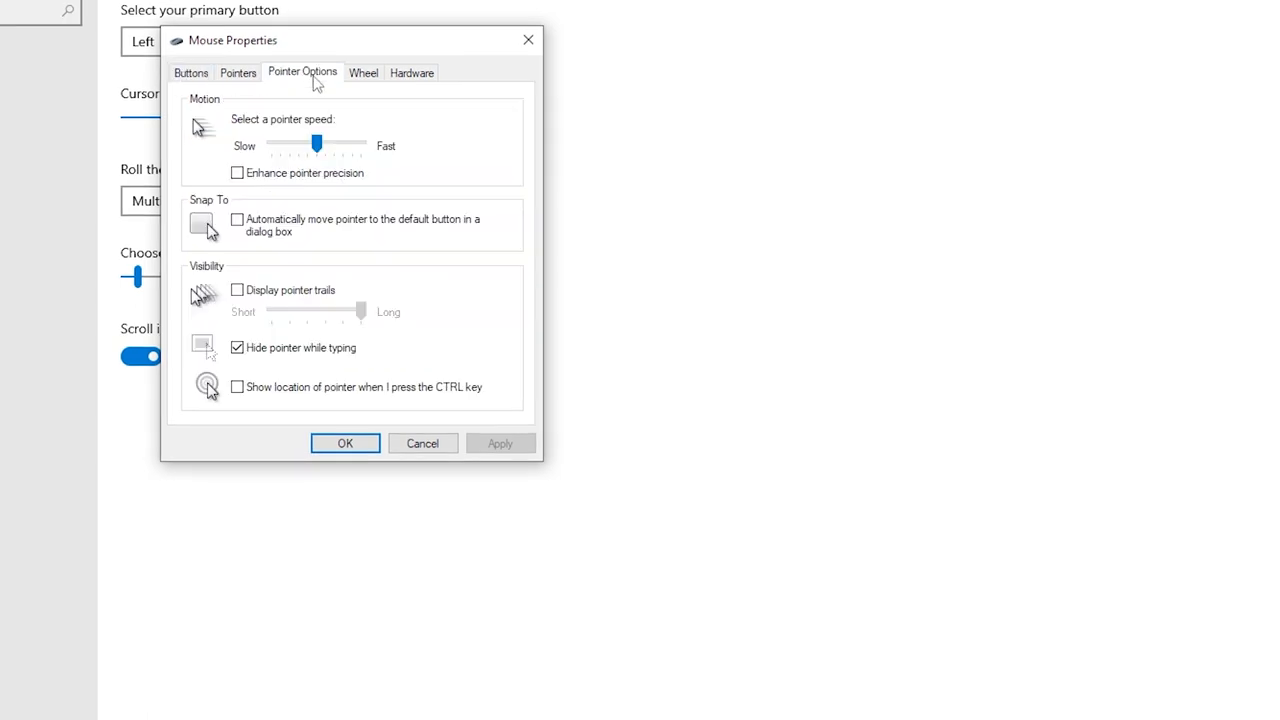
left_click(236, 172)
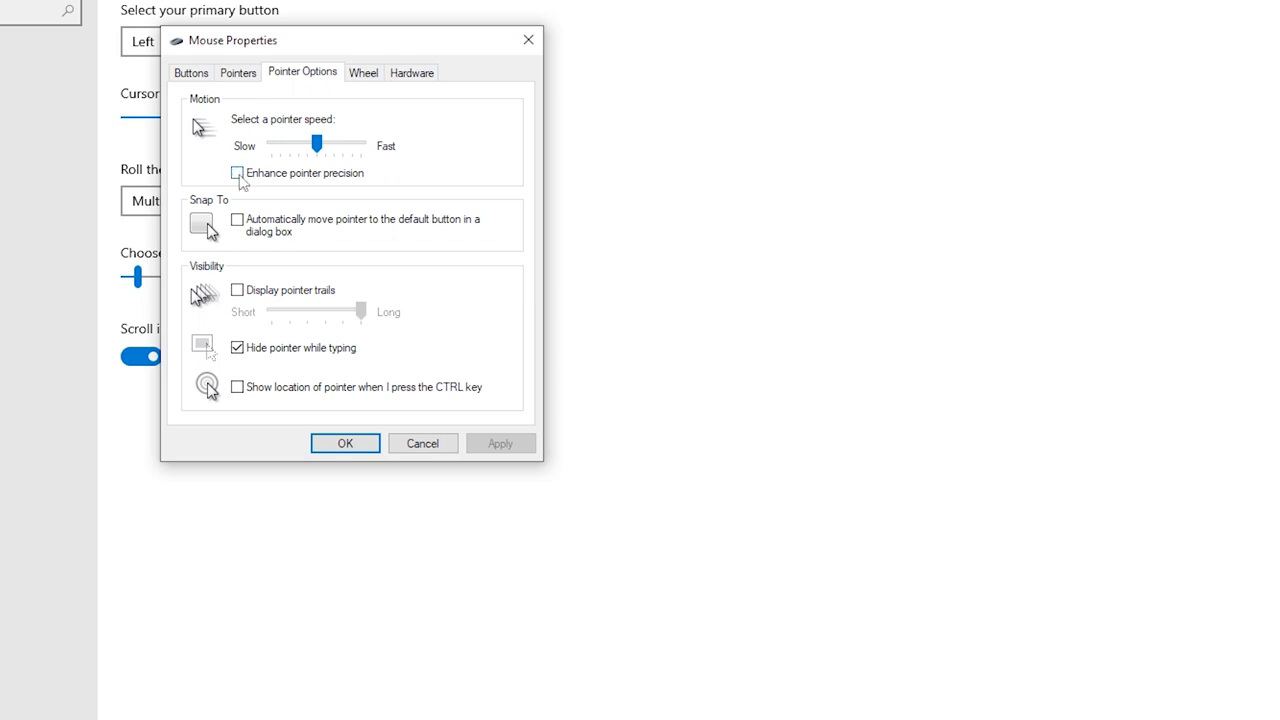
left_click(236, 172)
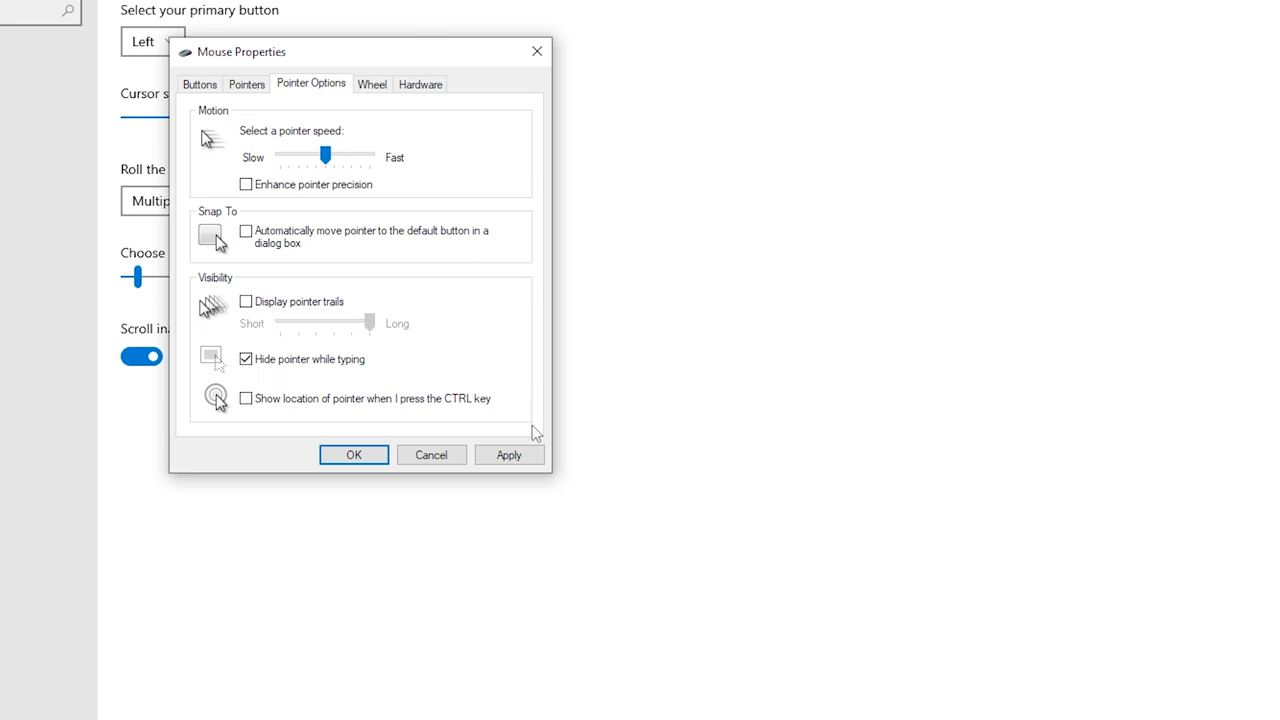
mouse_move(544, 412)
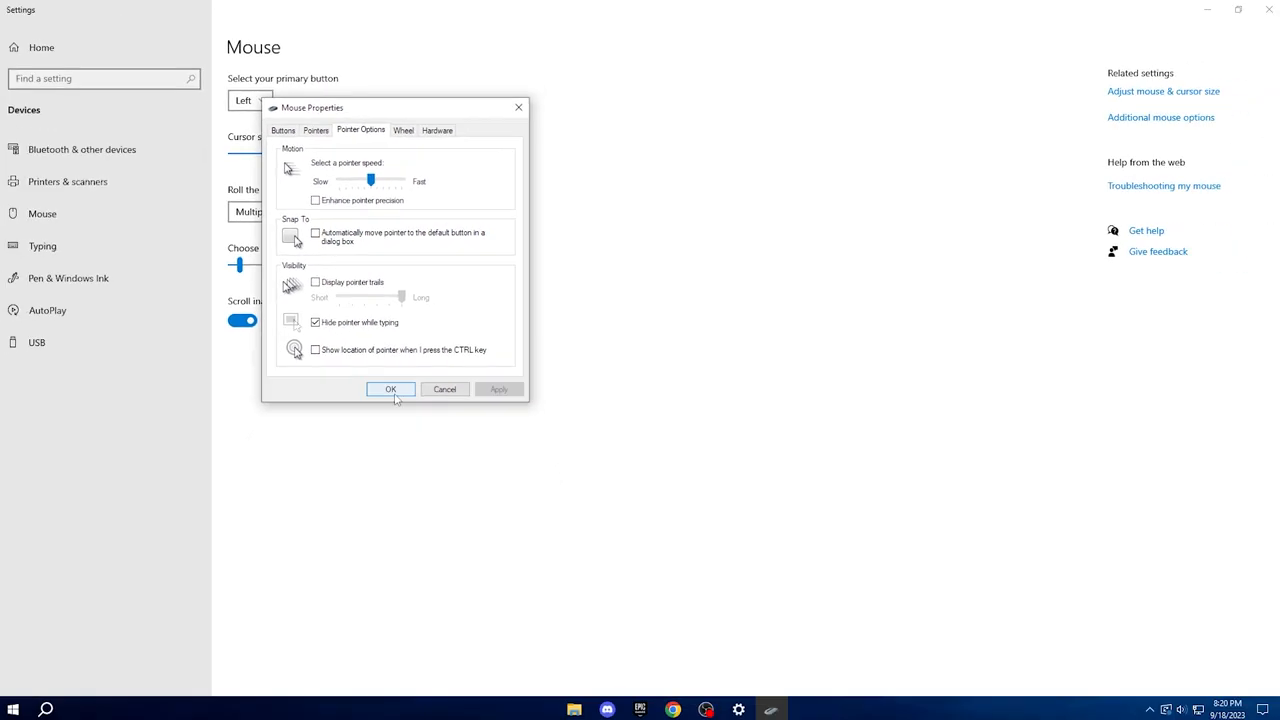
left_click(390, 388)
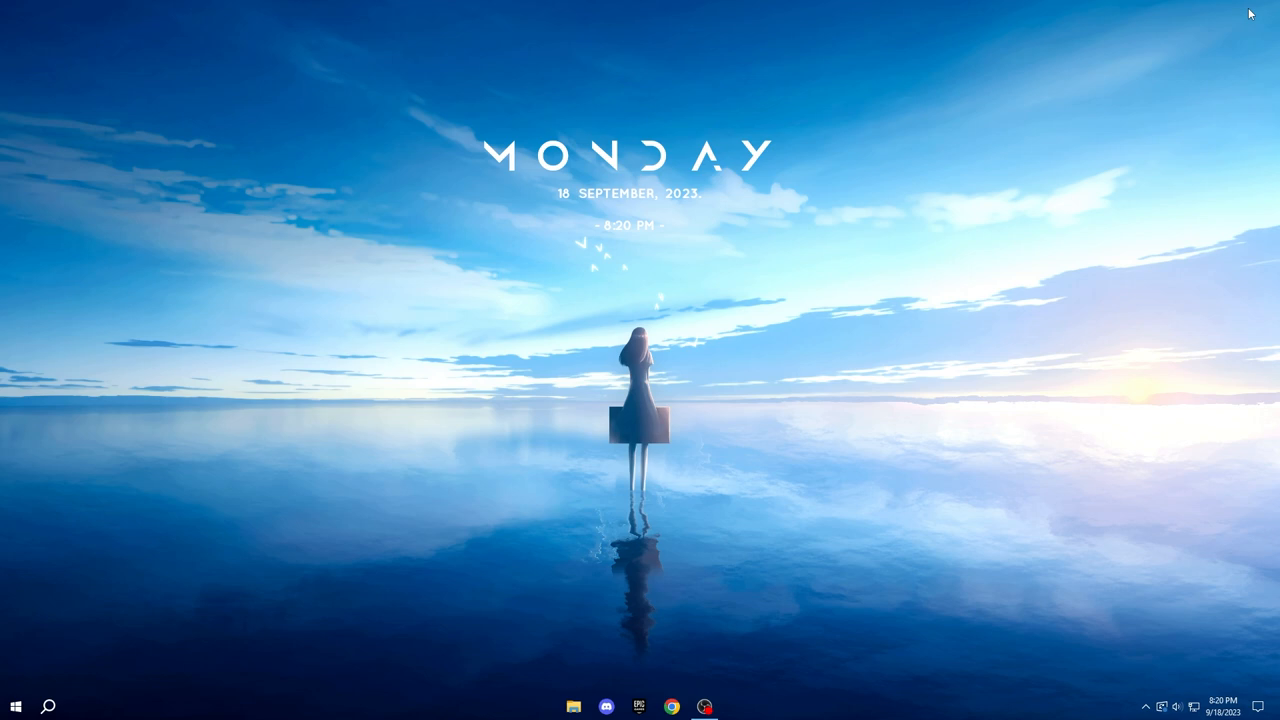
type("adva")
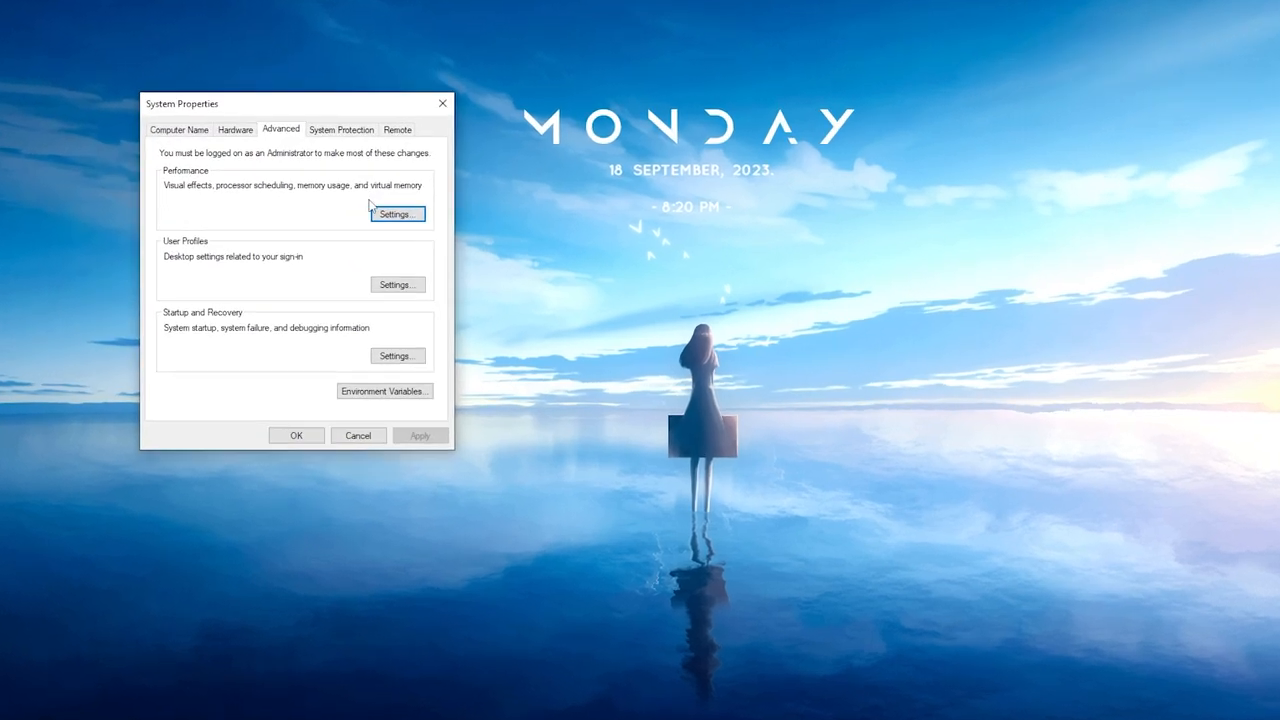
In Performance Options, choose Adjust for best performance for visual effects
left_click(396, 212)
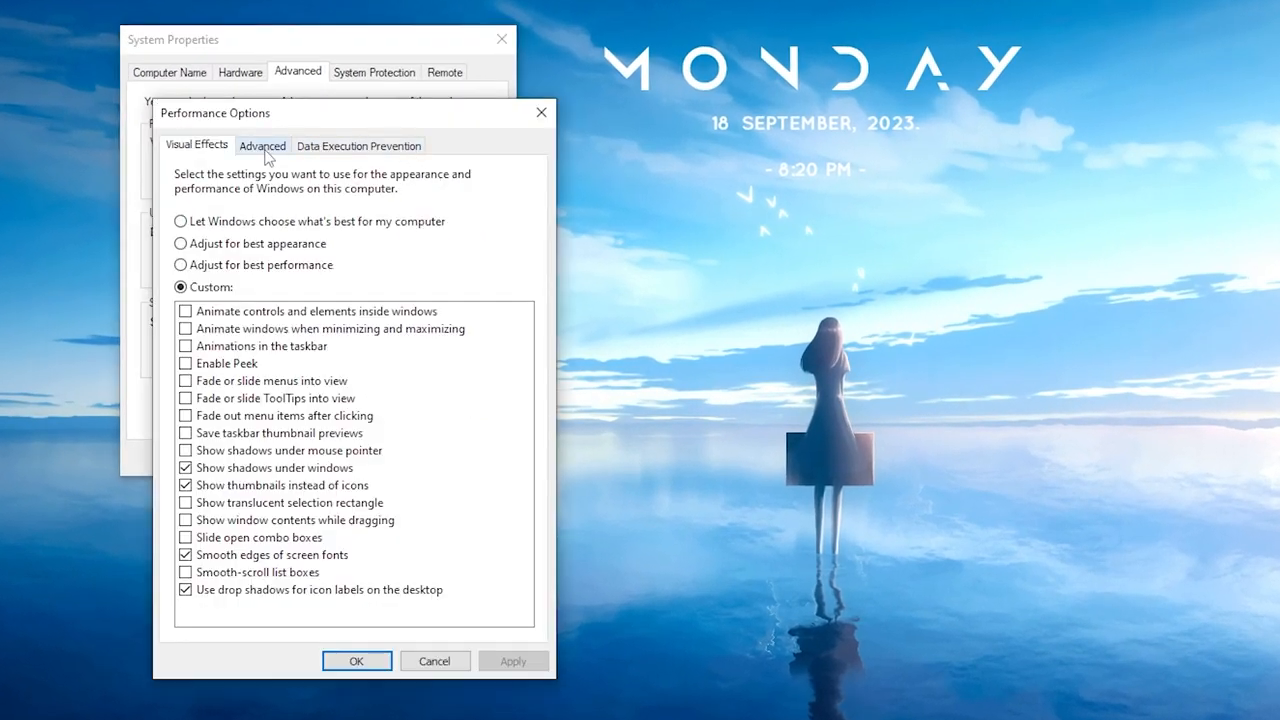
left_click(180, 220)
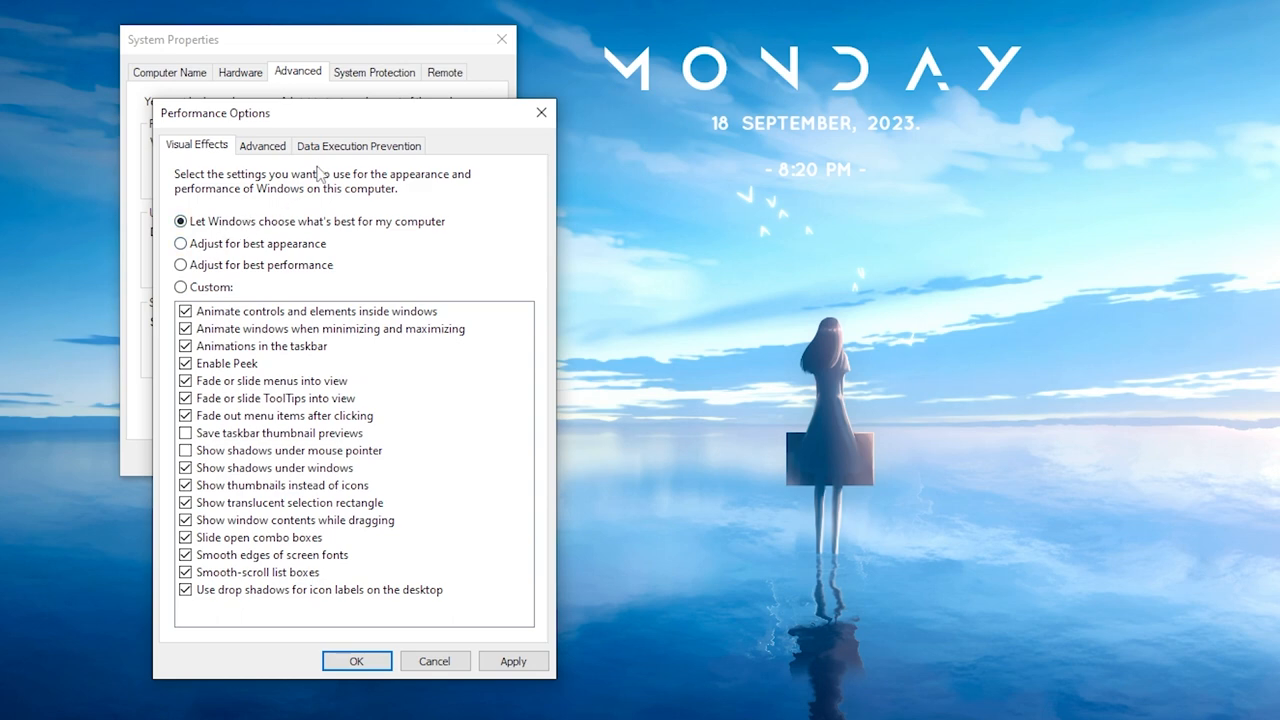
mouse_move(240, 270)
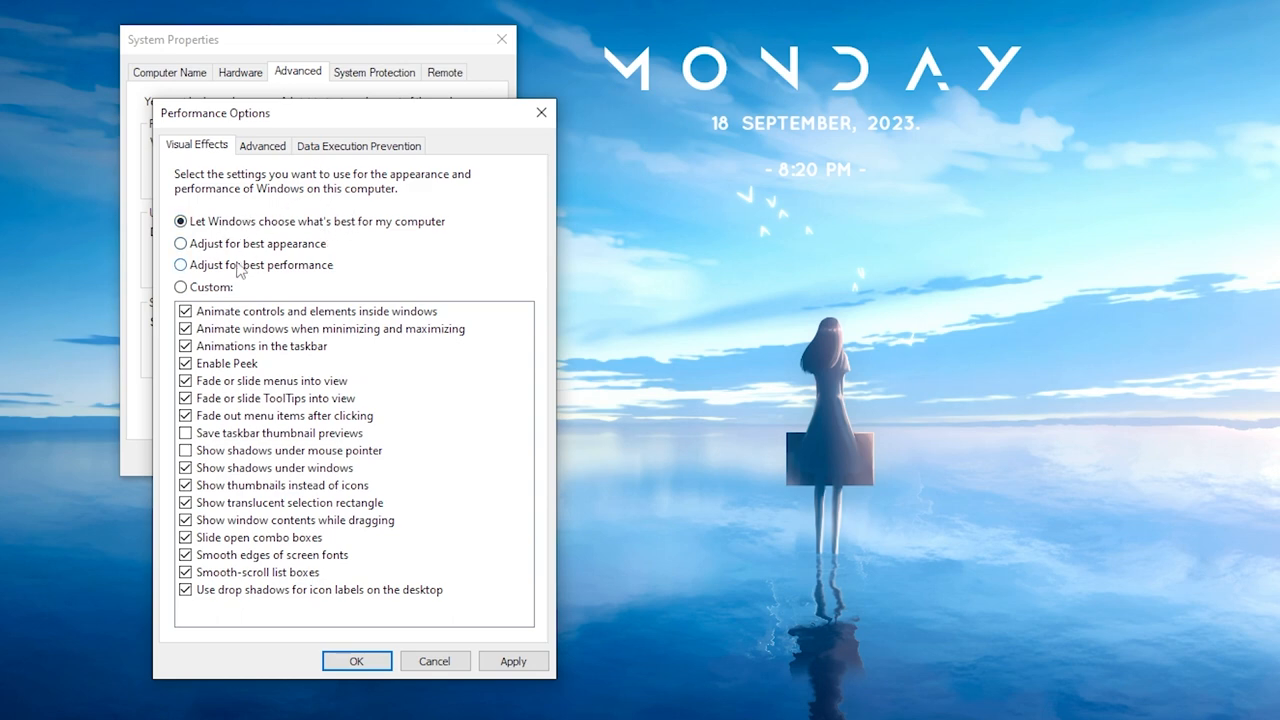
left_click(180, 264)
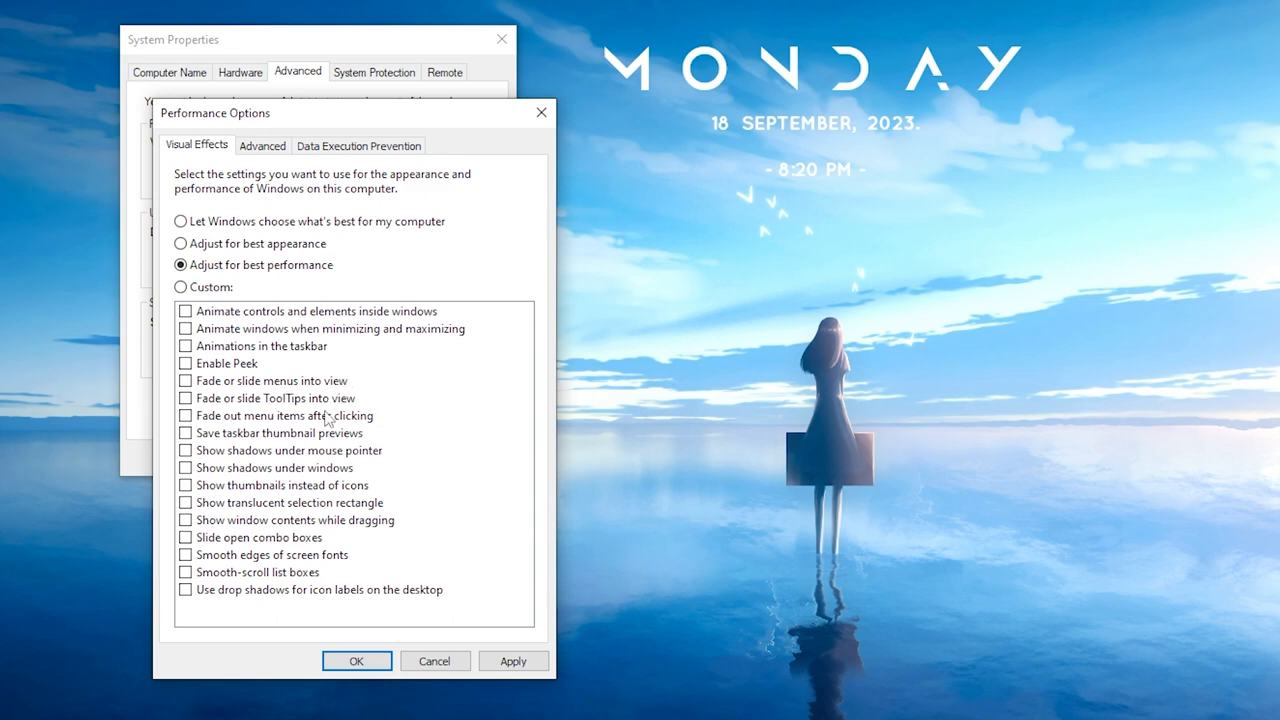
mouse_move(278, 478)
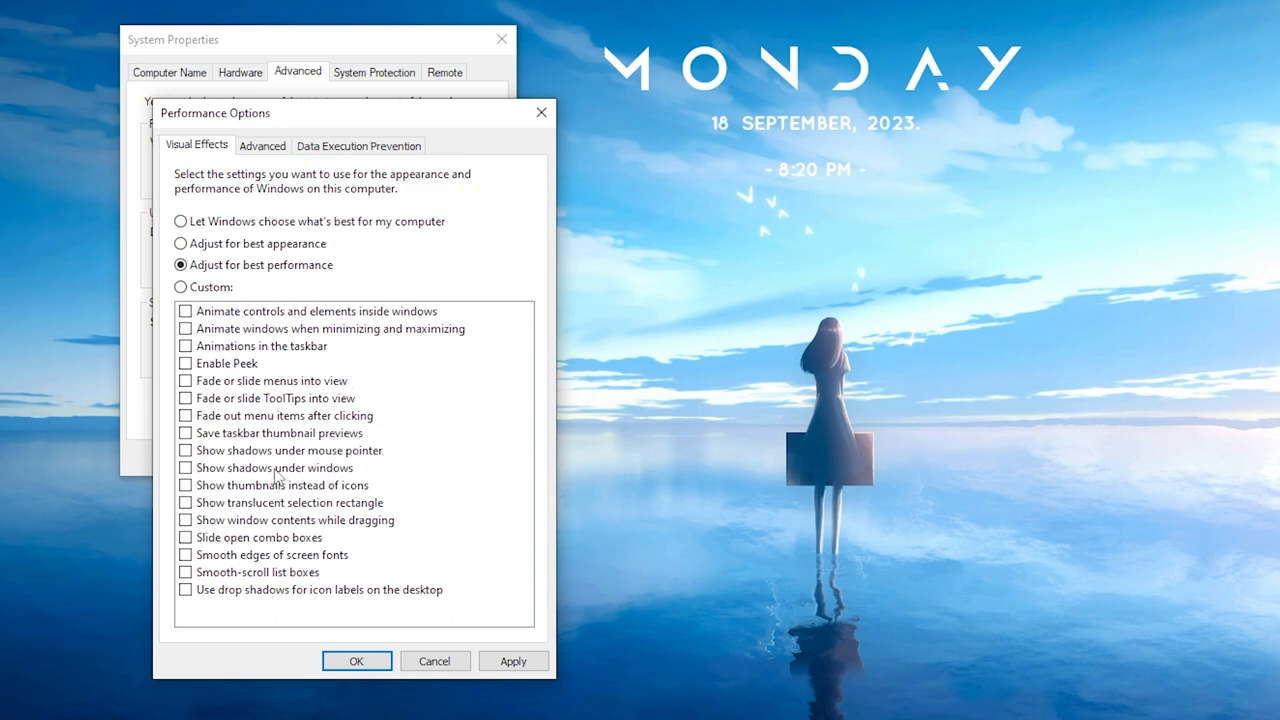
Re-enable thumbnails, window shadows and icon label drop shadows, then view the Advanced performance settings
left_click(184, 468)
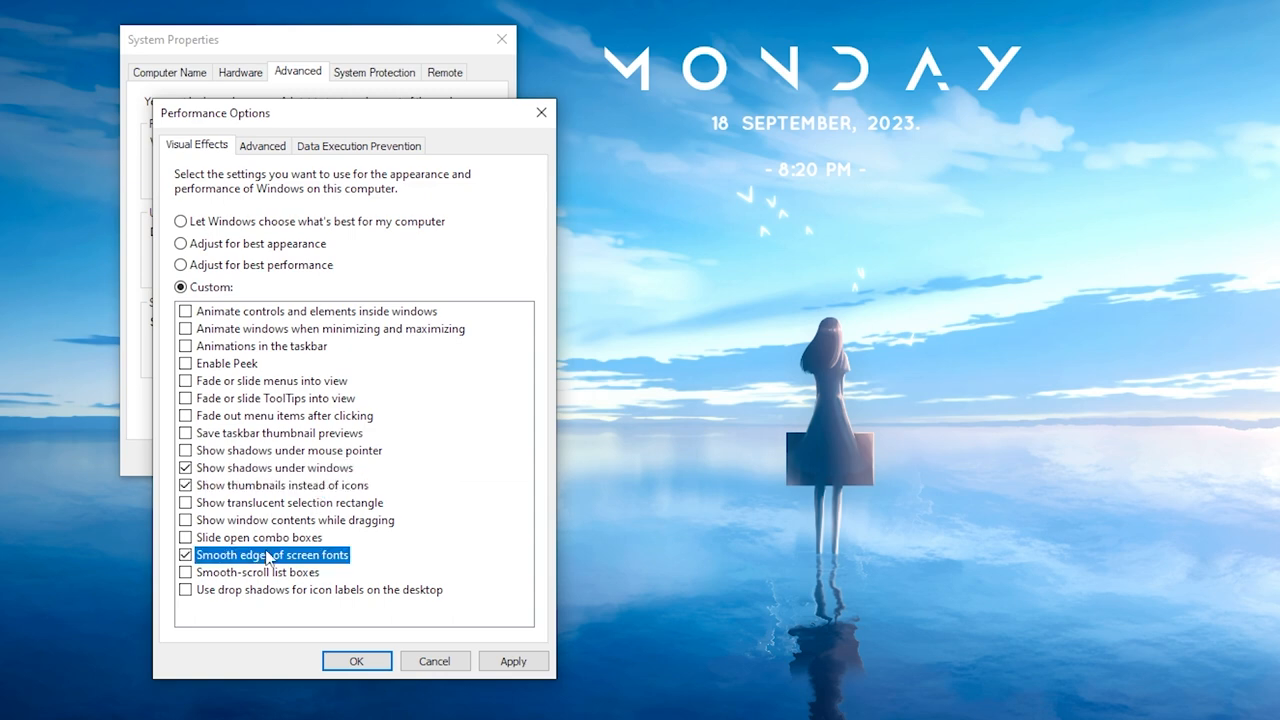
left_click(184, 588)
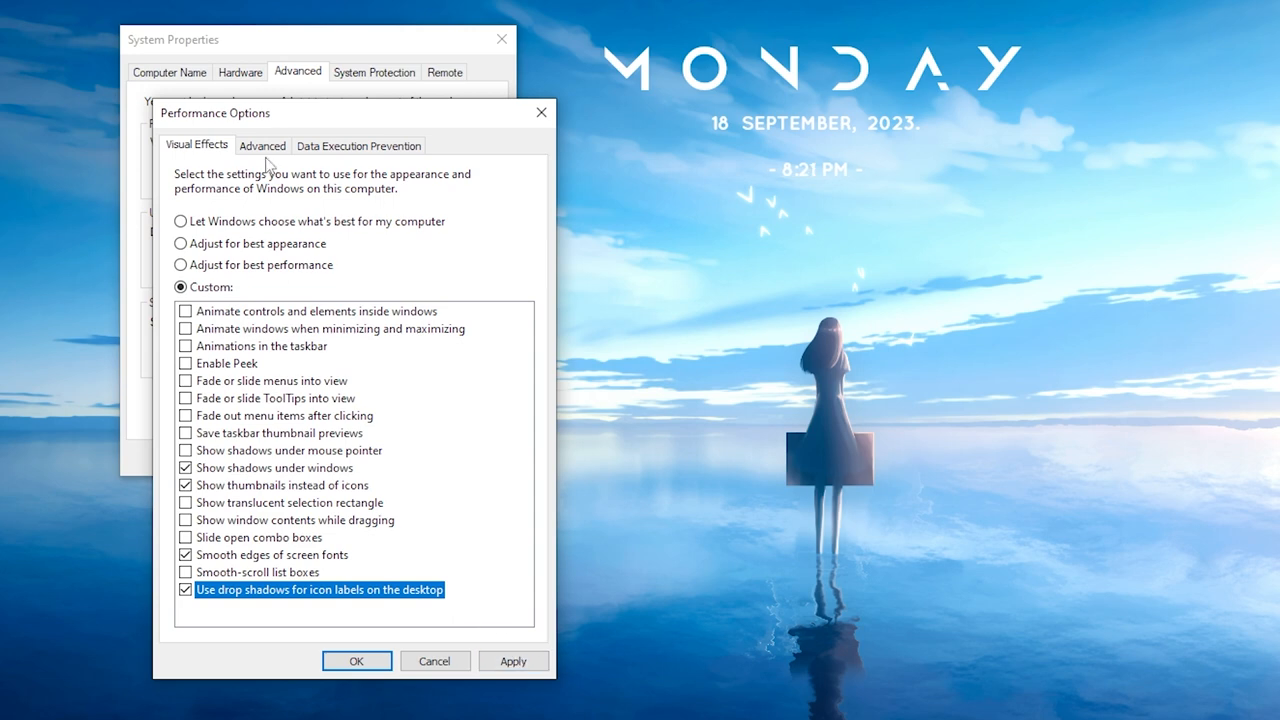
left_click(262, 144)
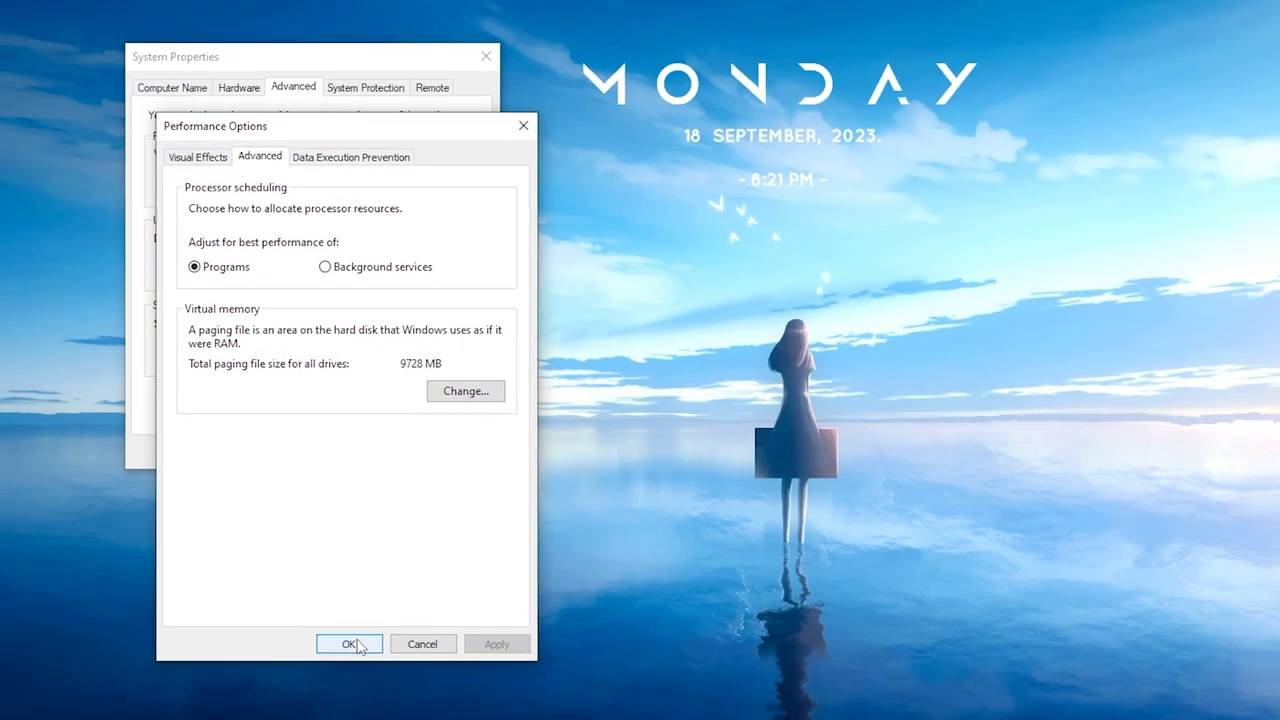
left_click(344, 644)
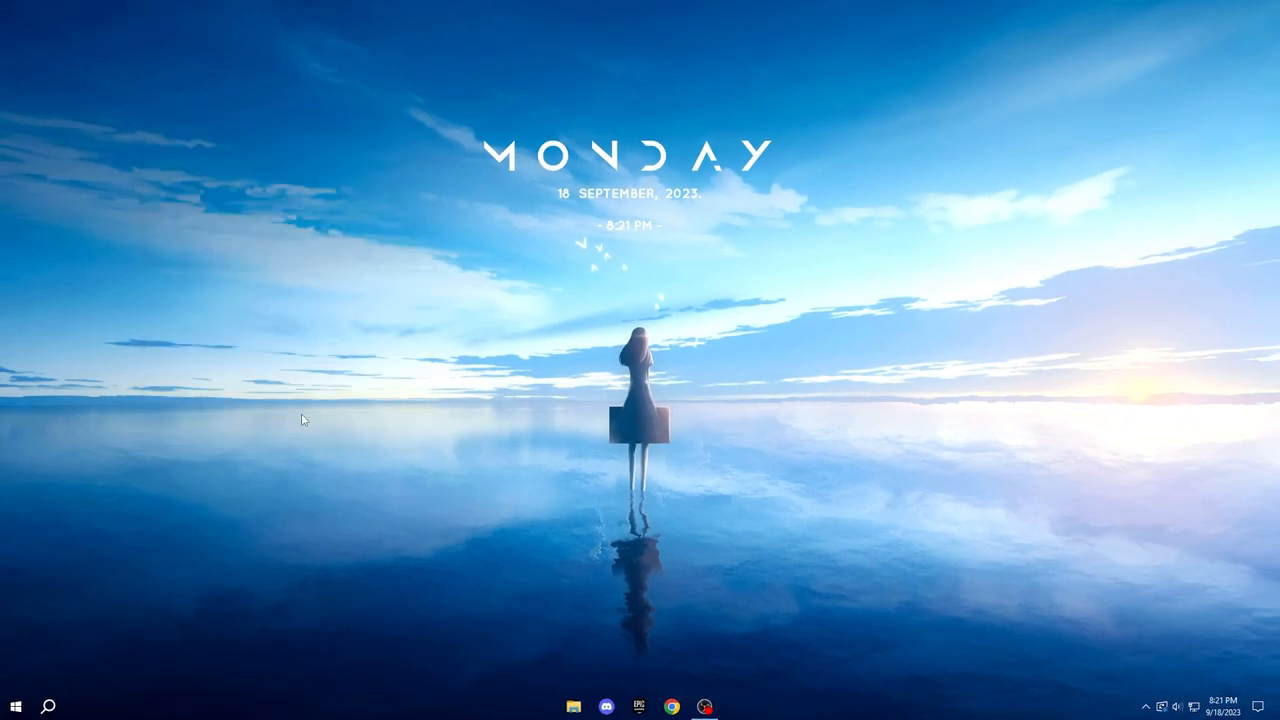
mouse_move(418, 490)
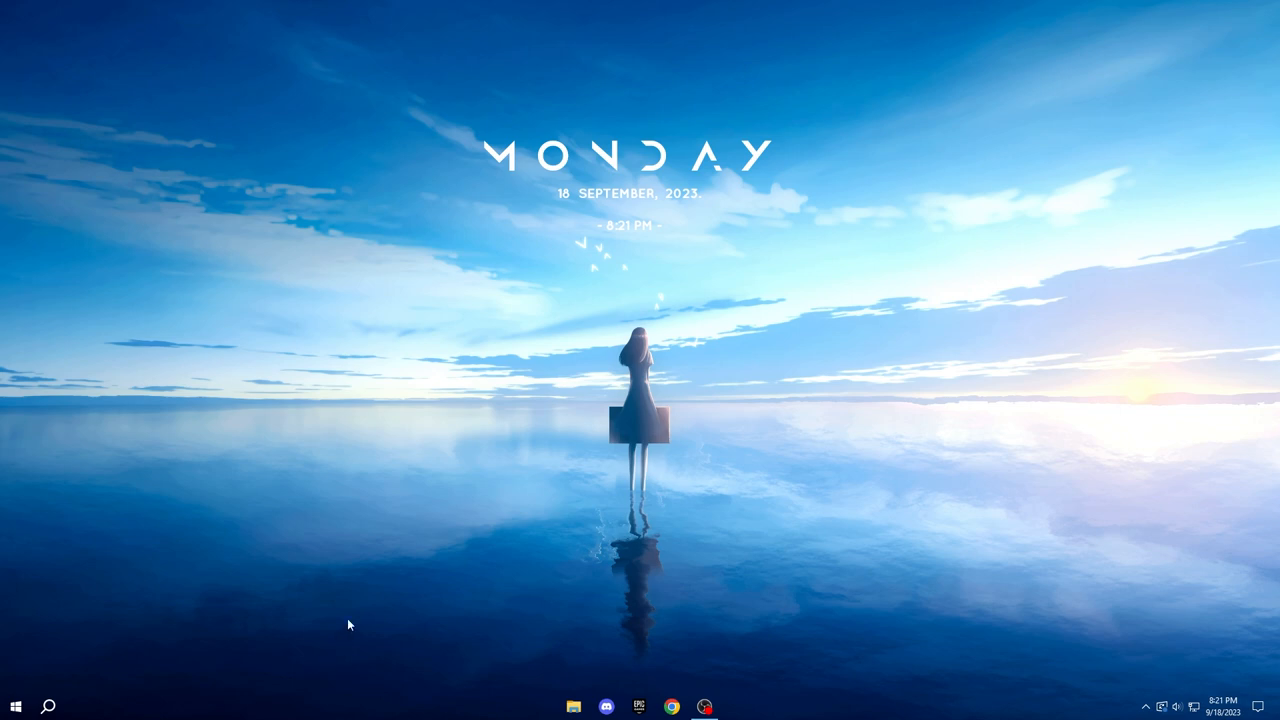
mouse_move(508, 312)
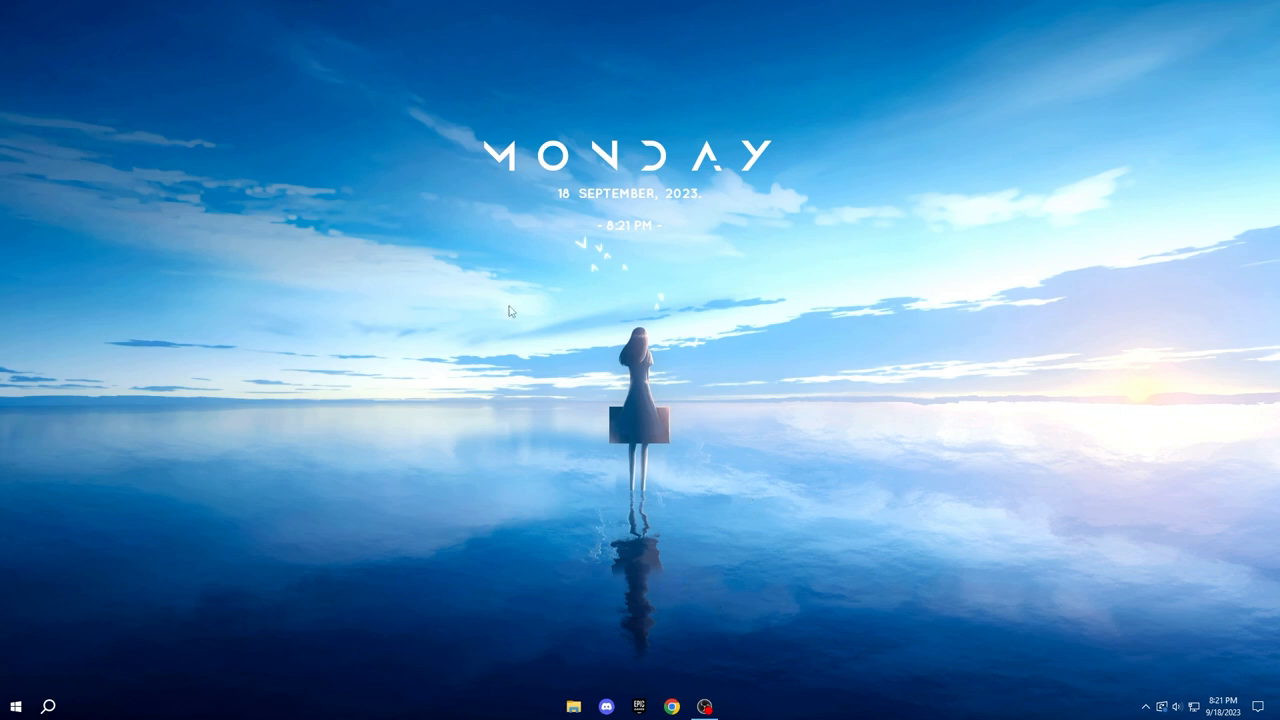
mouse_move(464, 356)
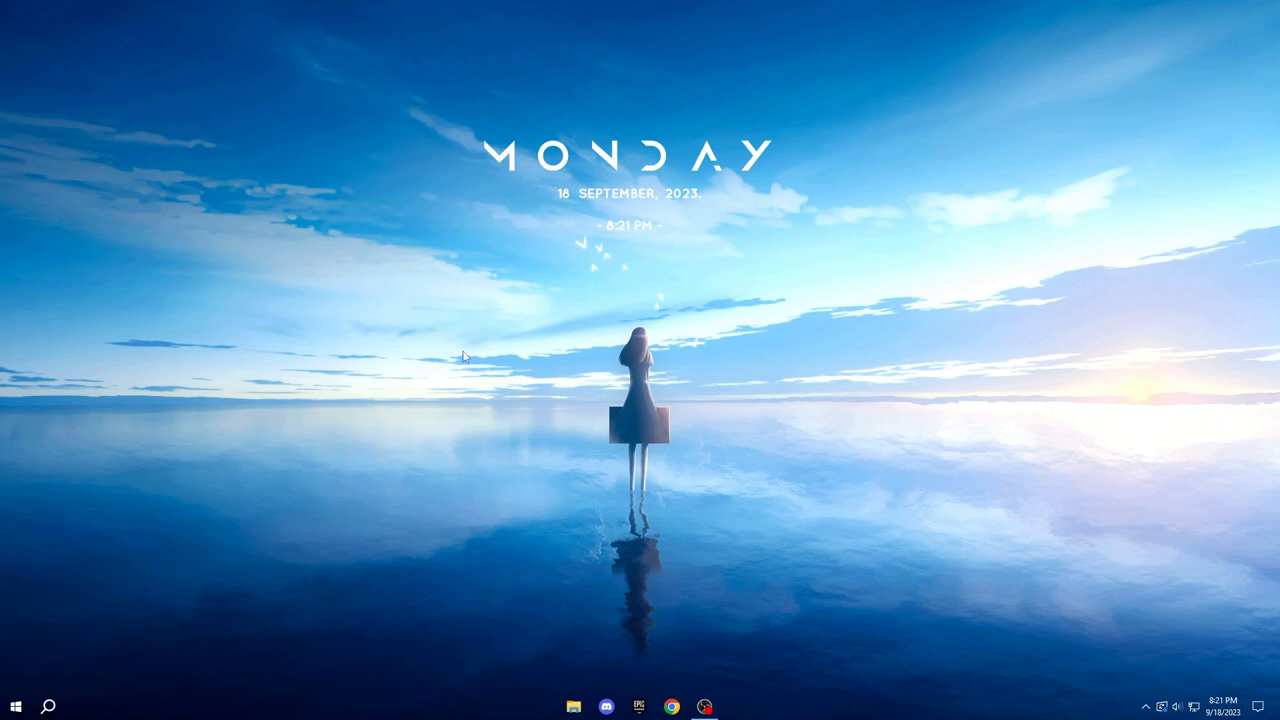
mouse_move(520, 356)
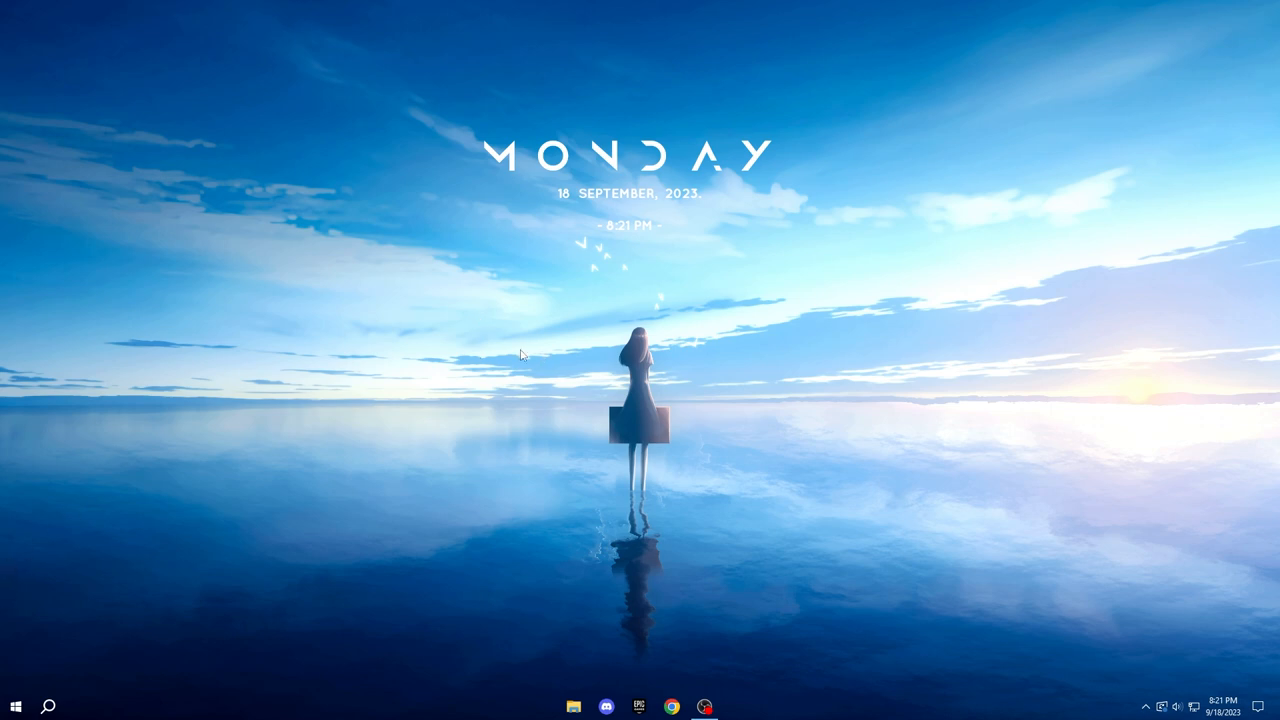
mouse_move(650, 356)
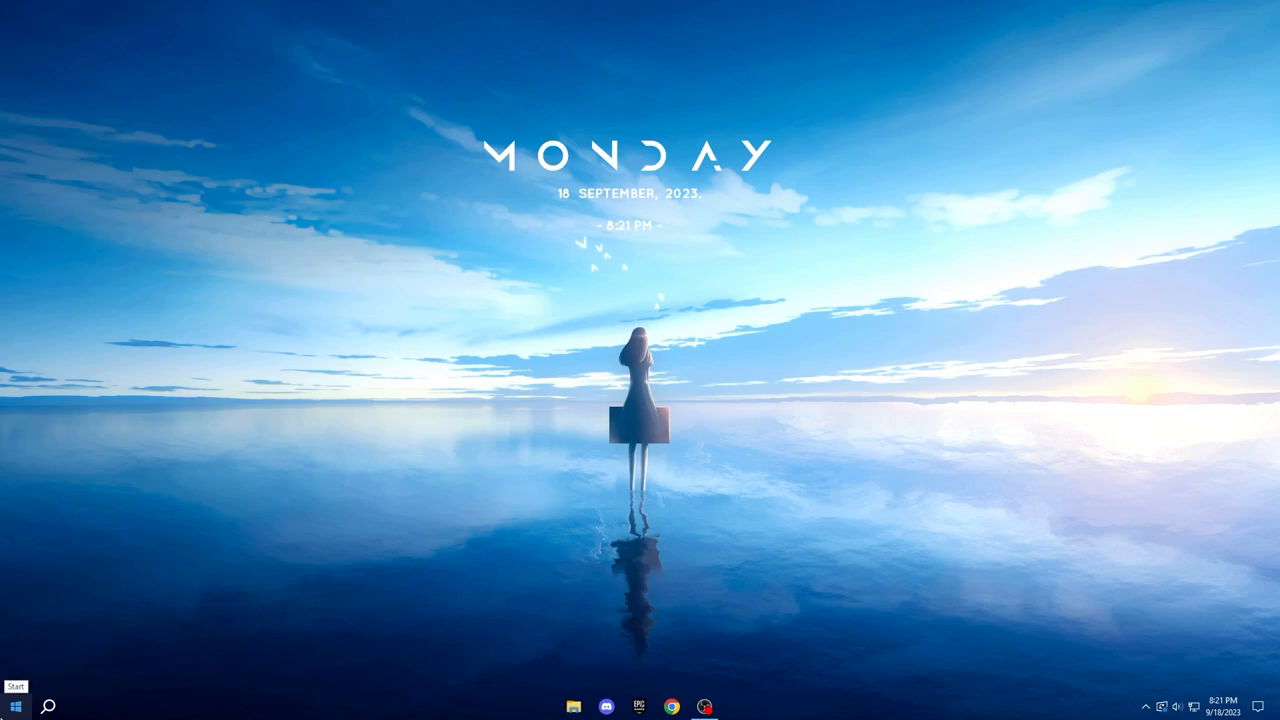
Reach System Protection from Start search 'res' and confirm protection stays on for Windows (C:)
left_click(16, 706)
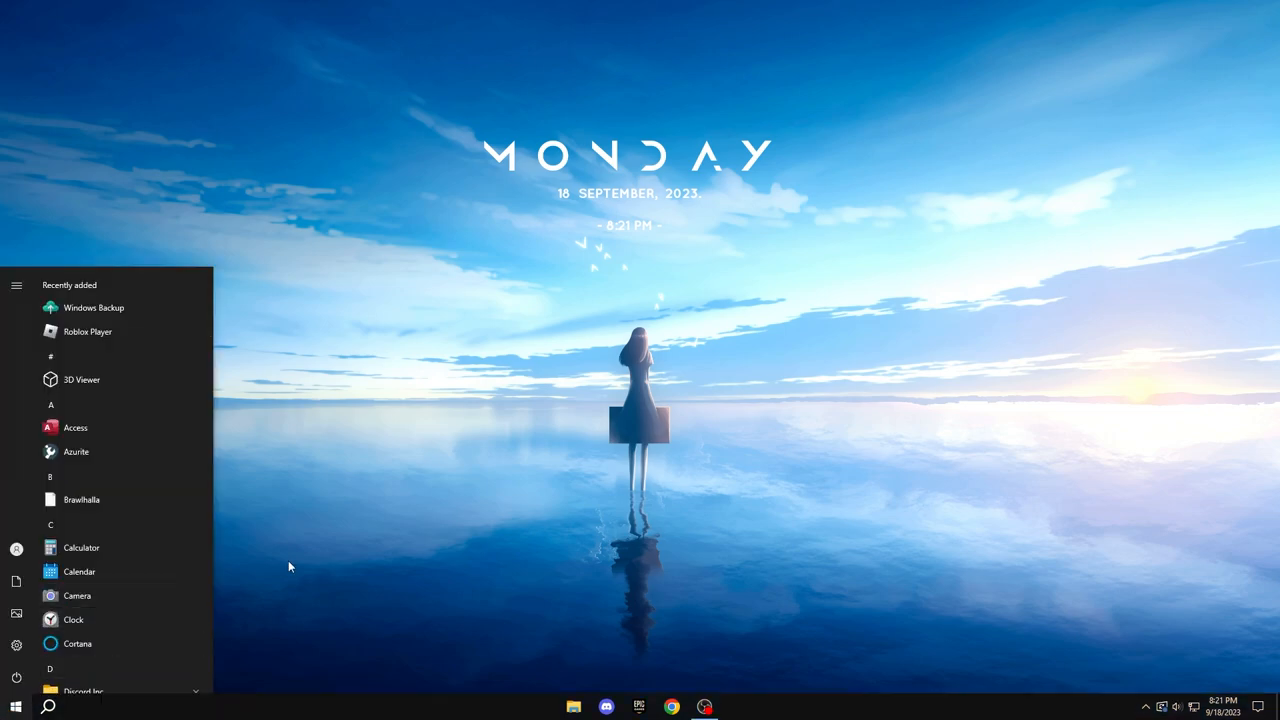
type("res")
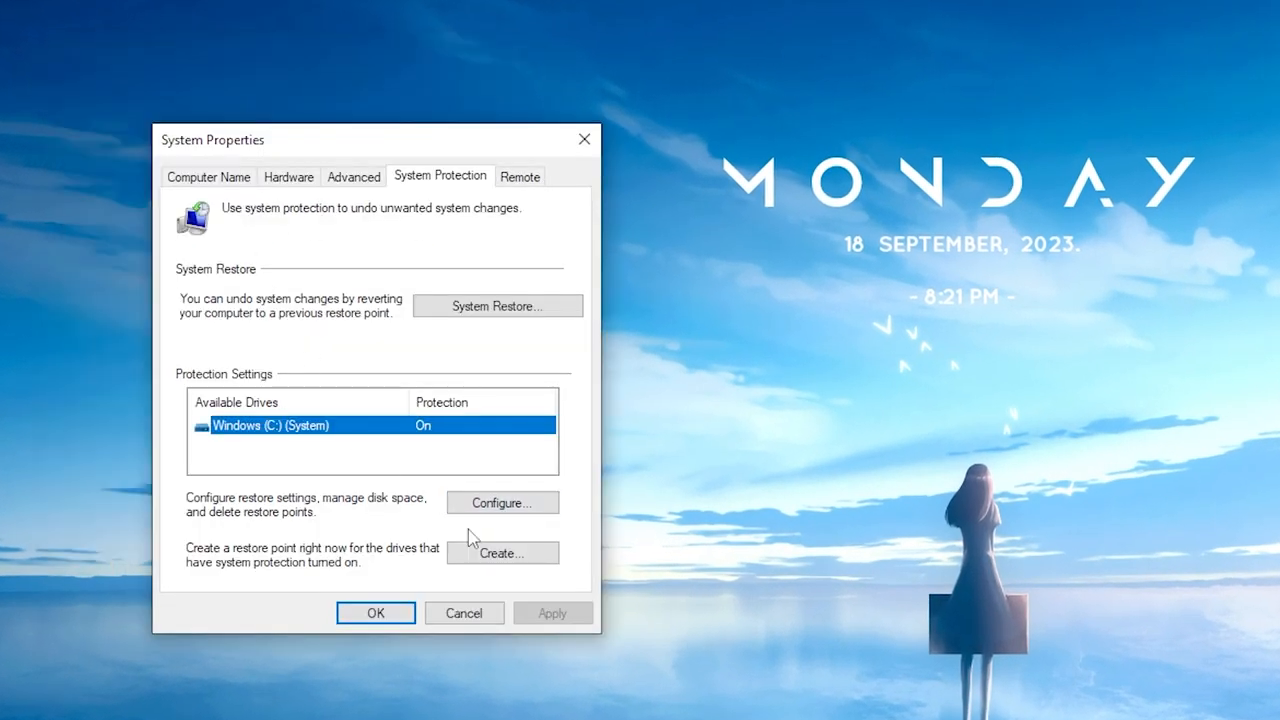
left_click(502, 502)
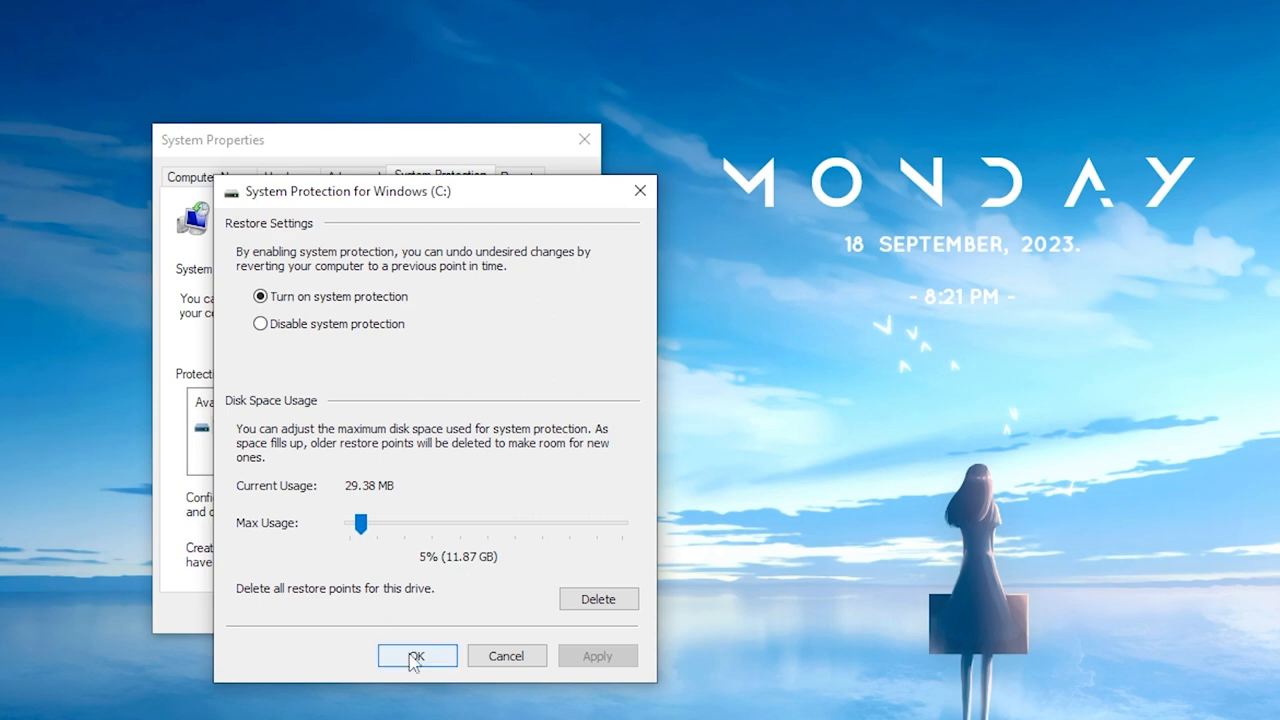
left_click(416, 656)
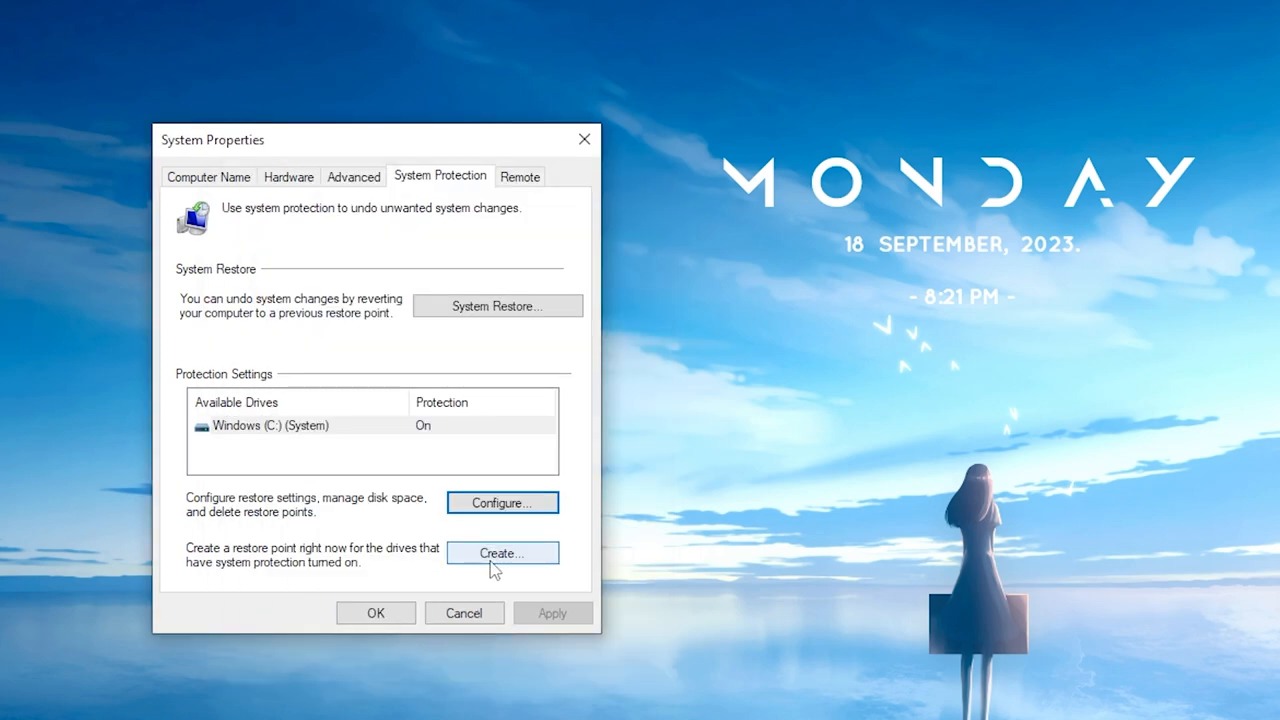
Create a new restore point described 'the restoe poi'
left_click(504, 552)
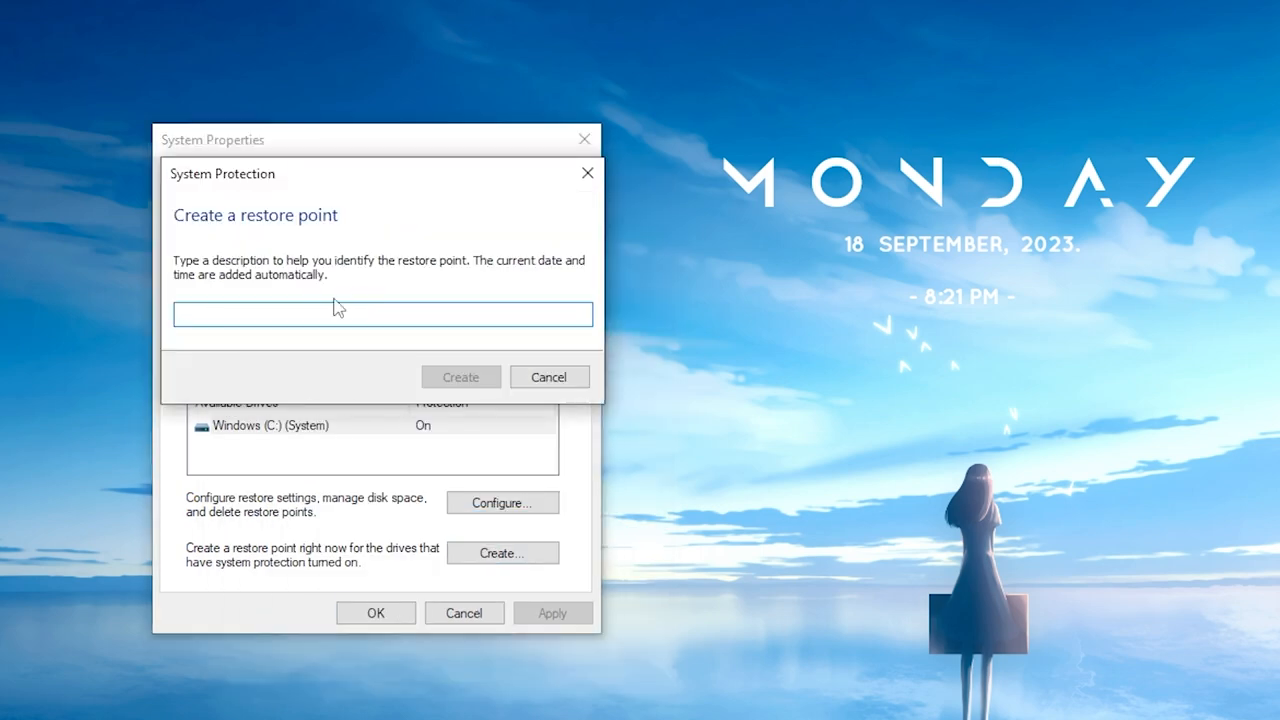
type("the")
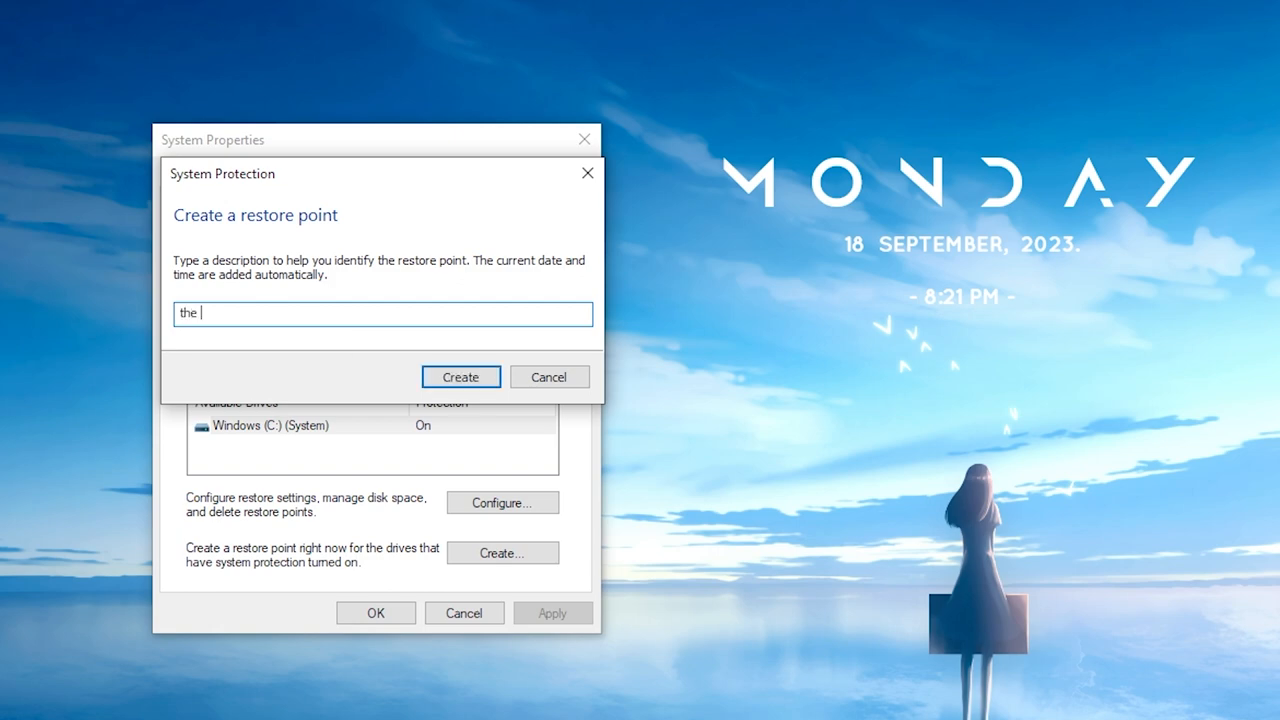
type("restoe poi")
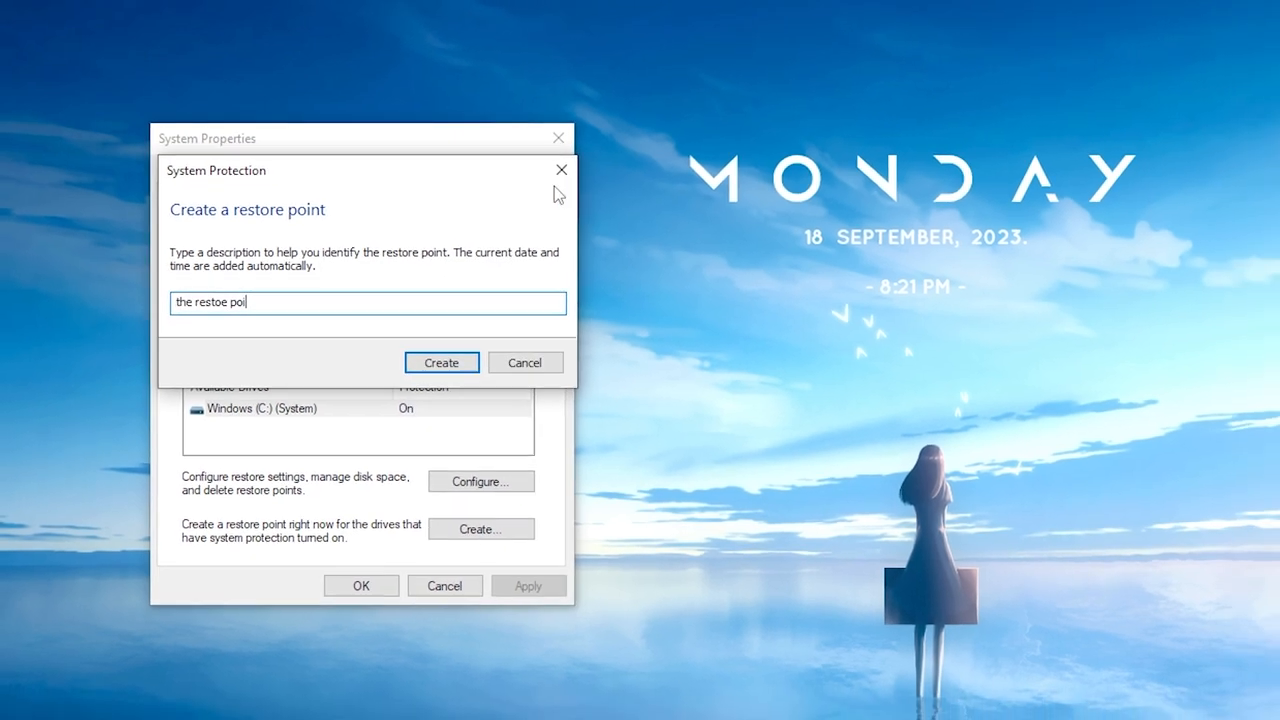
left_click(524, 362)
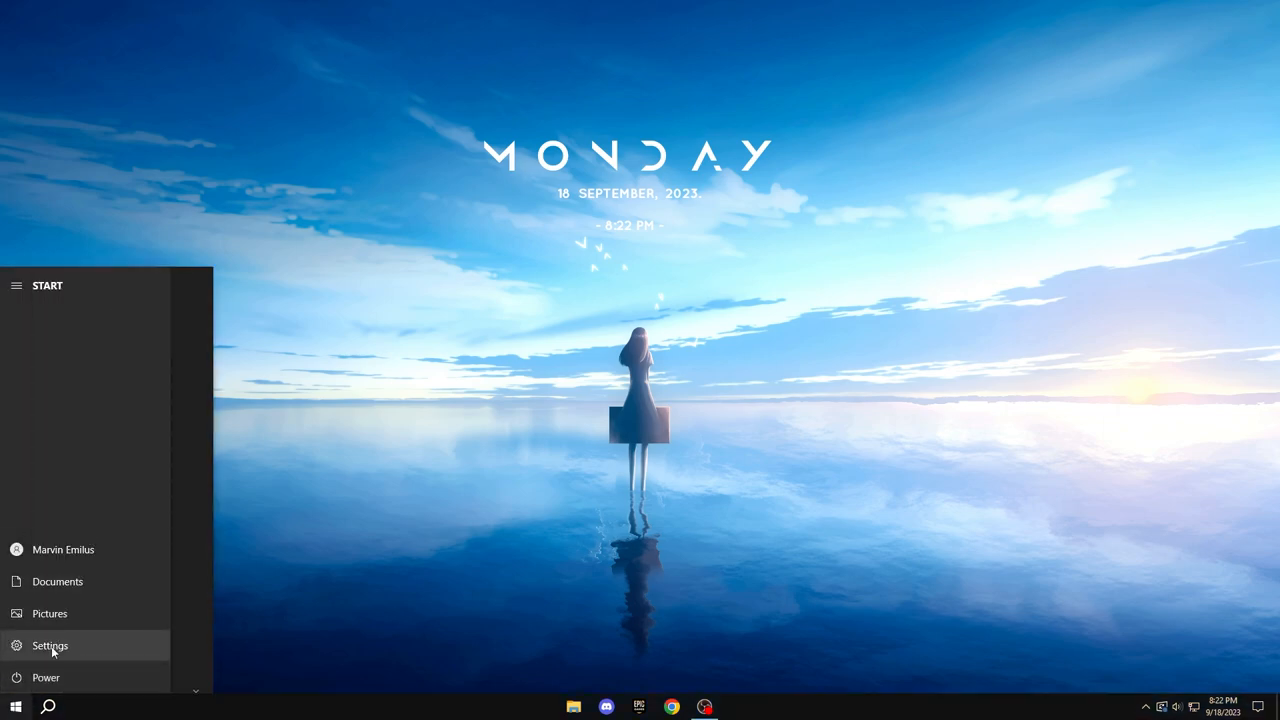
Launch Settings from Start and show the System Display page with scale and layout
left_click(48, 644)
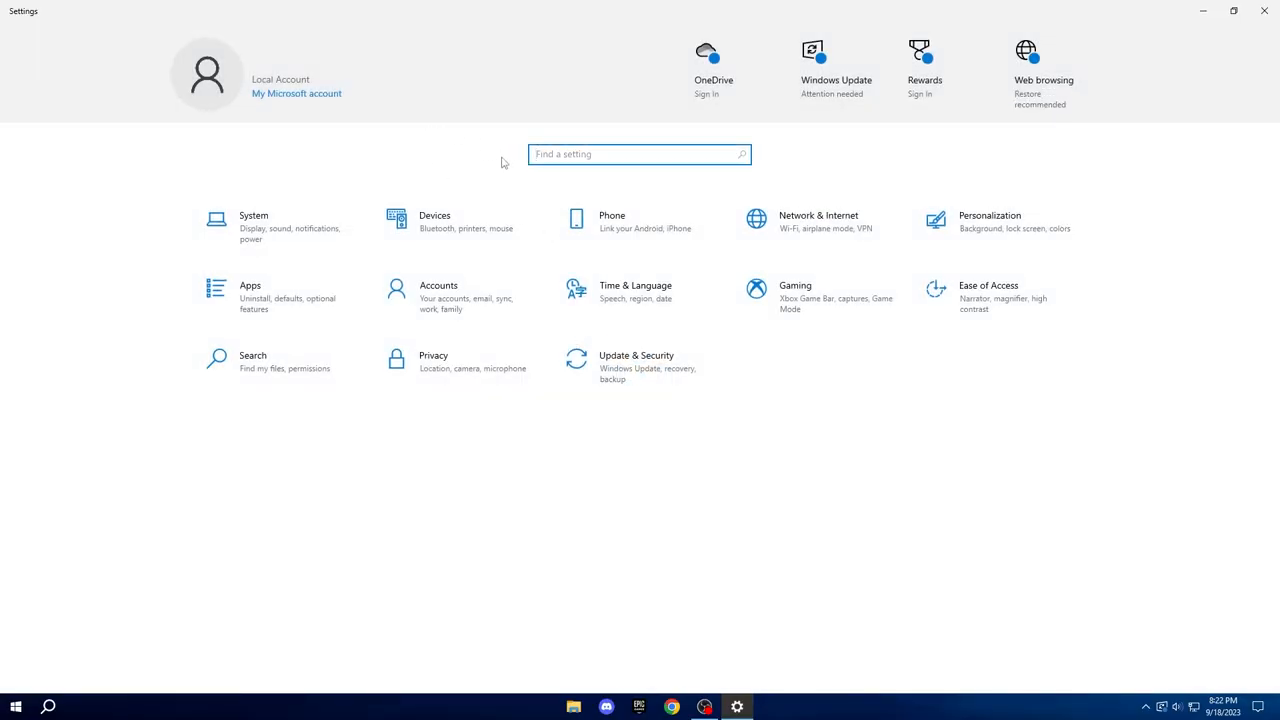
mouse_move(464, 176)
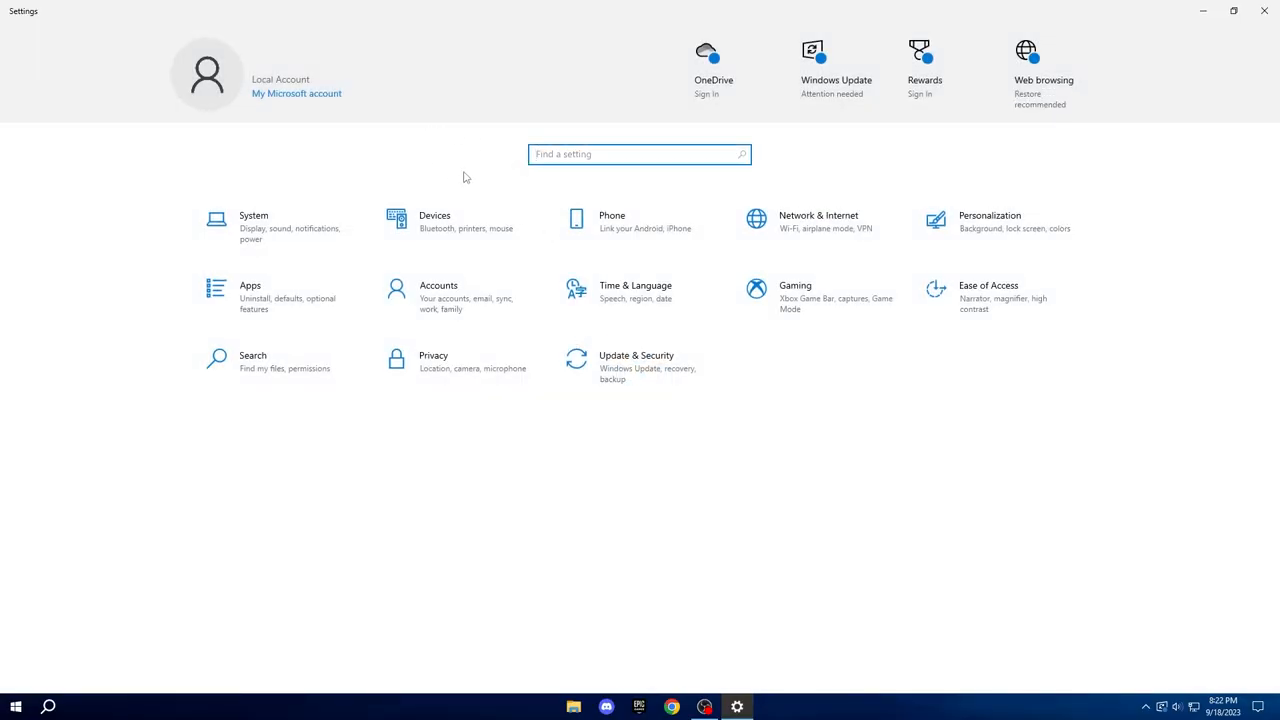
left_click(252, 220)
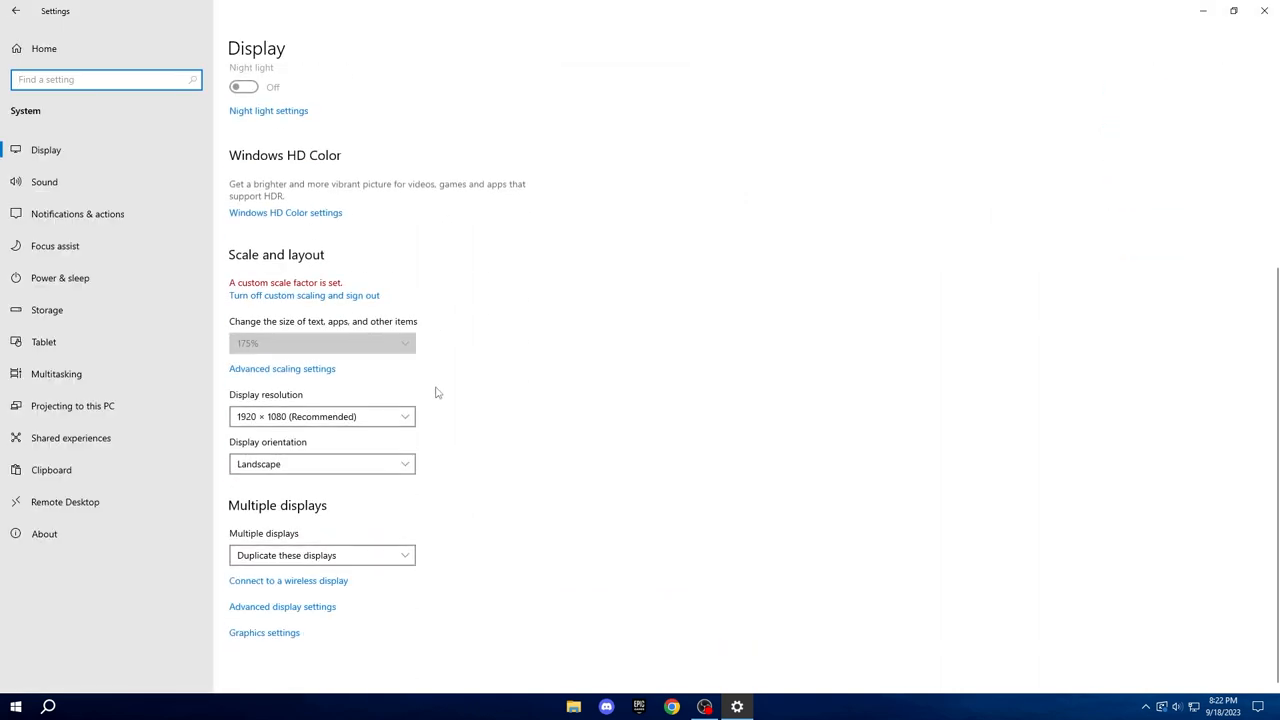
mouse_move(430, 414)
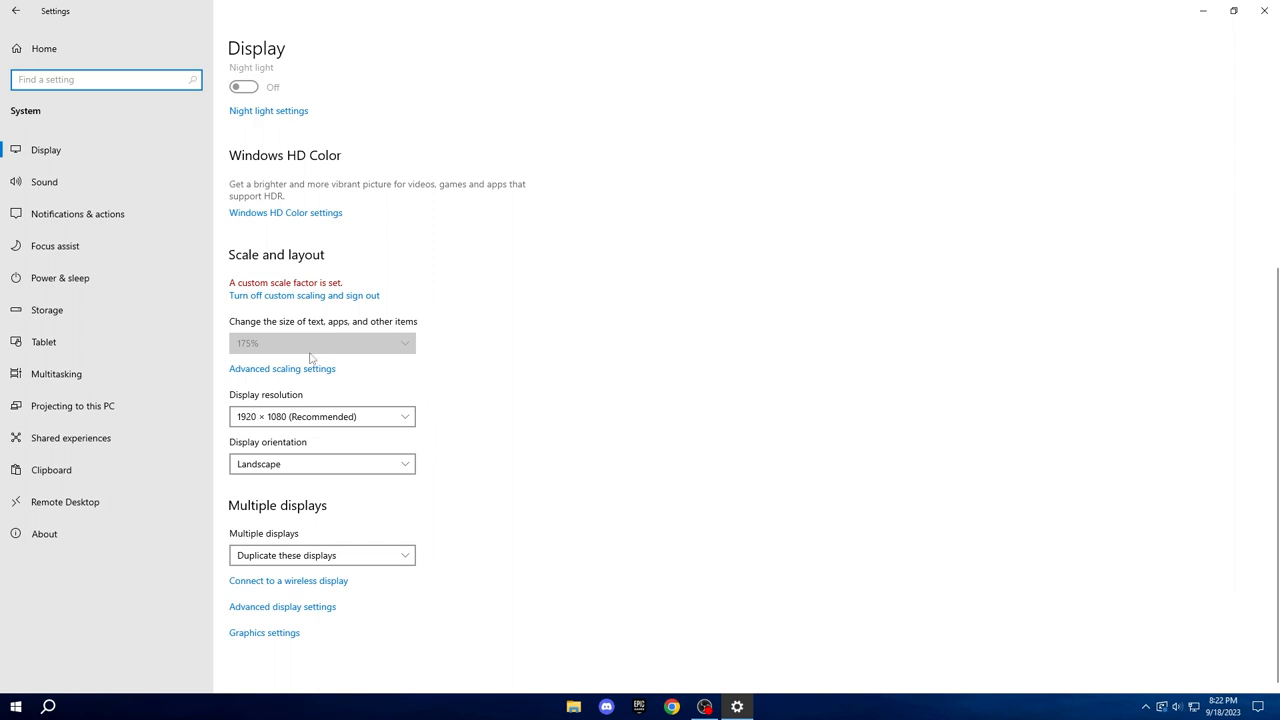
mouse_move(408, 358)
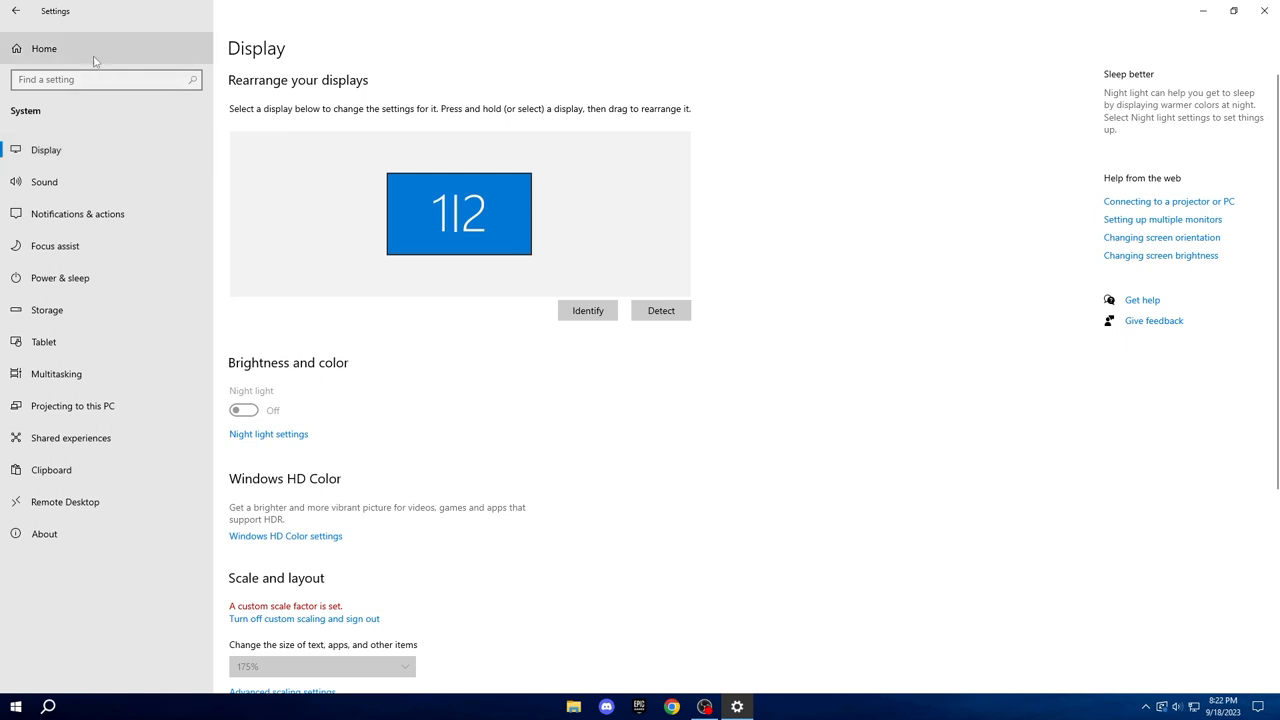
Navigate from Settings home to the System > Storage page
left_click(44, 48)
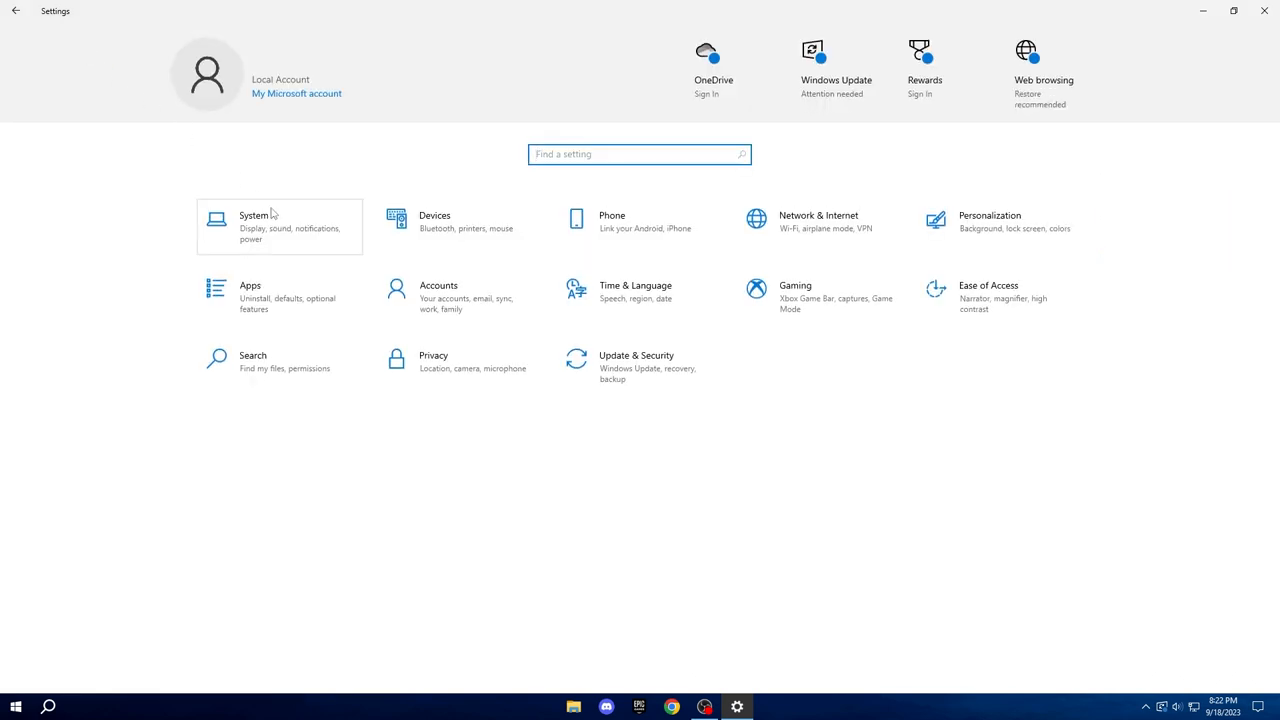
left_click(254, 226)
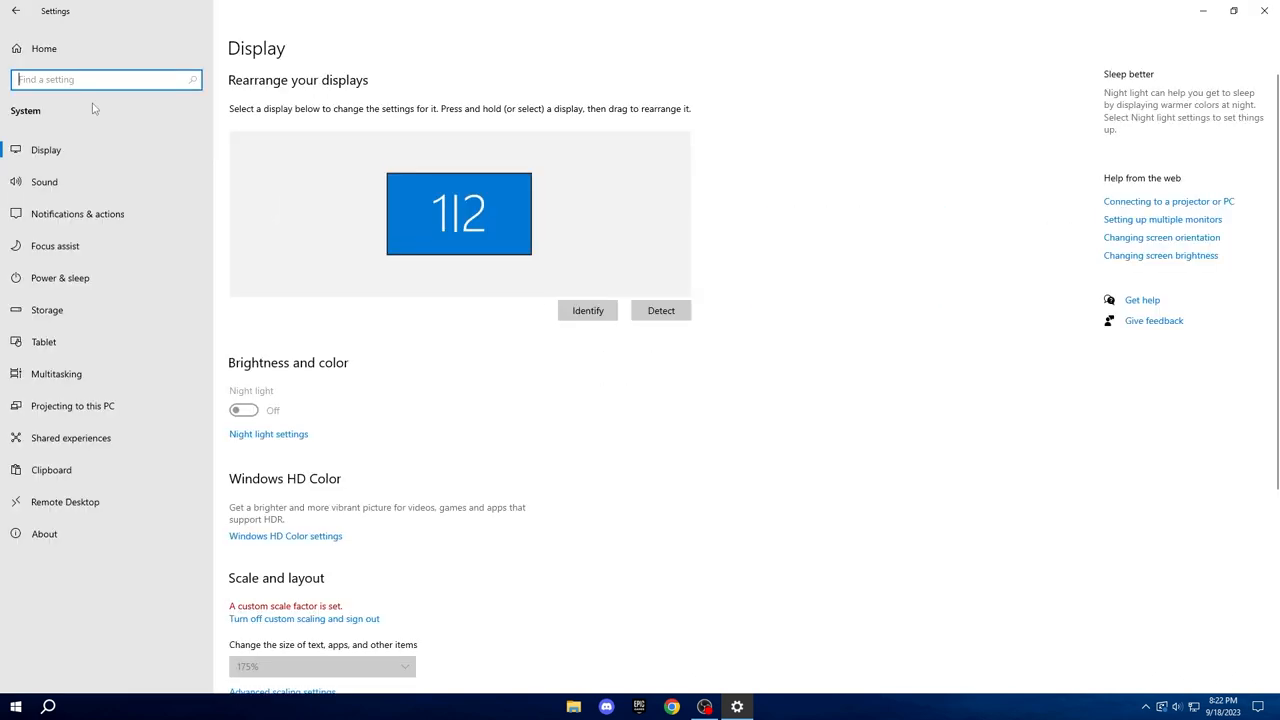
left_click(16, 12)
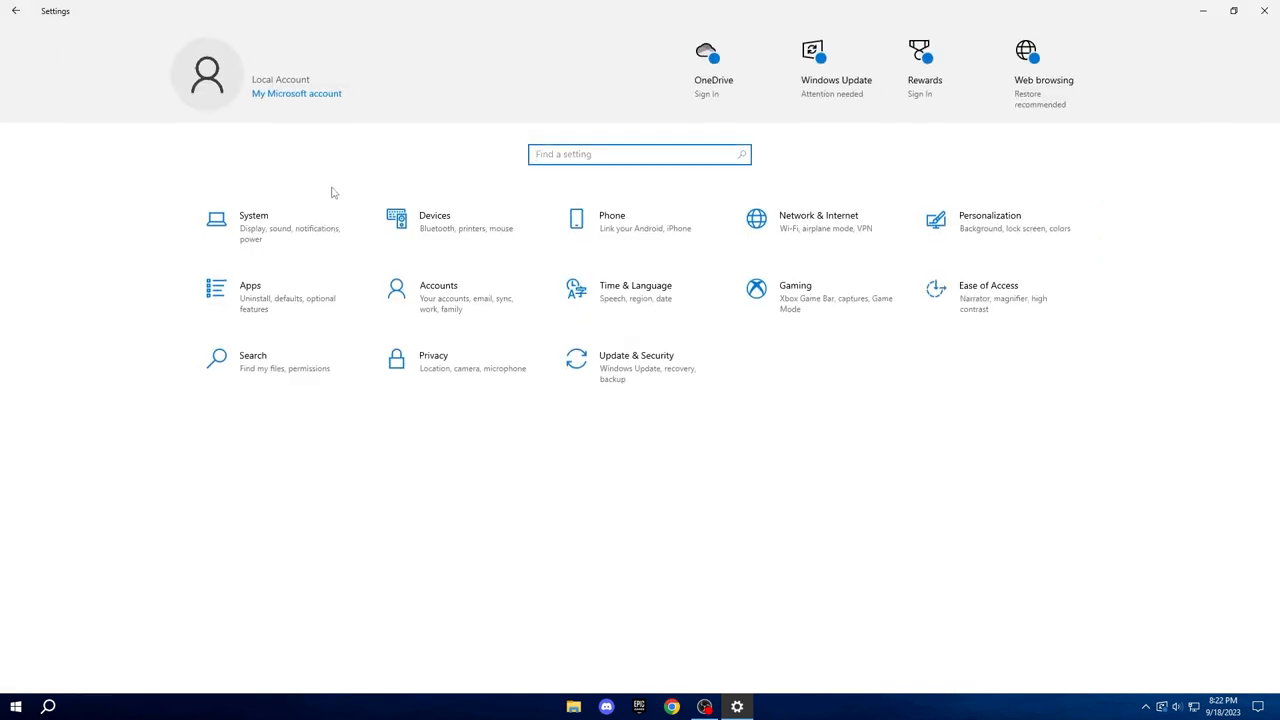
left_click(254, 220)
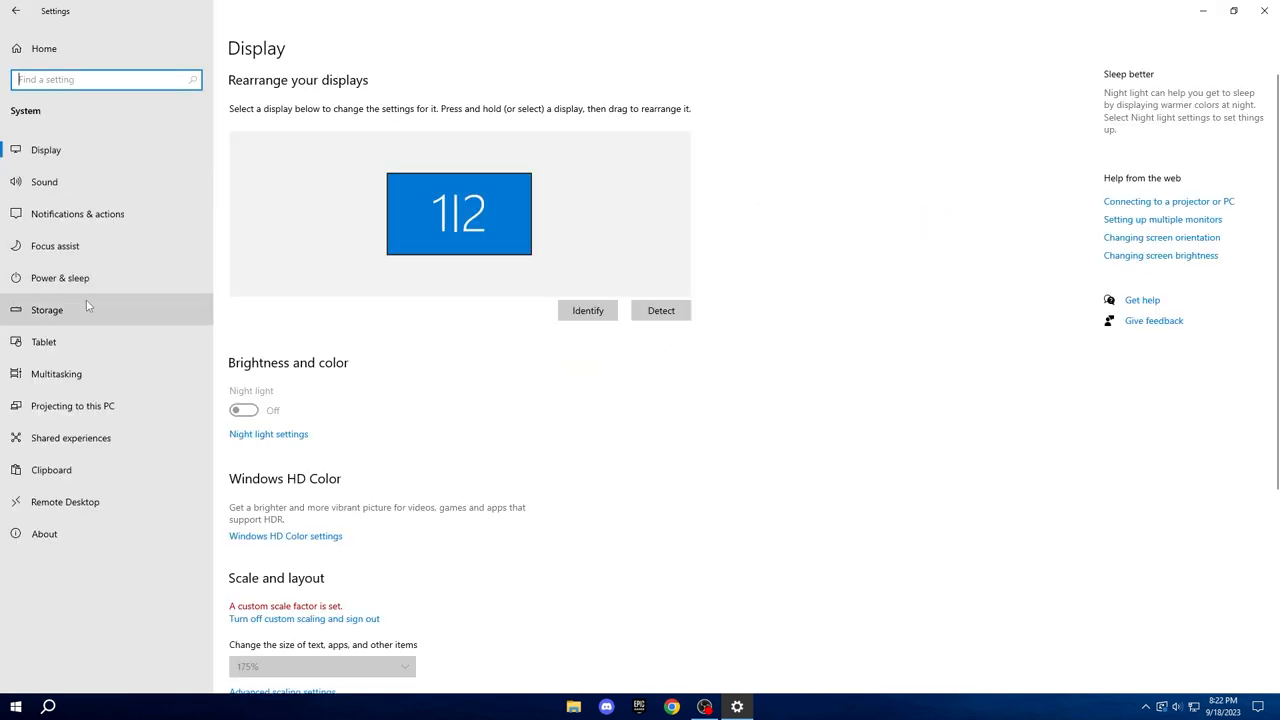
left_click(48, 308)
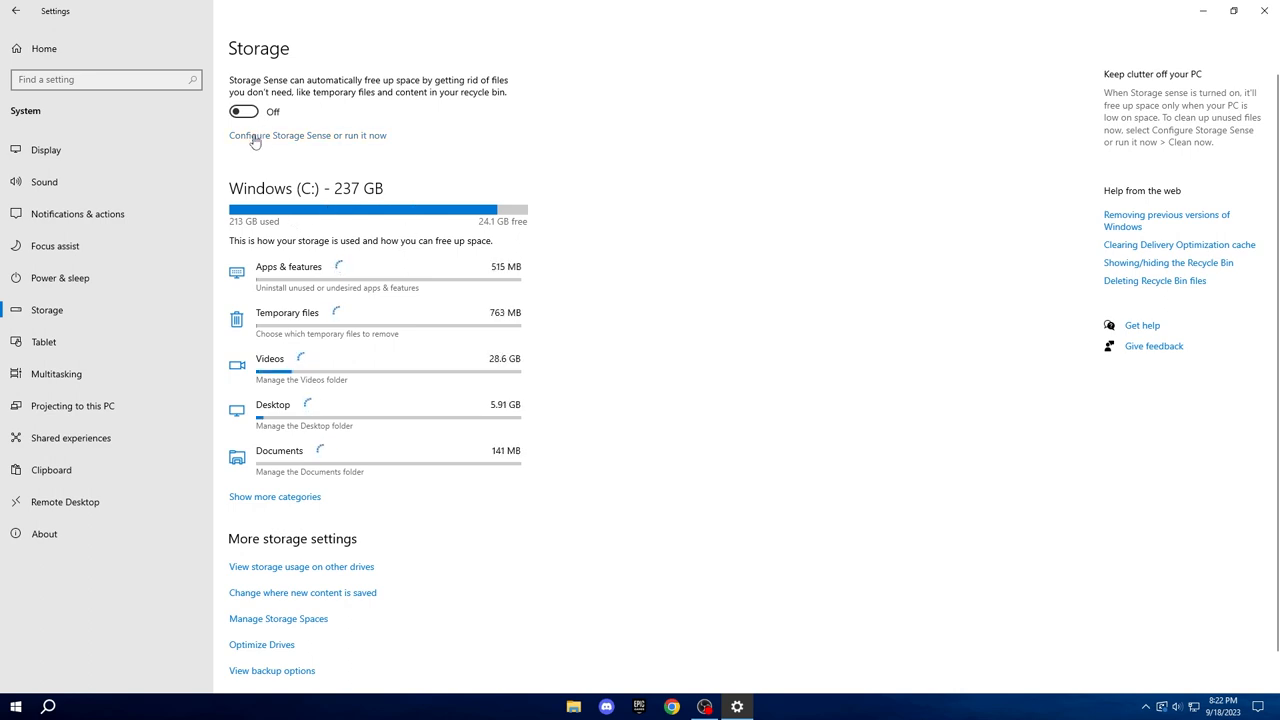
Switch Storage Sense on in its configuration page and close Settings
left_click(308, 136)
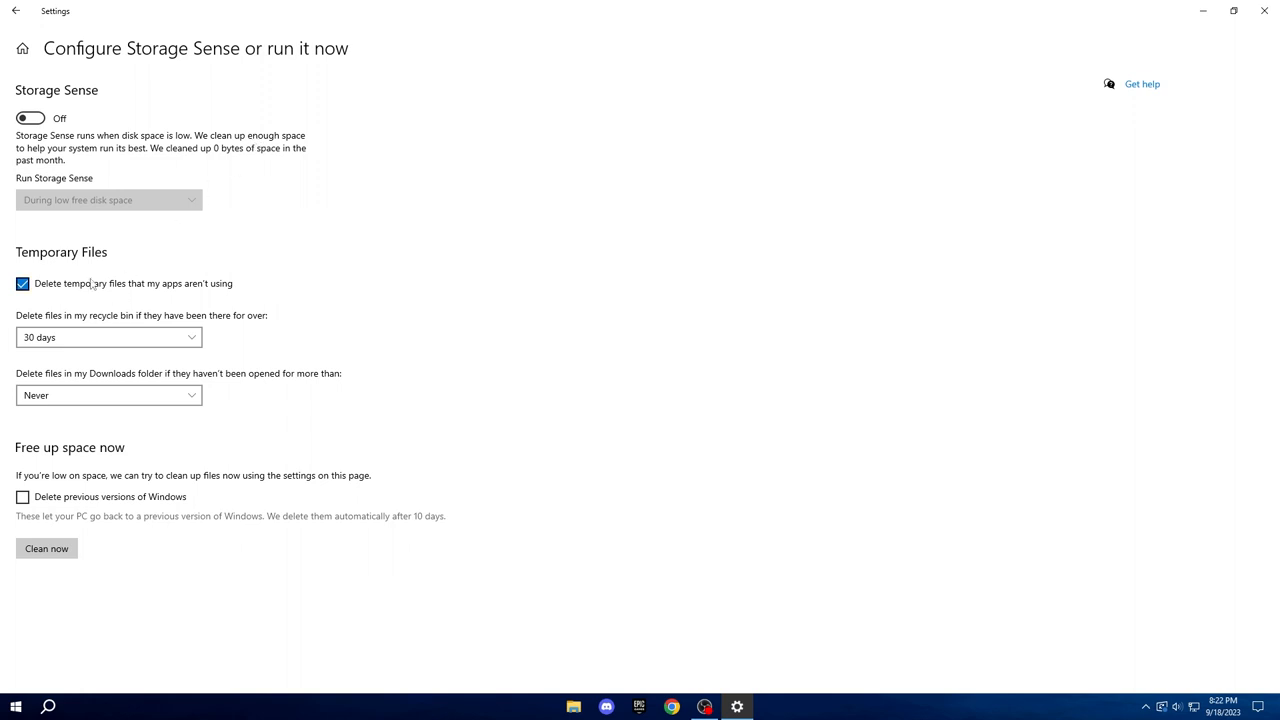
left_click(30, 118)
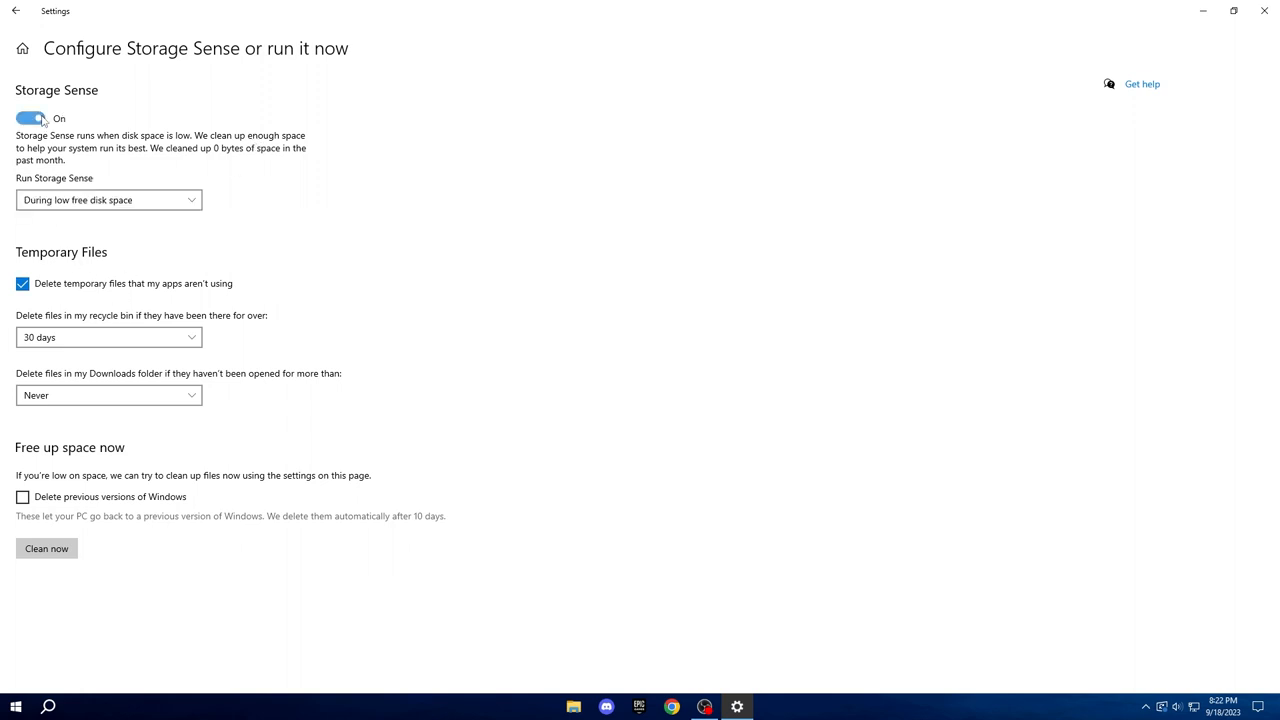
left_click(108, 200)
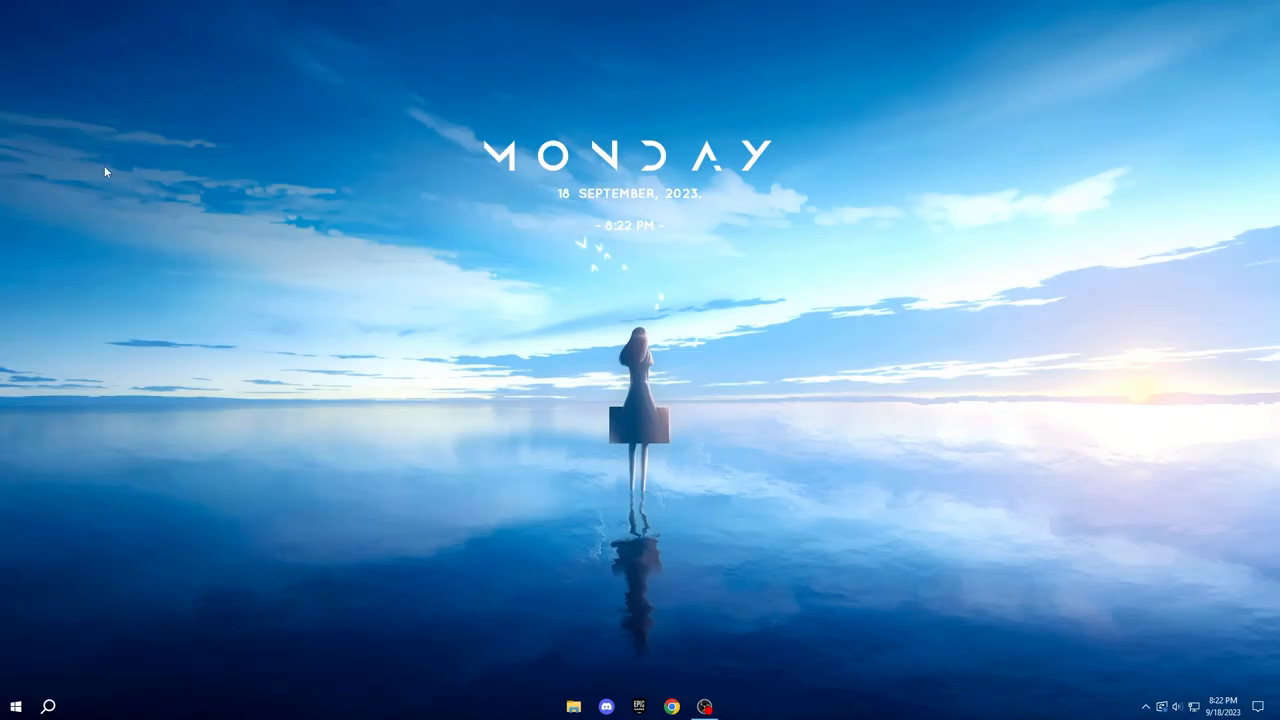
mouse_move(584, 532)
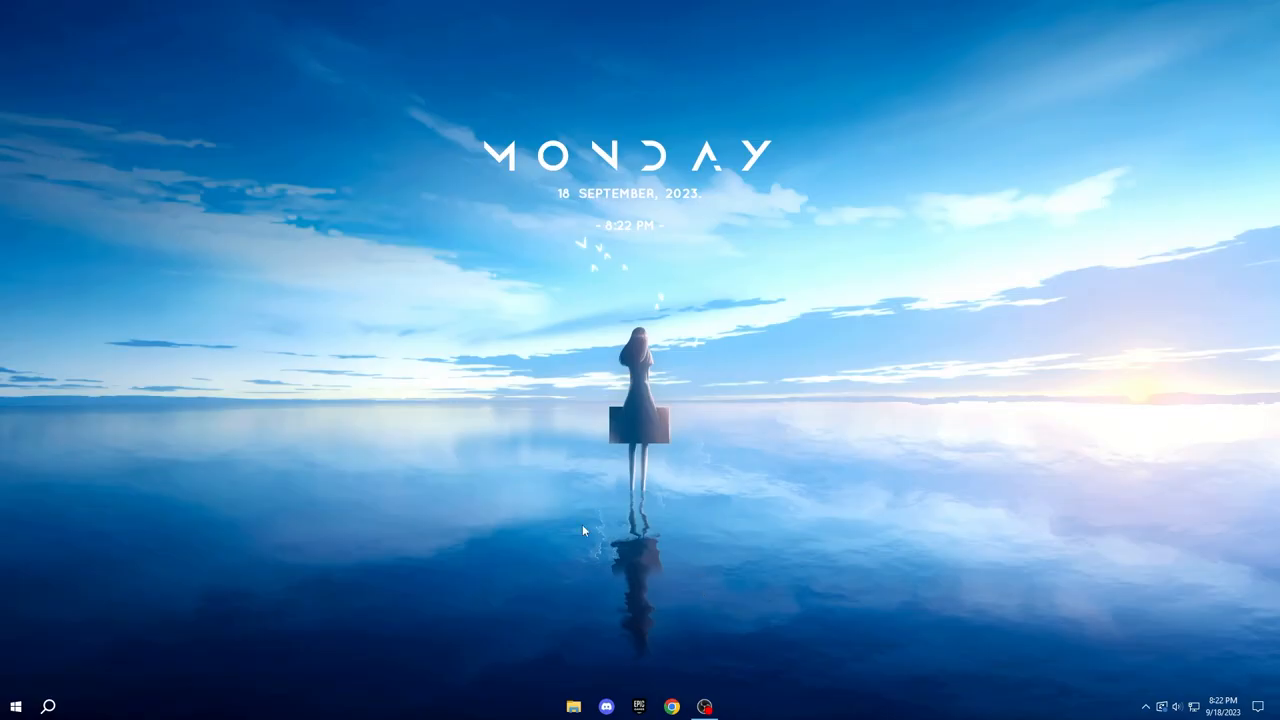